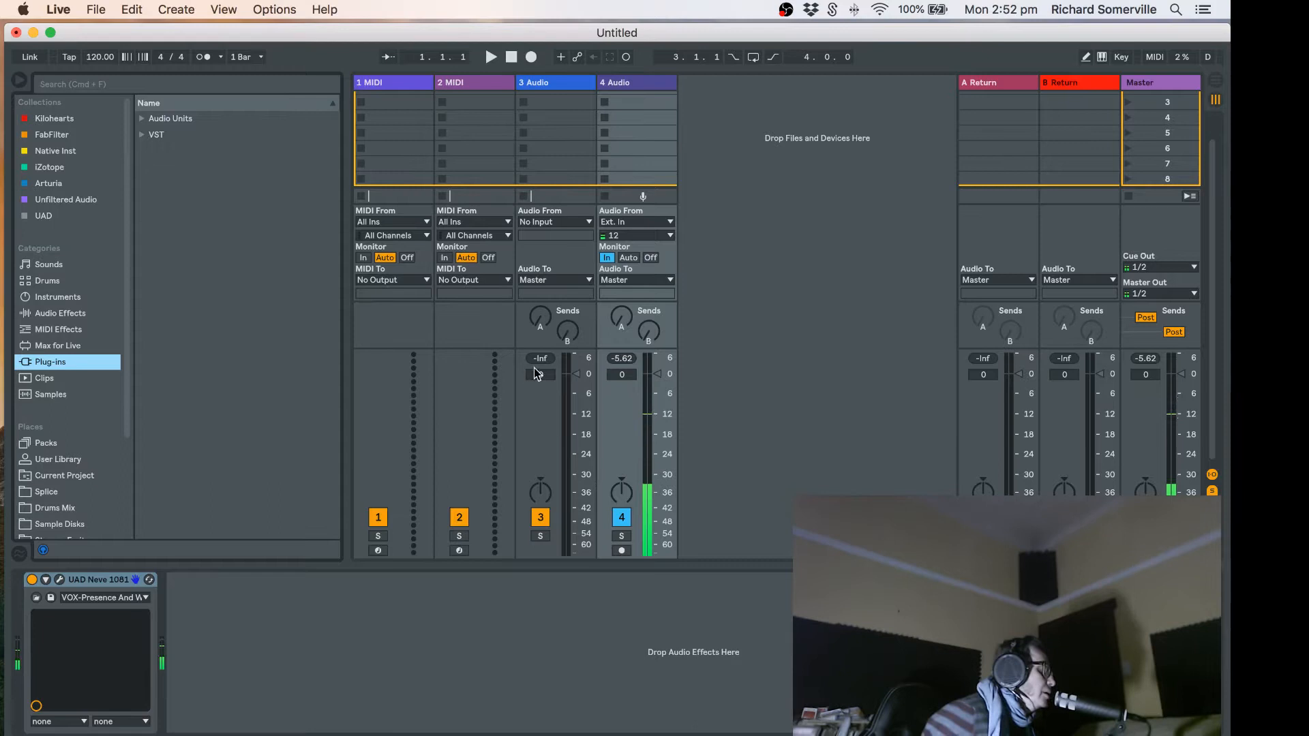
{"action": "mouse_move", "coordinate": [143, 139]}
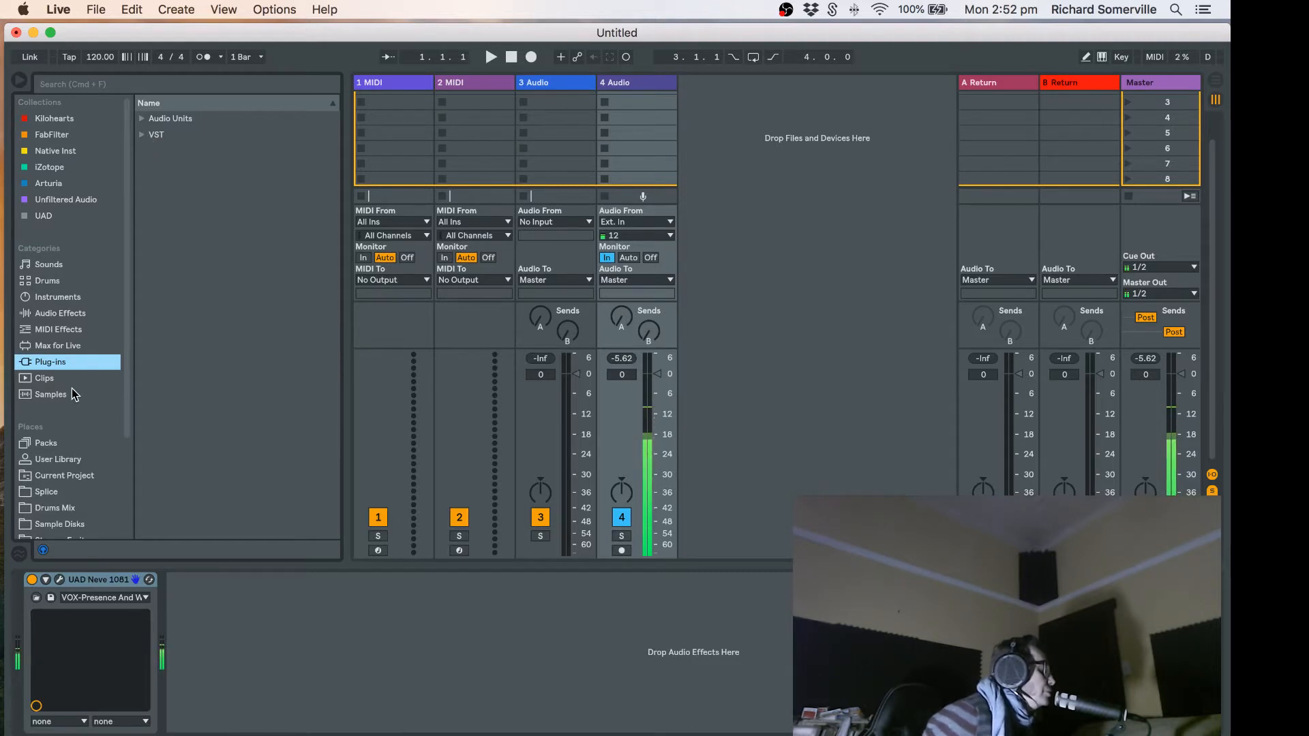
Step: Expand the VST Custom plug-in folder in the browser and scroll through the installed UAD plug-ins
{"action": "left_click", "coordinate": [156, 135]}
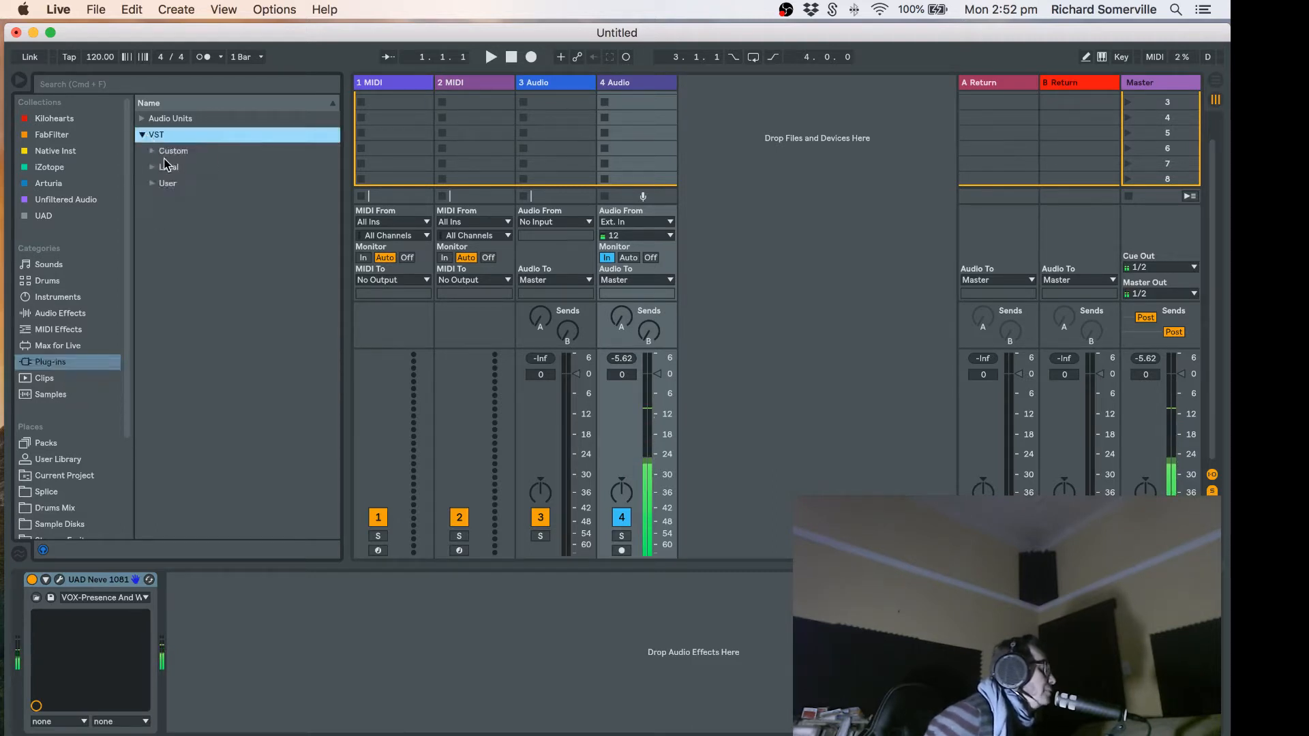
{"action": "left_click", "coordinate": [174, 150]}
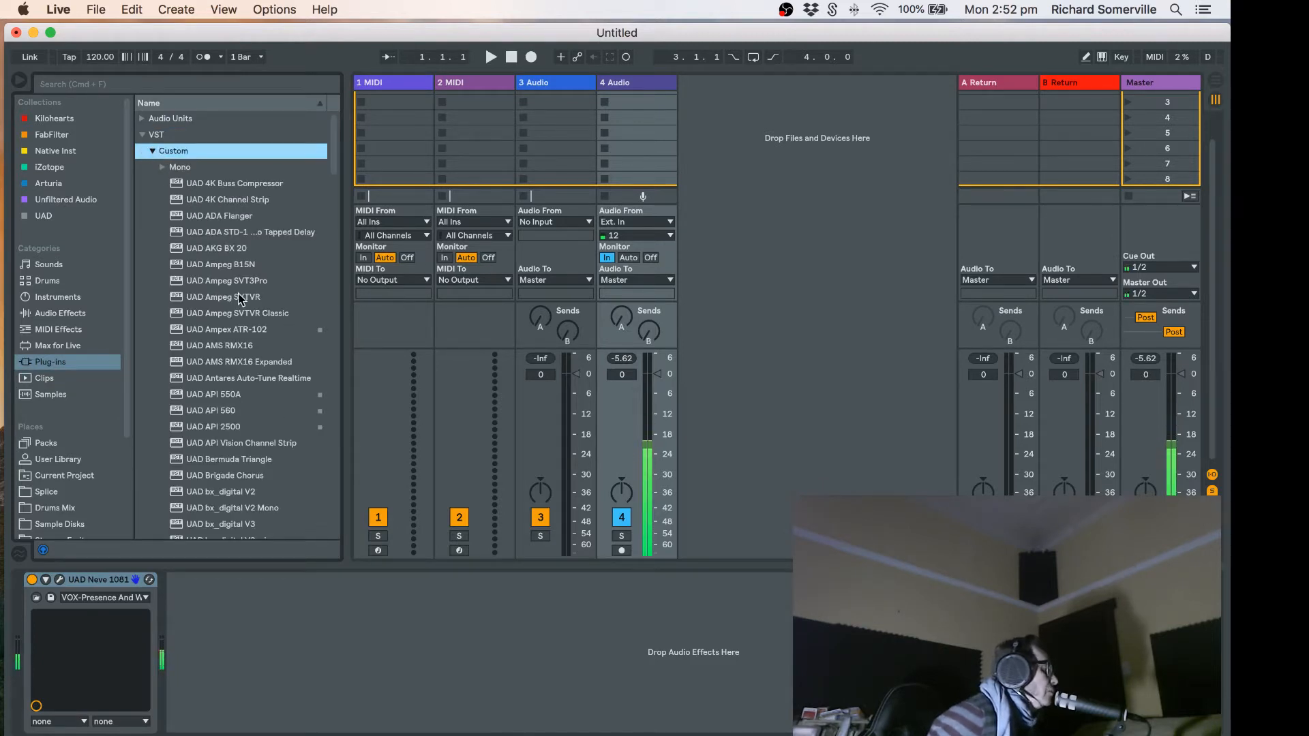
{"action": "scroll", "scroll_direction": "down", "scroll_amount": 3}
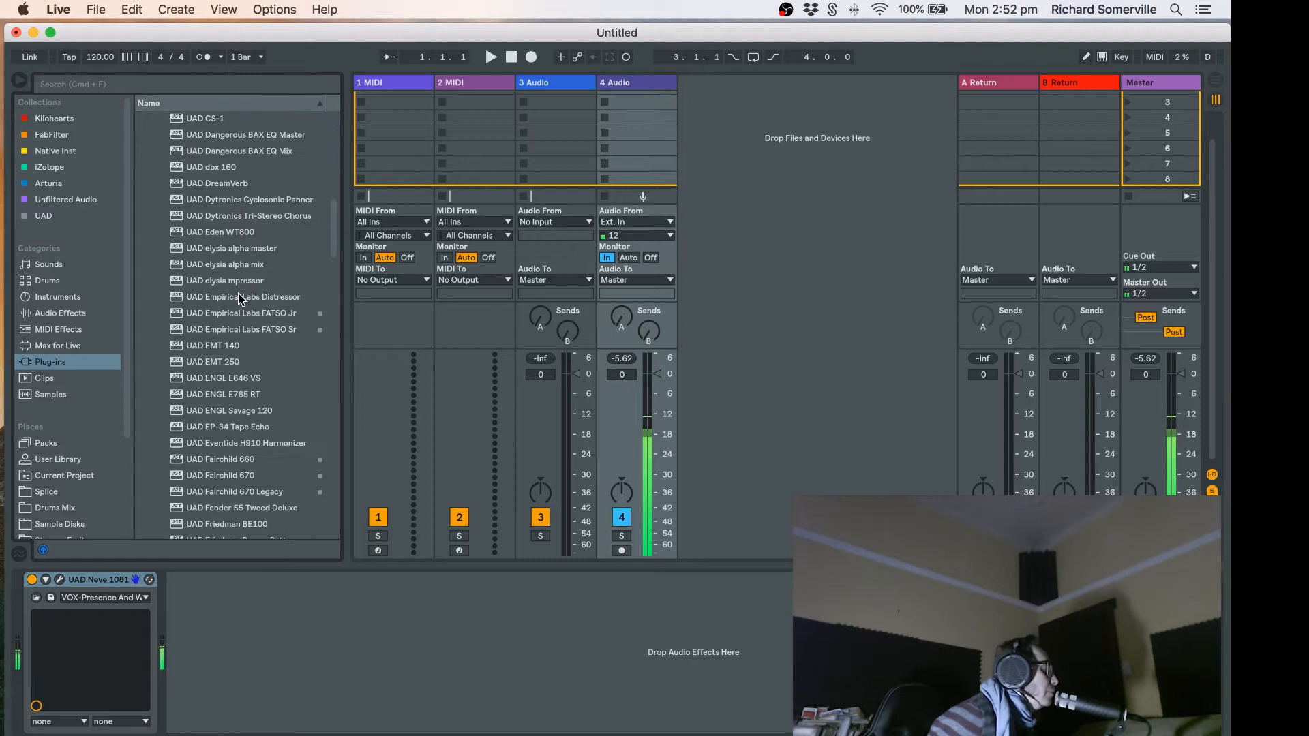
{"action": "scroll", "scroll_direction": "down", "scroll_amount": 3}
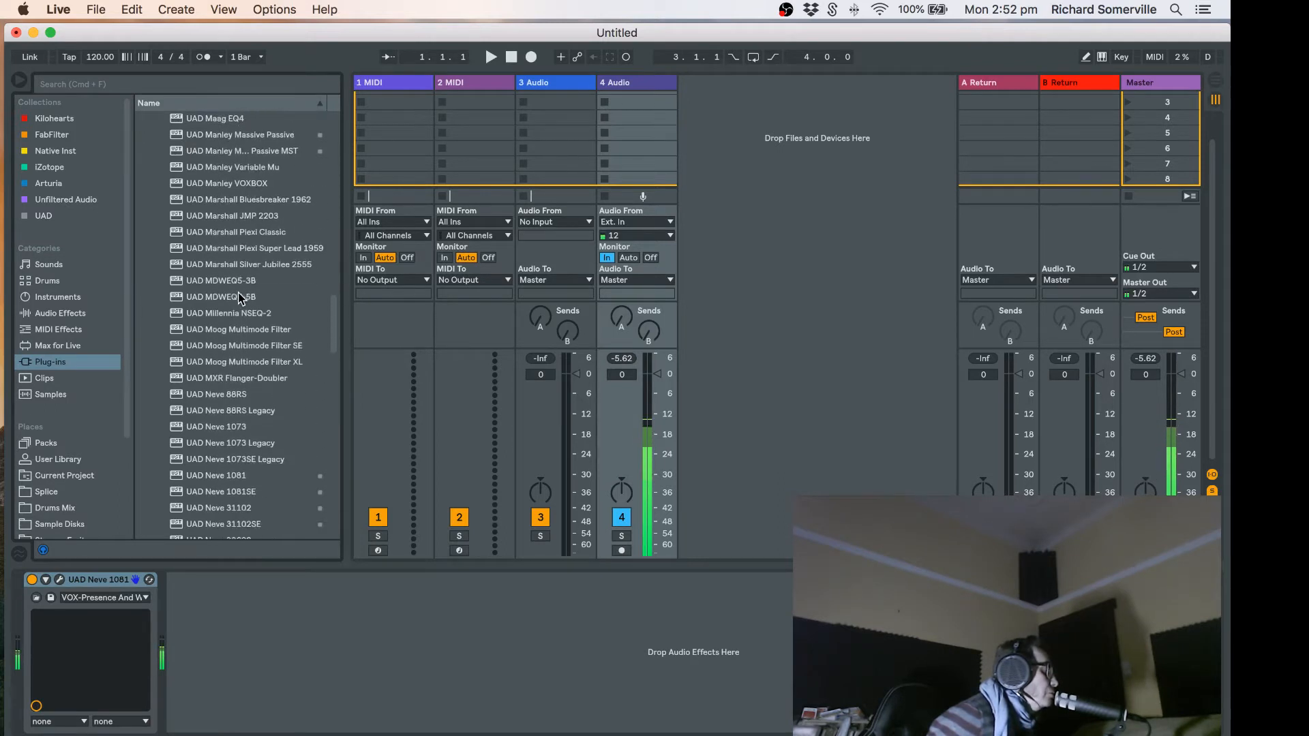
{"action": "scroll", "scroll_direction": "down", "scroll_amount": 3}
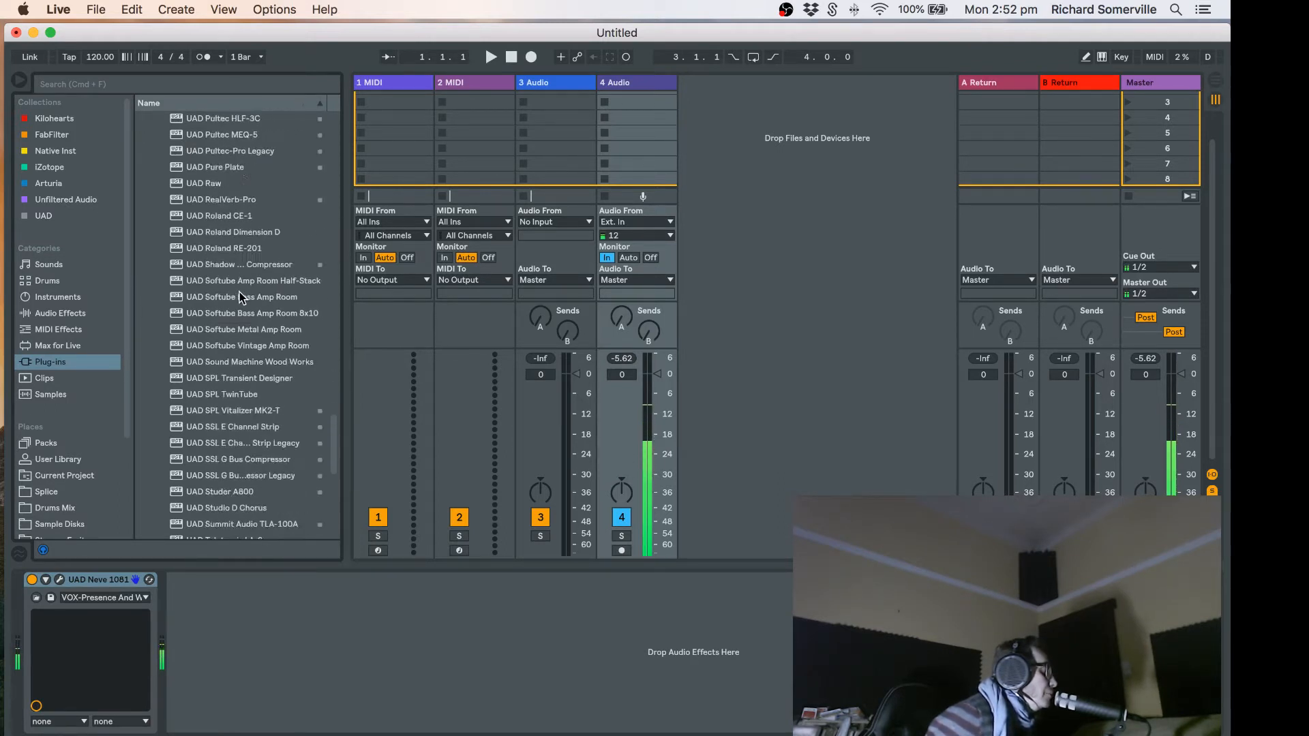
{"action": "scroll", "scroll_direction": "down", "scroll_amount": 3}
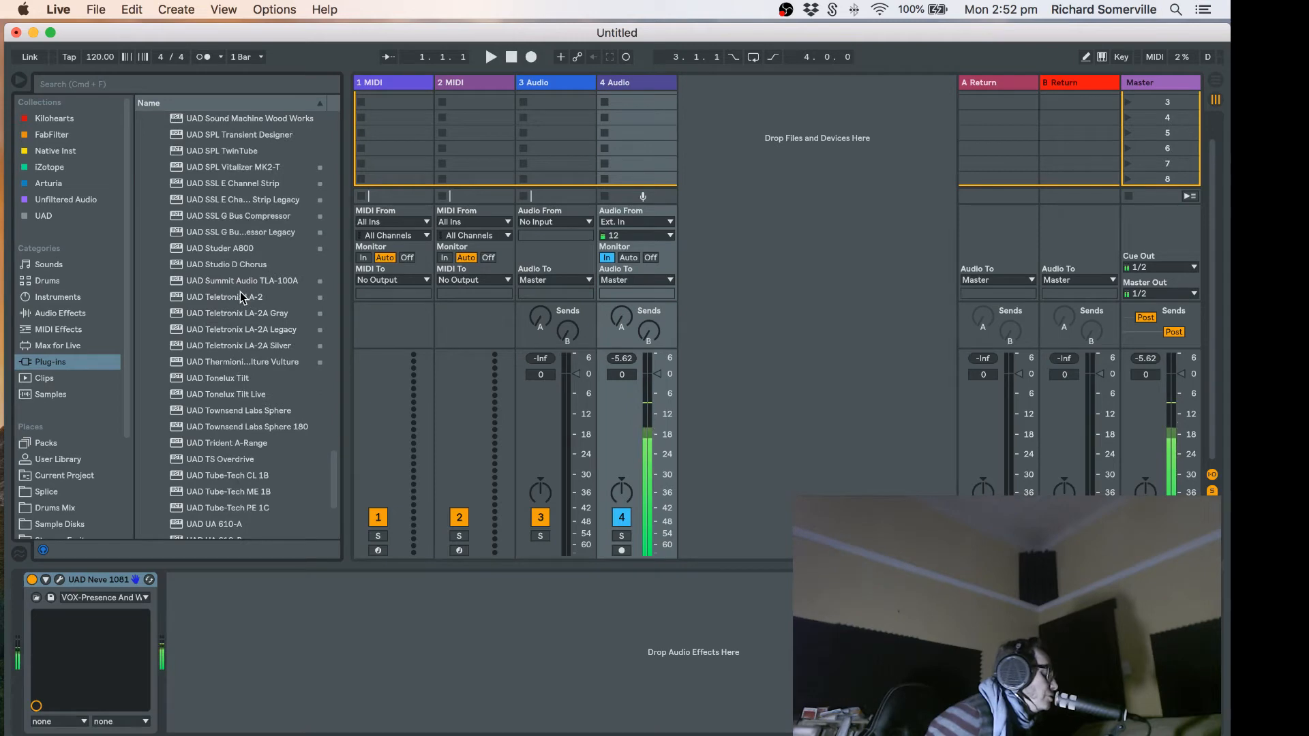
{"action": "scroll", "scroll_direction": "up", "scroll_amount": 3}
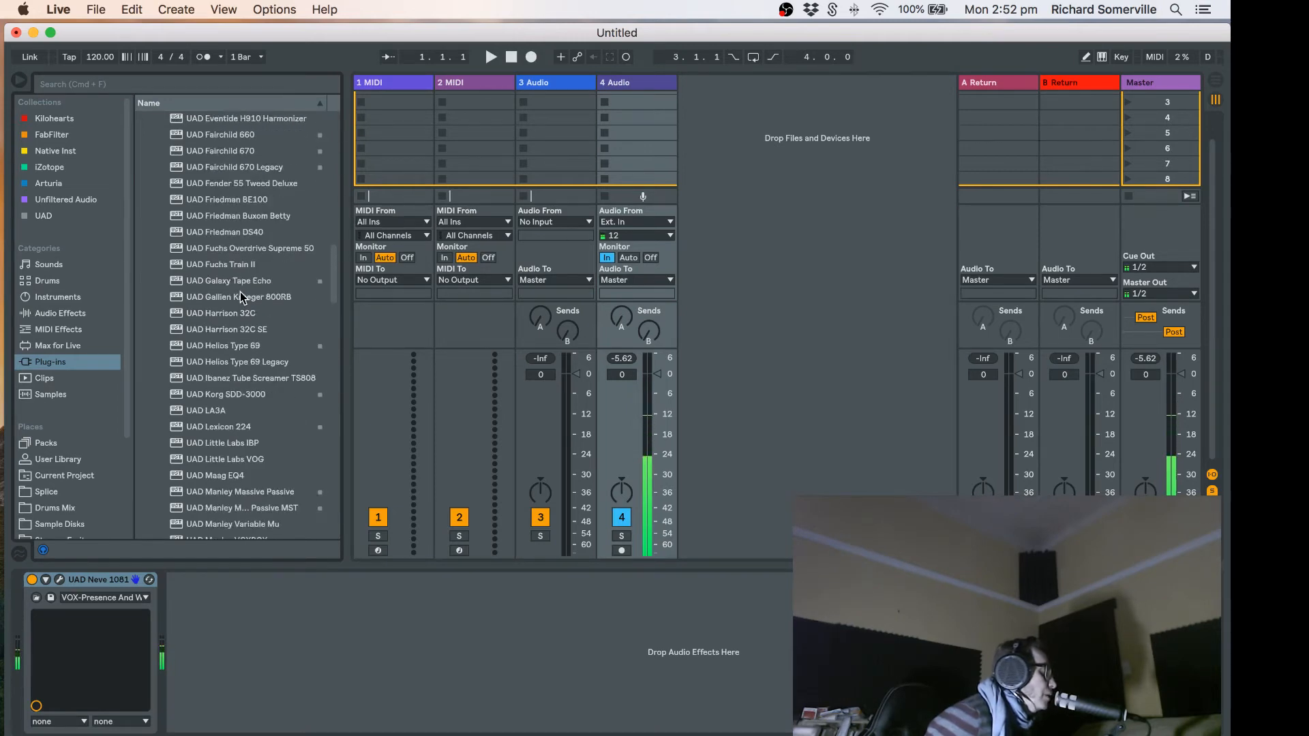
{"action": "left_click", "coordinate": [174, 150]}
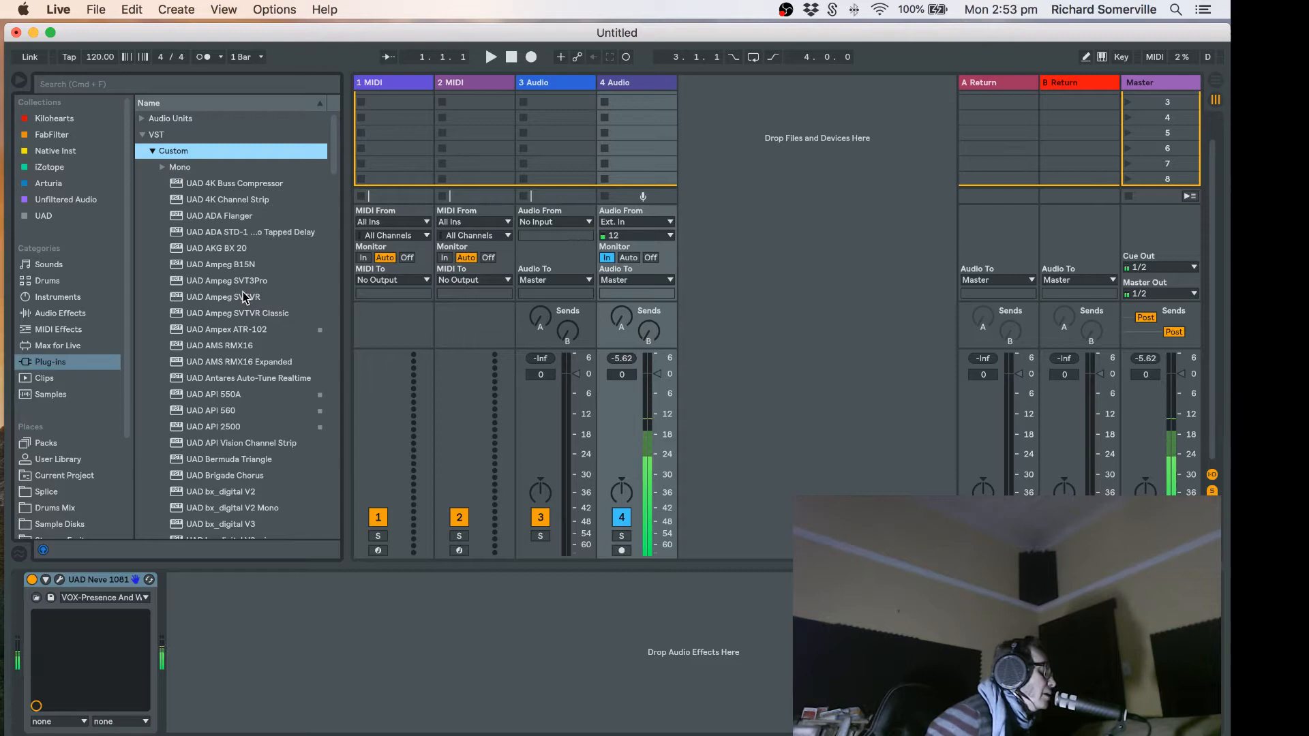
{"action": "scroll", "scroll_direction": "down", "scroll_amount": 3}
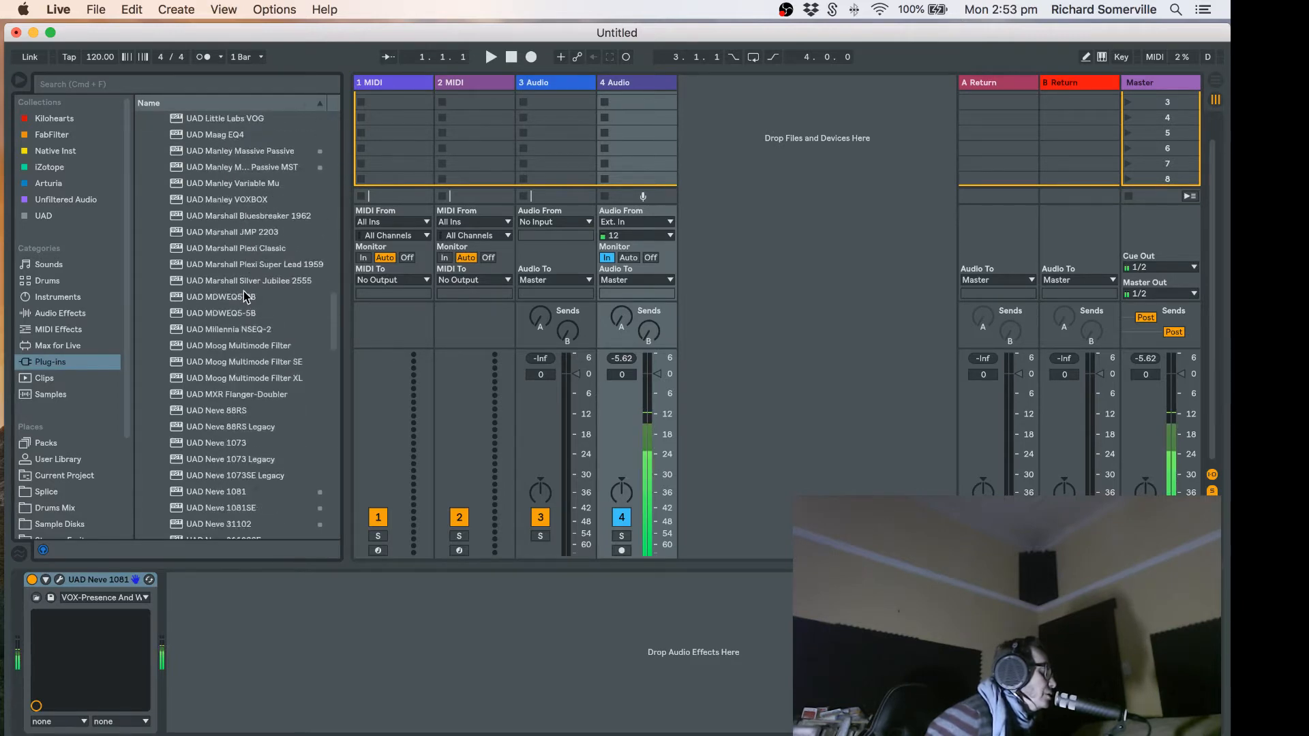
{"action": "scroll", "scroll_direction": "down", "scroll_amount": 3}
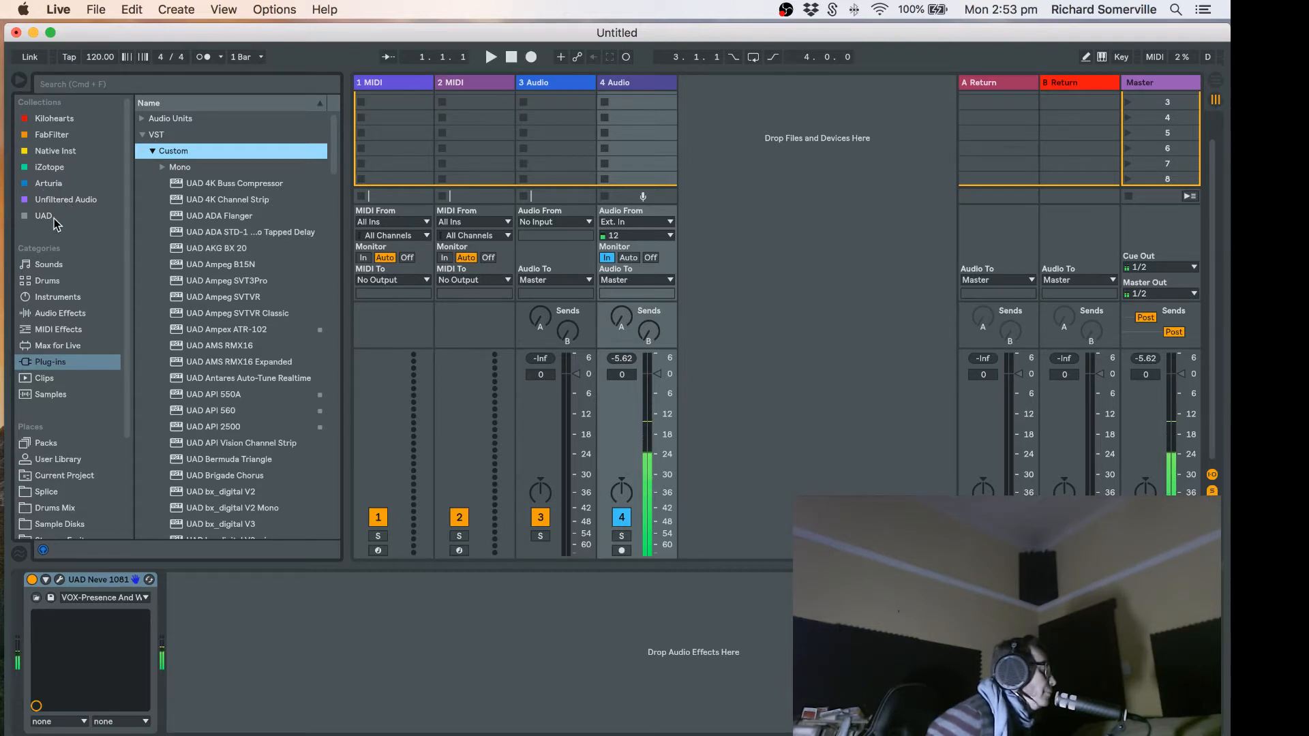
Step: Select the grey UAD collection in the browser sidebar and bring up its context menu
{"action": "scroll", "scroll_direction": "down", "scroll_amount": 3}
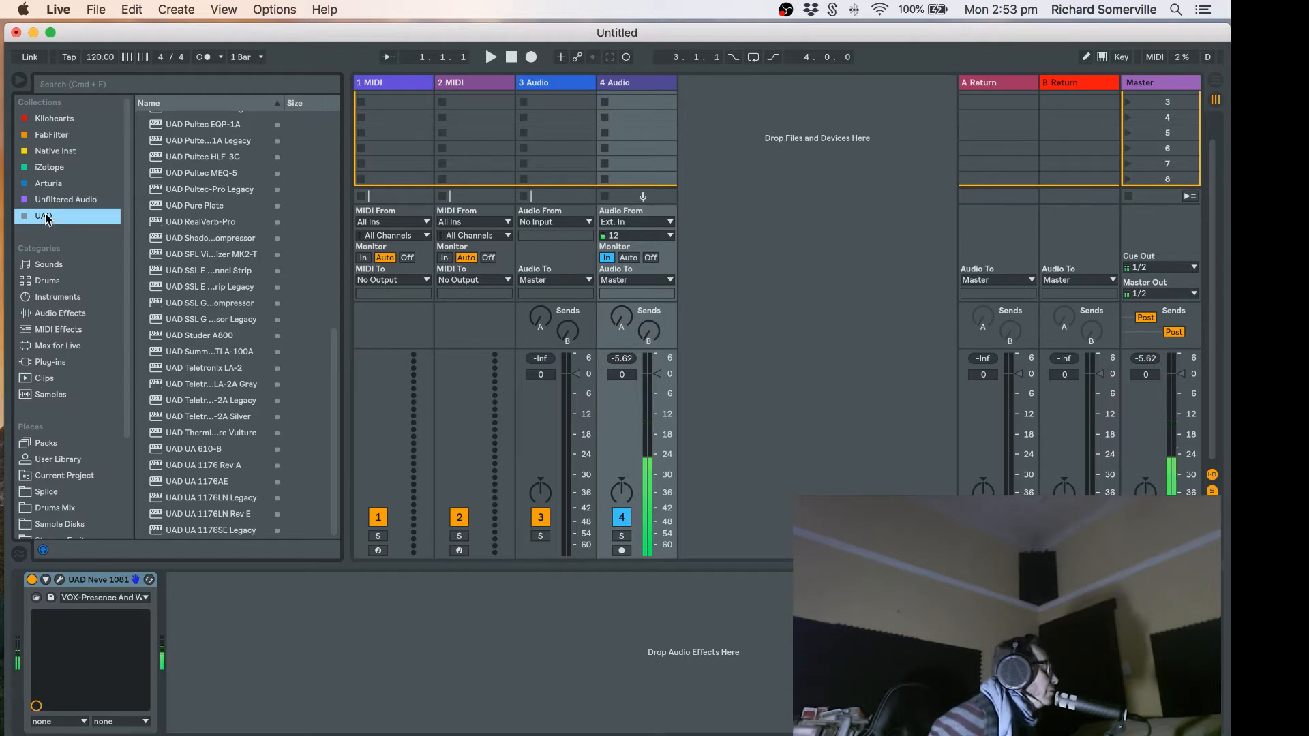
{"action": "right_click", "coordinate": [44, 216]}
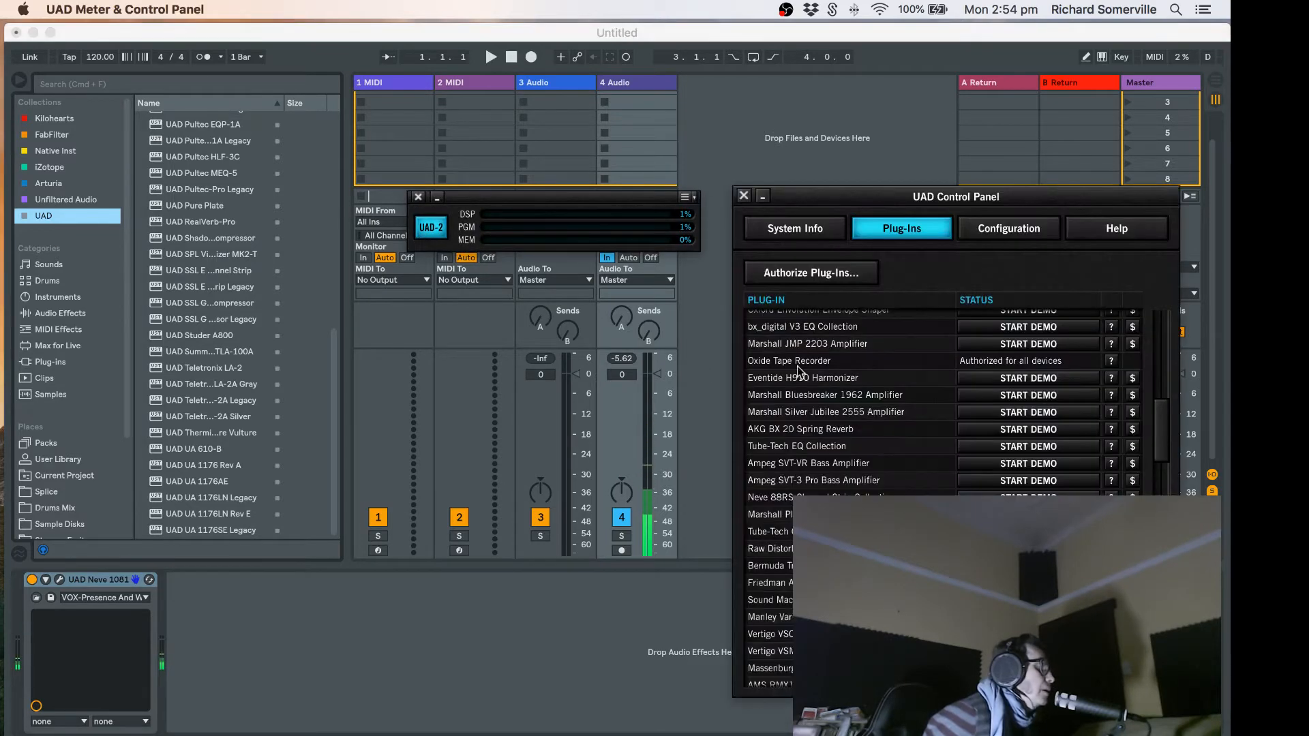
Step: Scroll through the UAD Control Panel's plug-in authorization list, then close the panel
{"action": "scroll", "scroll_direction": "down", "scroll_amount": 3}
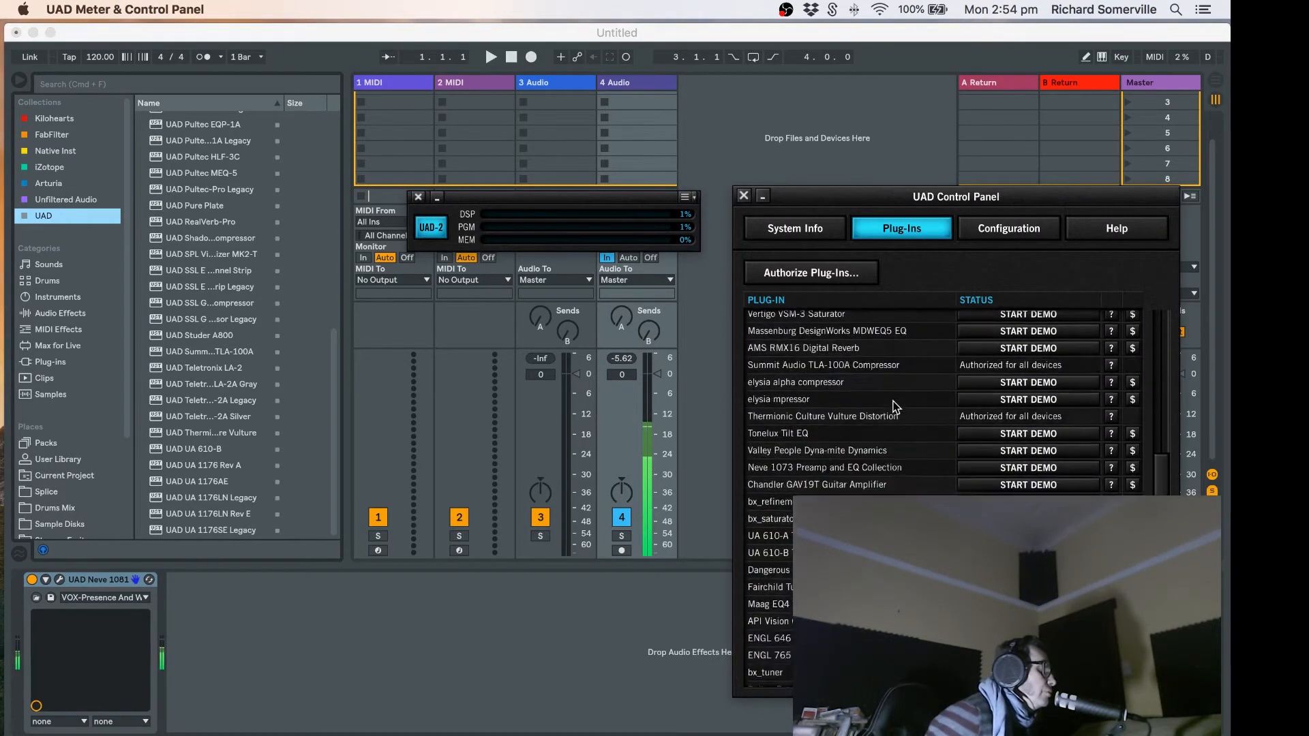
{"action": "scroll", "scroll_direction": "down", "scroll_amount": 3}
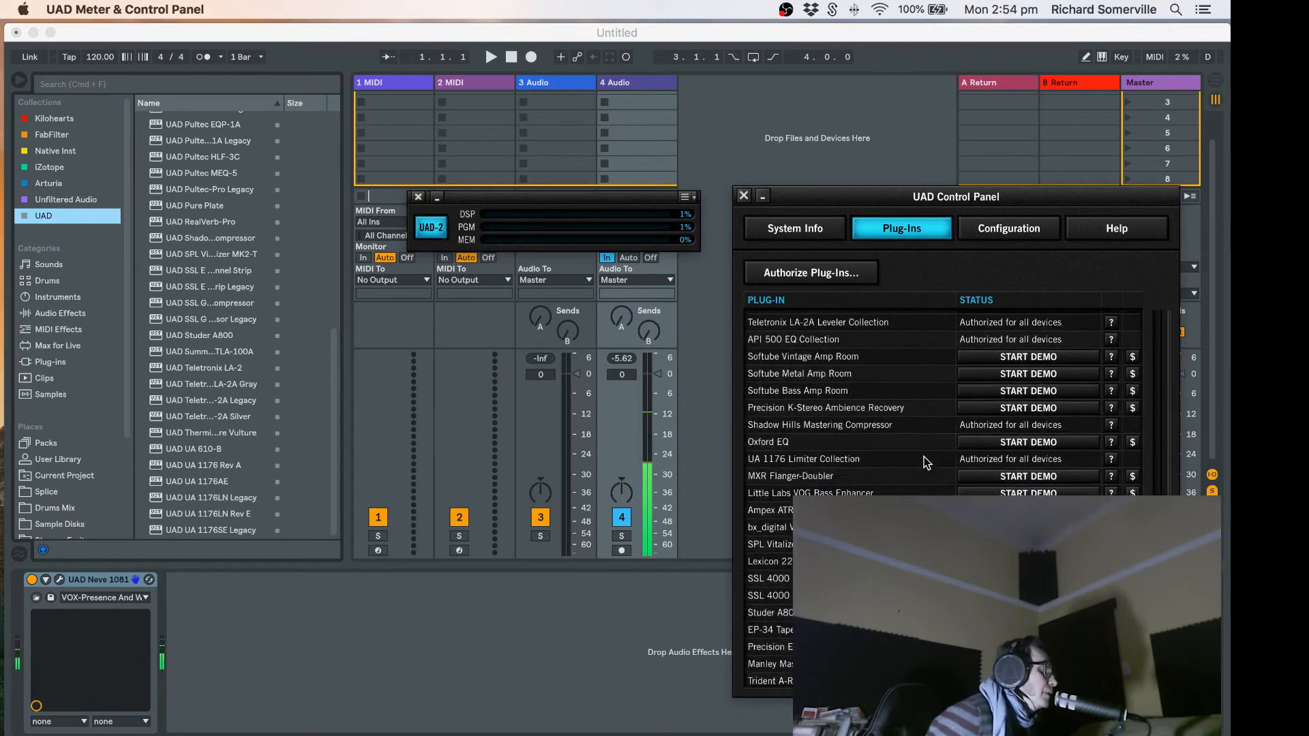
{"action": "scroll", "scroll_direction": "down", "scroll_amount": 3}
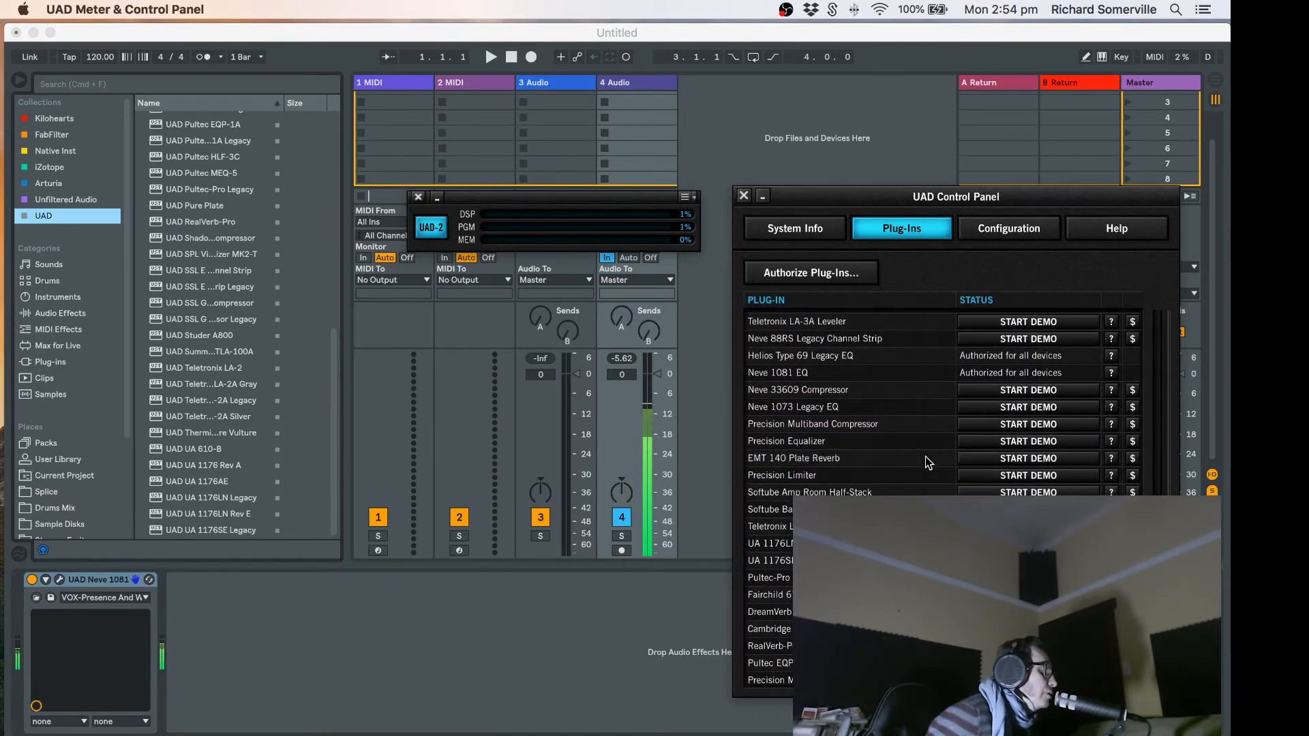
{"action": "scroll", "scroll_direction": "down", "scroll_amount": 3}
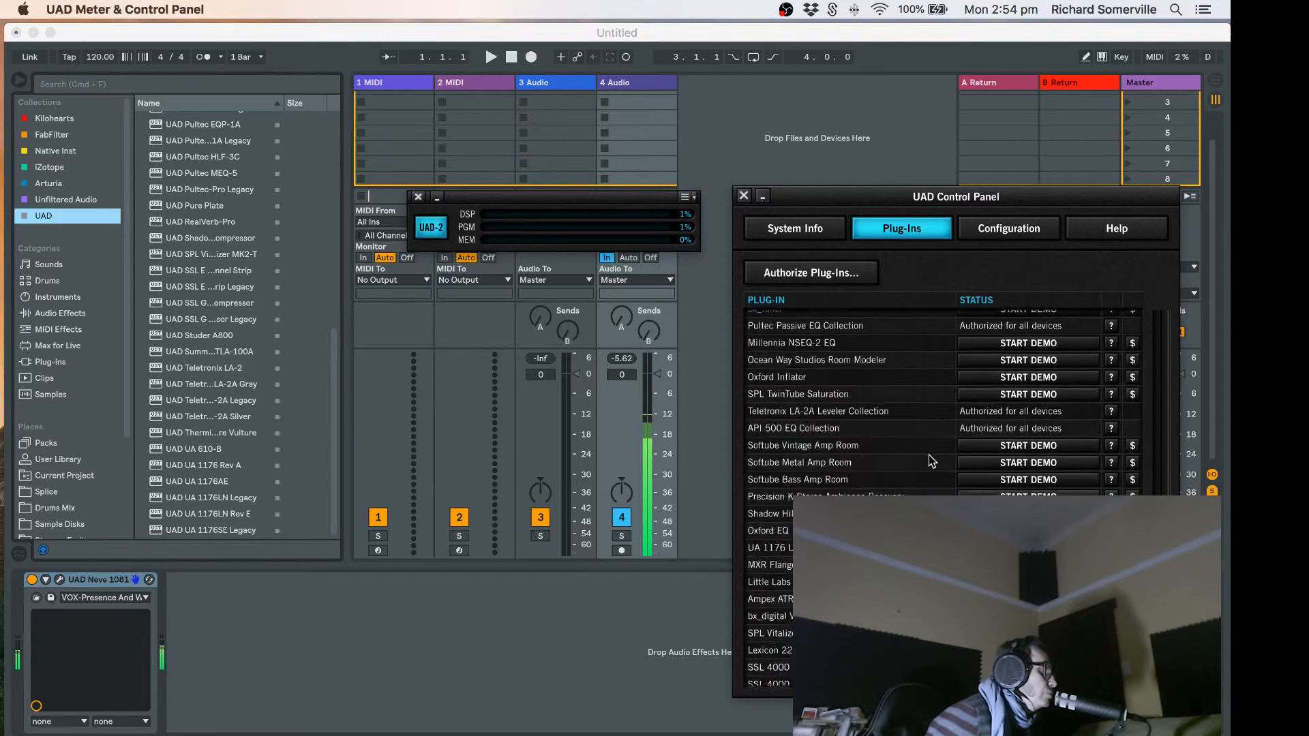
{"action": "scroll", "scroll_direction": "down", "scroll_amount": 3}
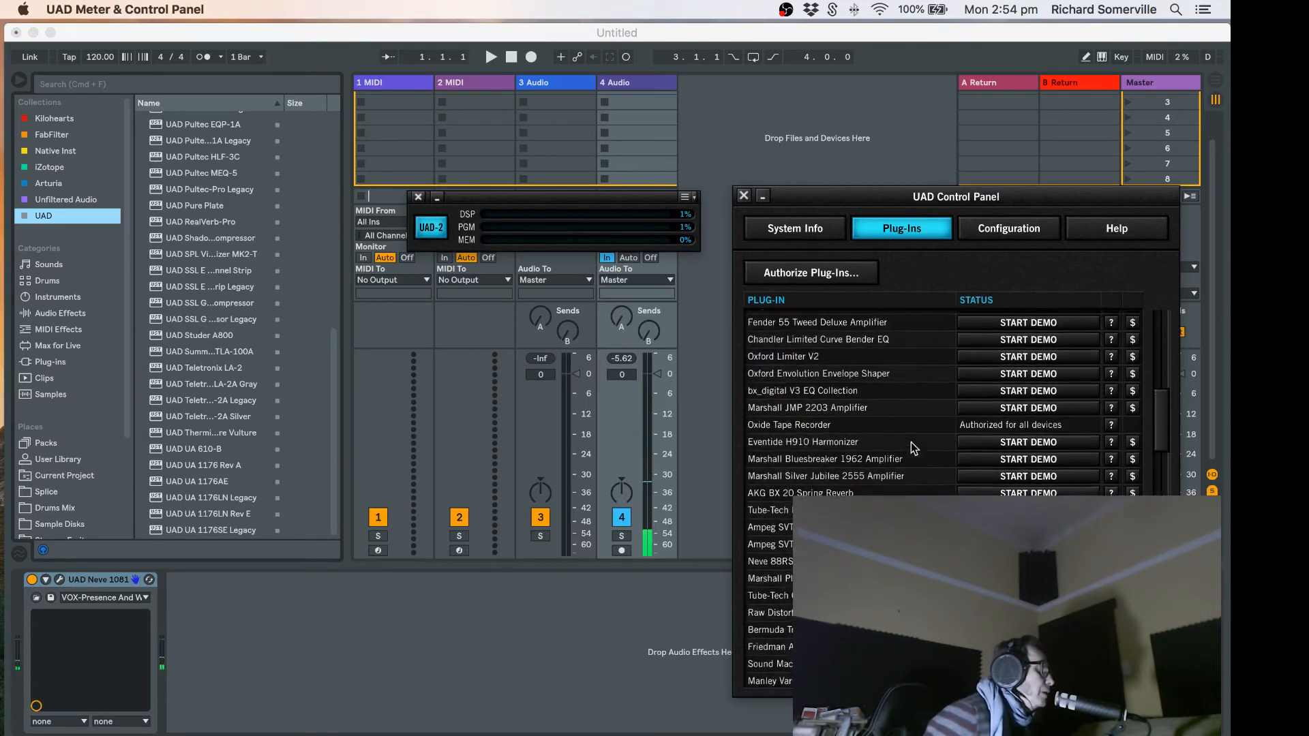
{"action": "scroll", "scroll_direction": "down", "scroll_amount": 3}
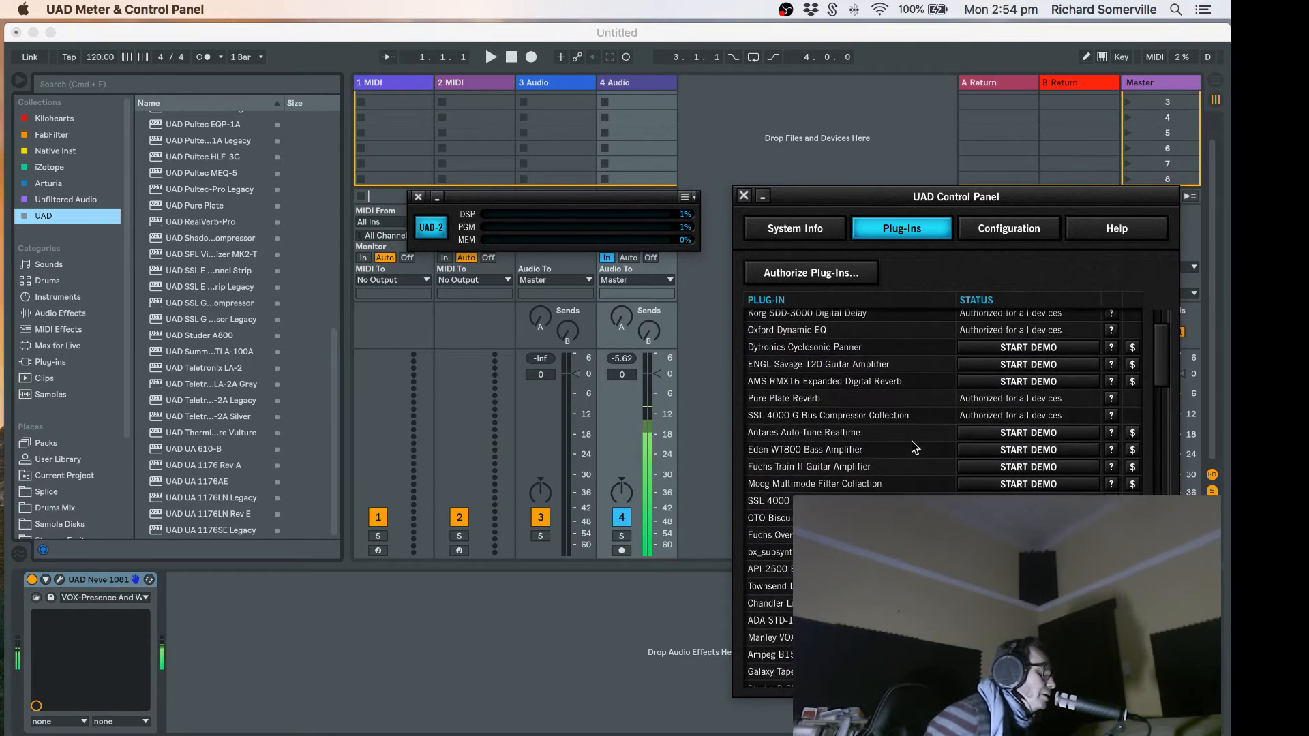
{"action": "scroll", "scroll_direction": "up", "scroll_amount": 3}
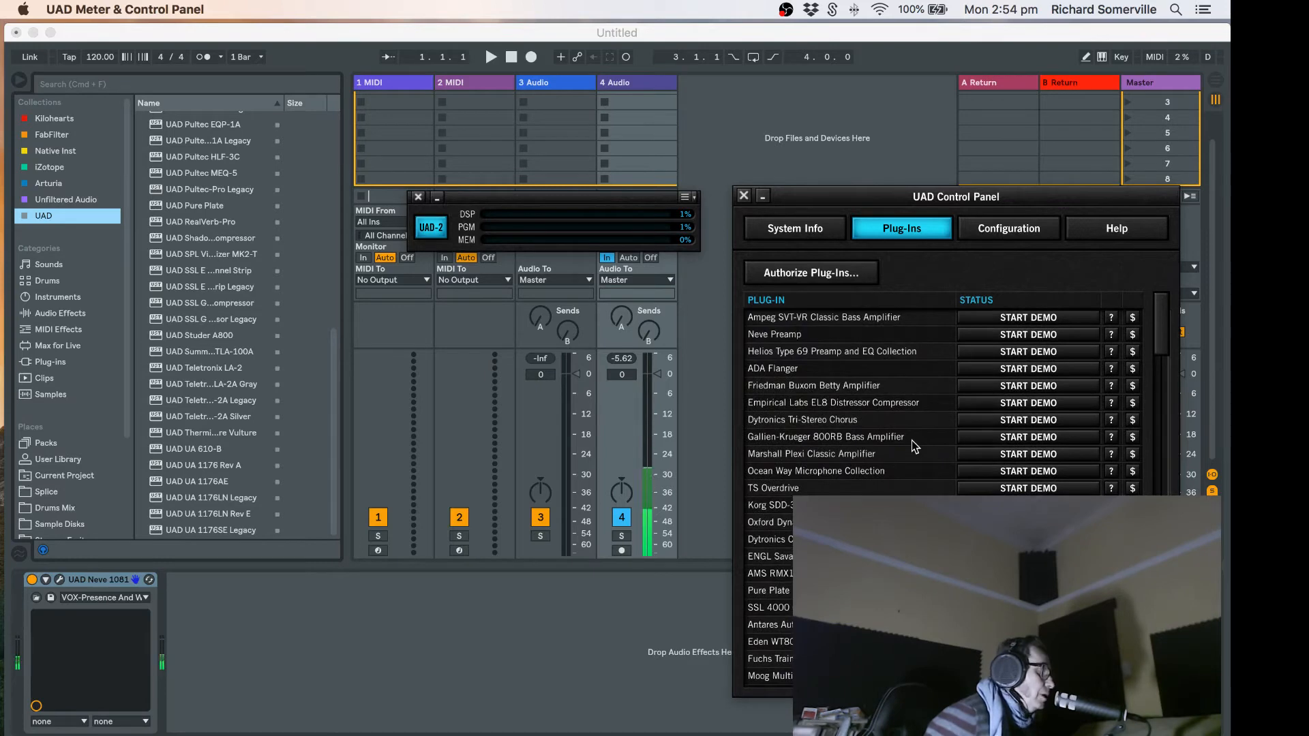
{"action": "scroll", "scroll_direction": "down", "scroll_amount": 3}
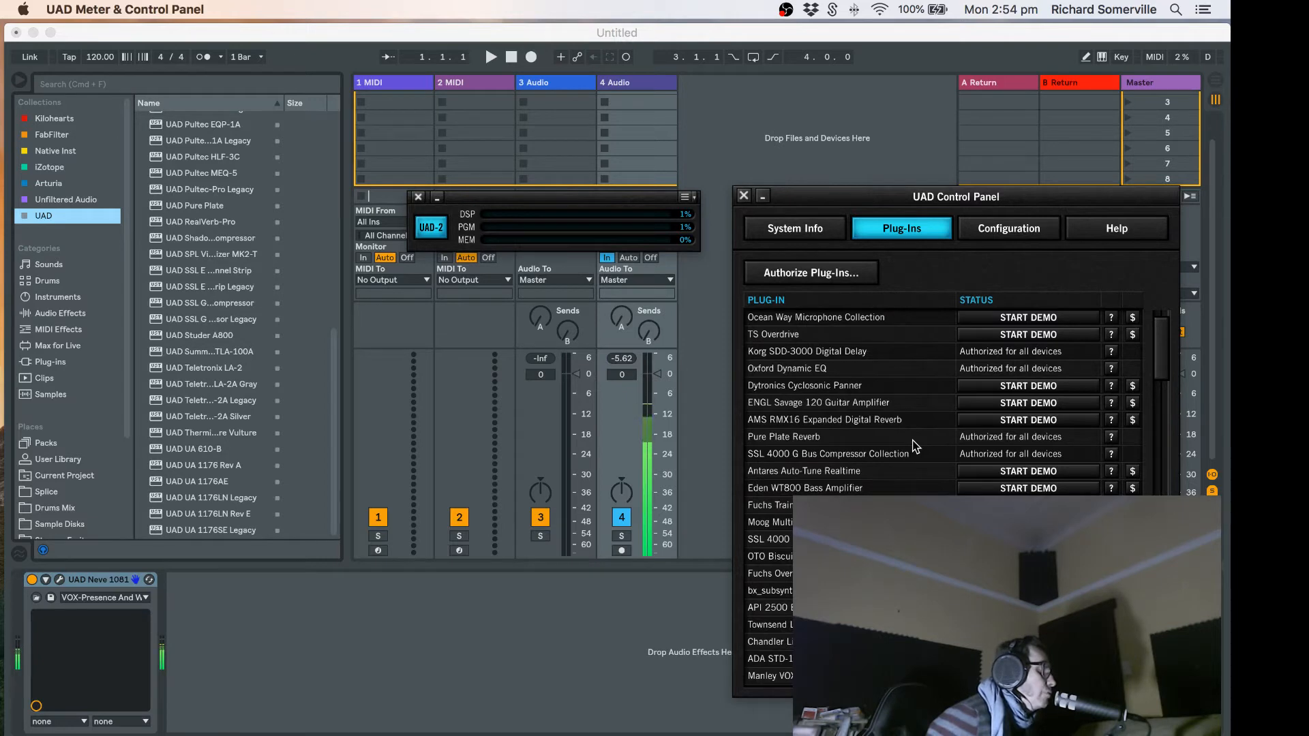
{"action": "left_click", "coordinate": [742, 195]}
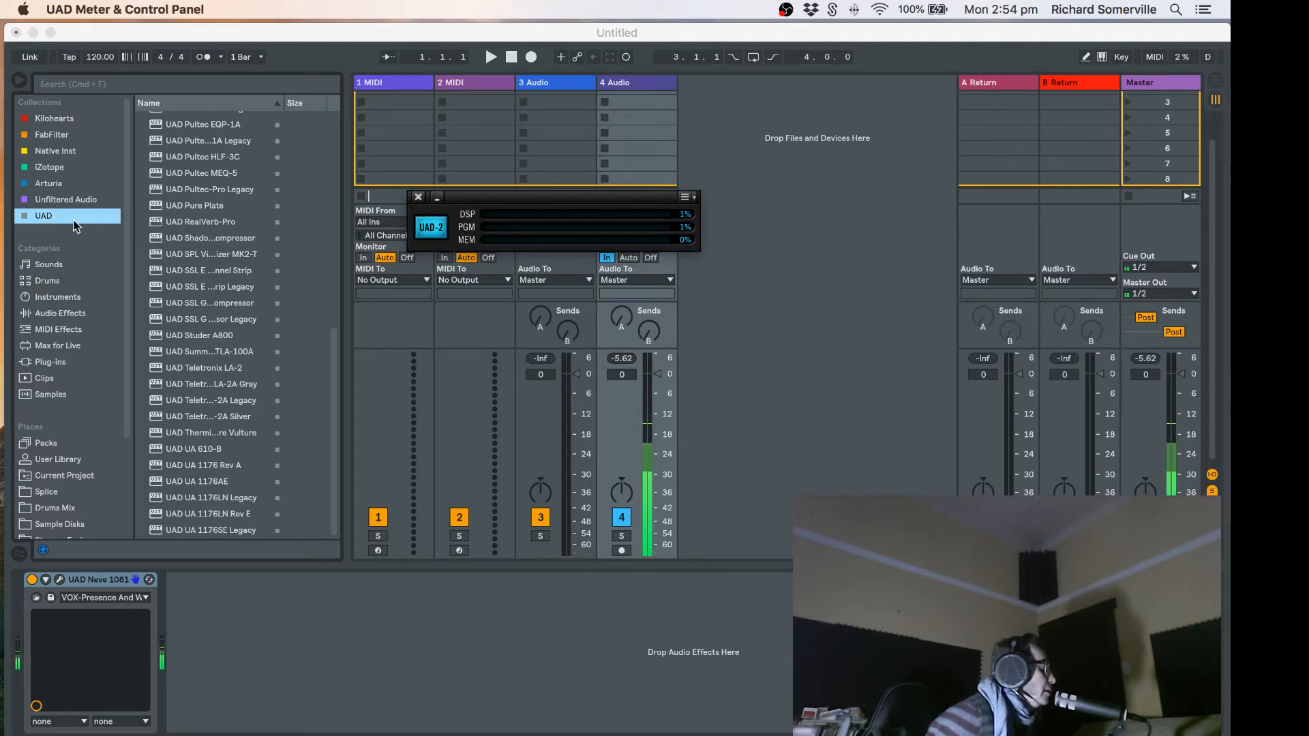
{"action": "mouse_move", "coordinate": [251, 237]}
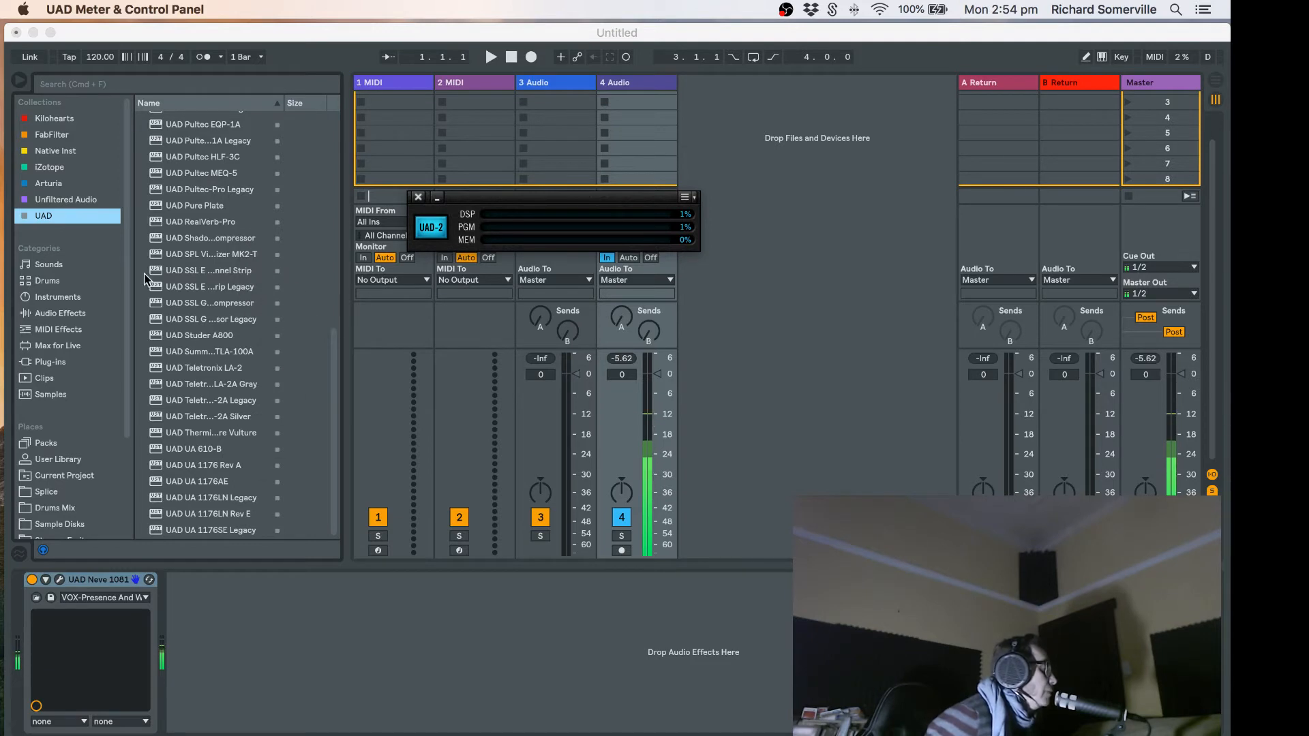
{"action": "mouse_move", "coordinate": [204, 244]}
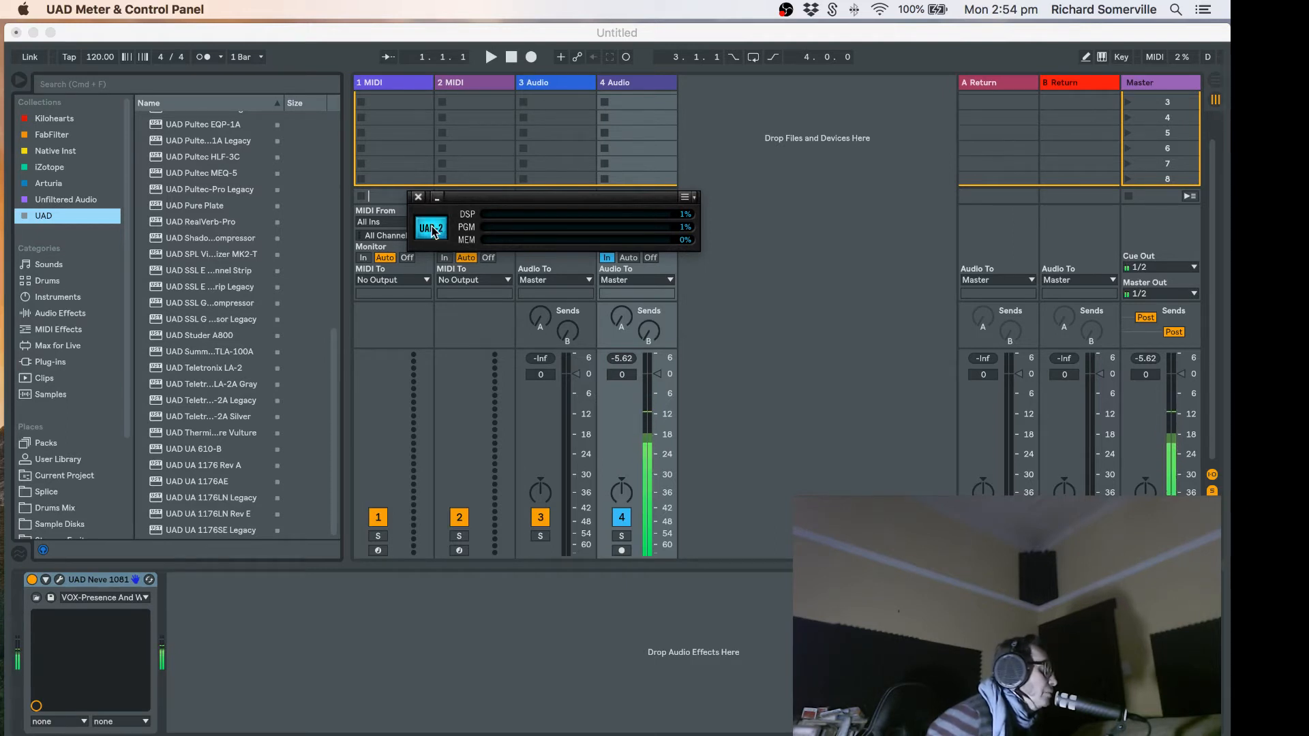
Step: Reopen the UAD Control Panel plug-in list and scroll to the Dangerous BAX EQ, Fairchild and Pultec entries
{"action": "left_click", "coordinate": [431, 227]}
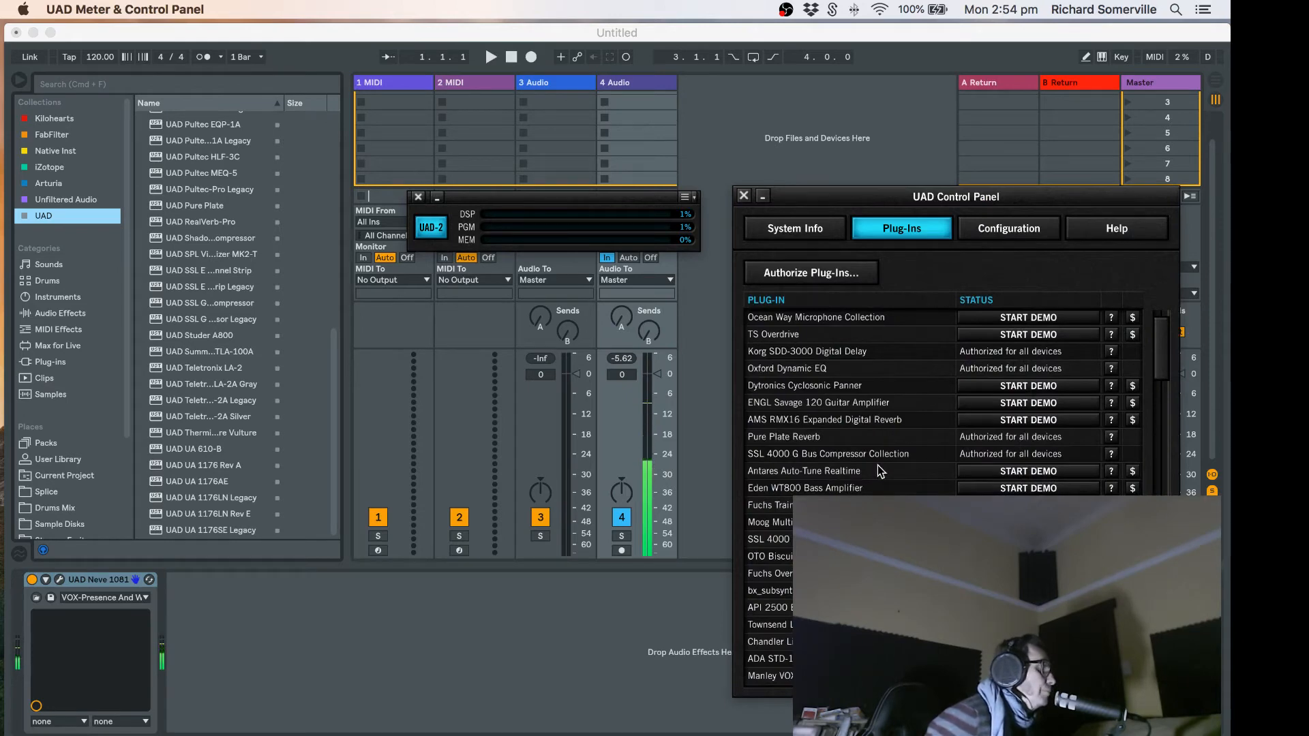
{"action": "scroll", "scroll_direction": "down", "scroll_amount": 3}
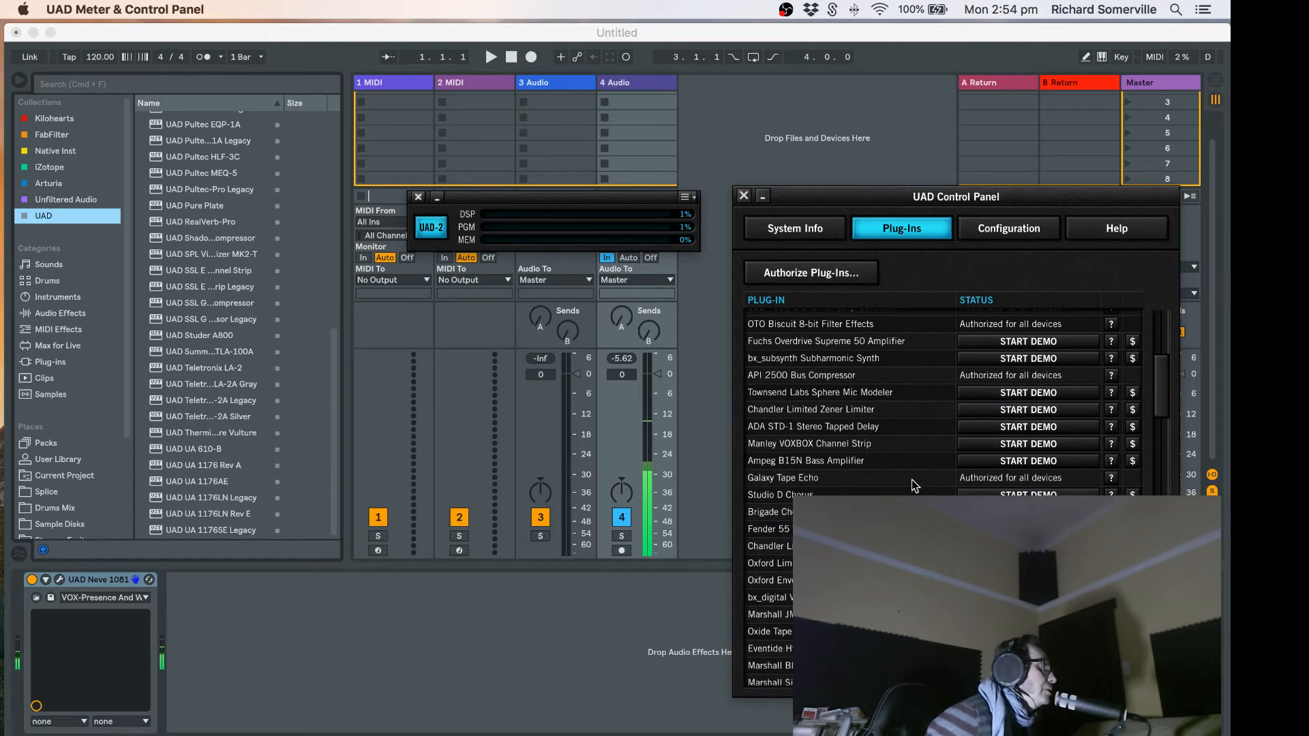
{"action": "scroll", "scroll_direction": "up", "scroll_amount": 3}
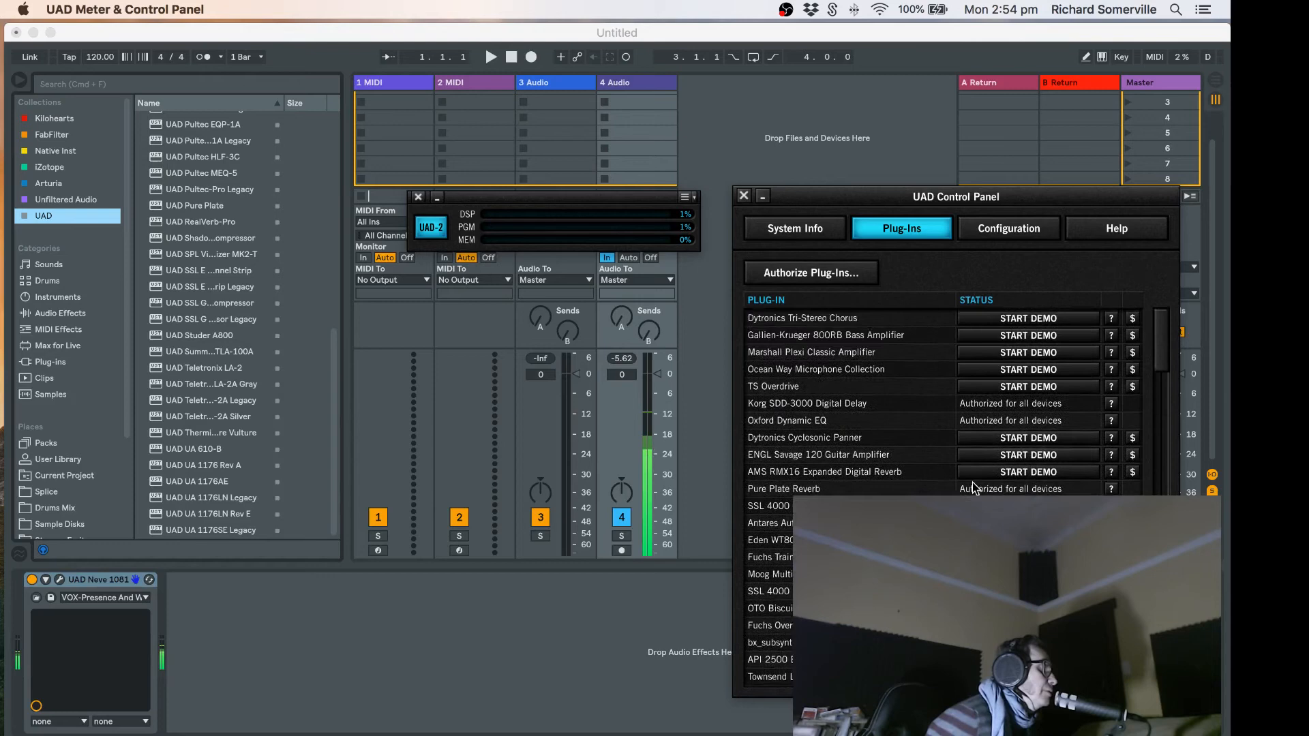
{"action": "scroll", "scroll_direction": "down", "scroll_amount": 3}
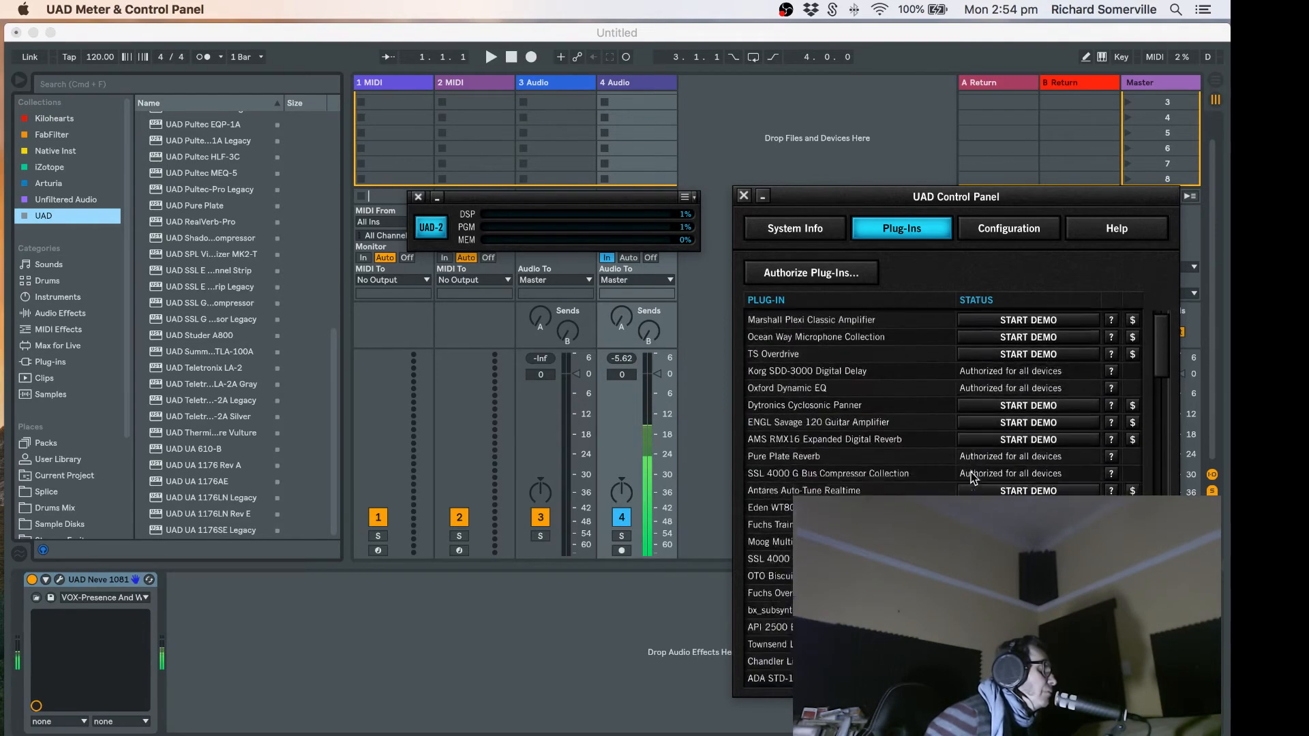
{"action": "scroll", "scroll_direction": "down", "scroll_amount": 3}
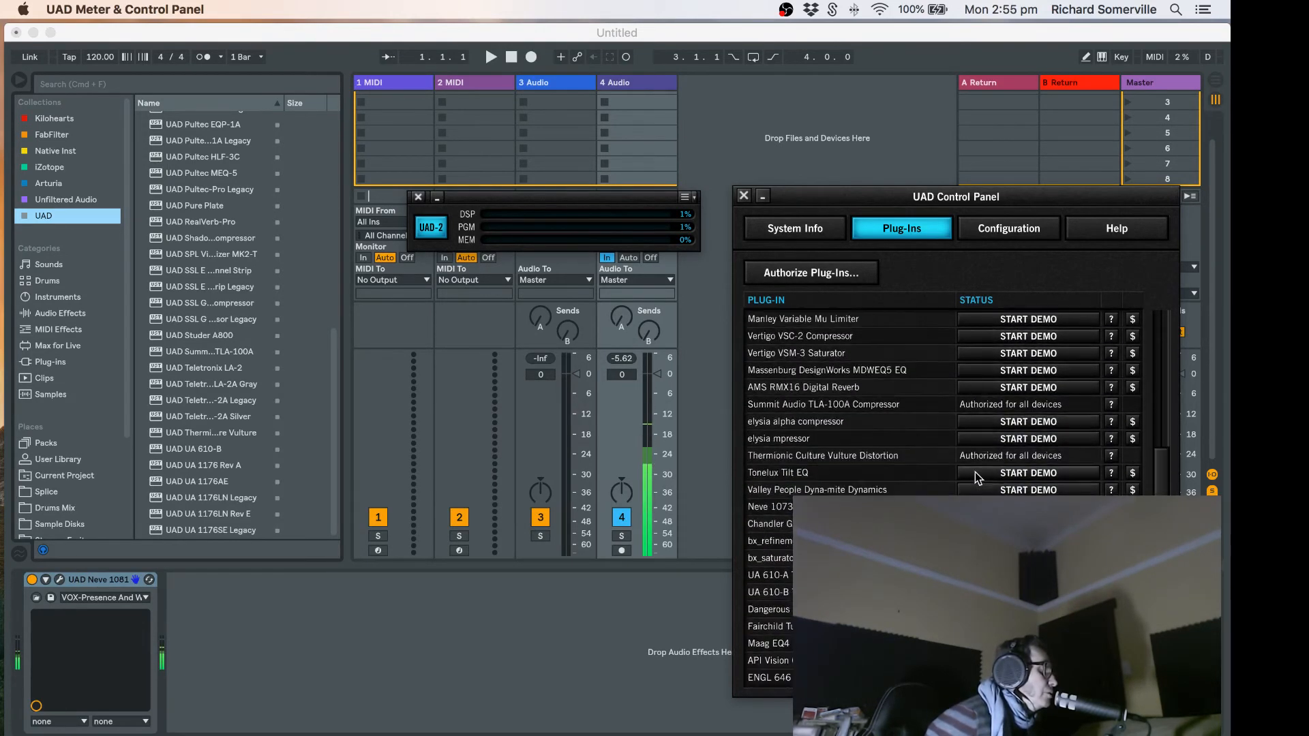
{"action": "scroll", "scroll_direction": "down", "scroll_amount": 3}
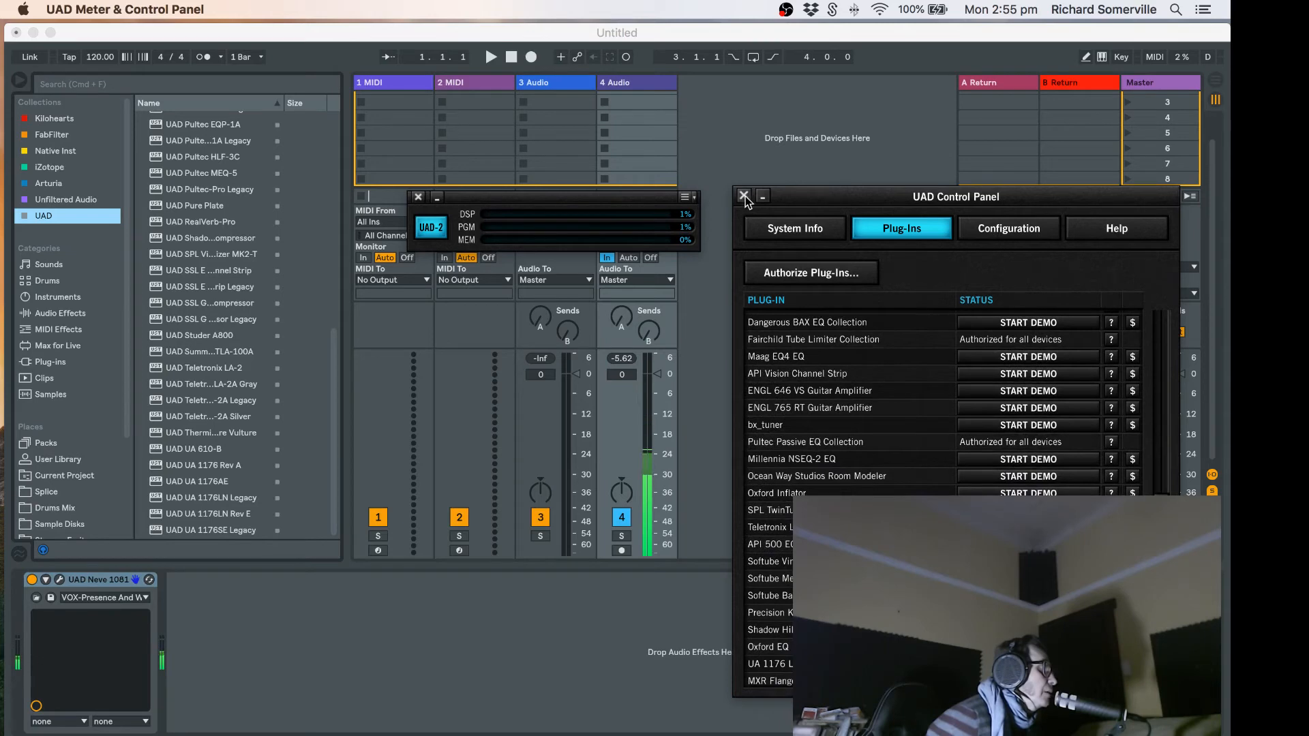
Step: Close the UAD Control Panel and browse the VST Custom plug-in list back up to the Fairchild entries
{"action": "left_click", "coordinate": [744, 197]}
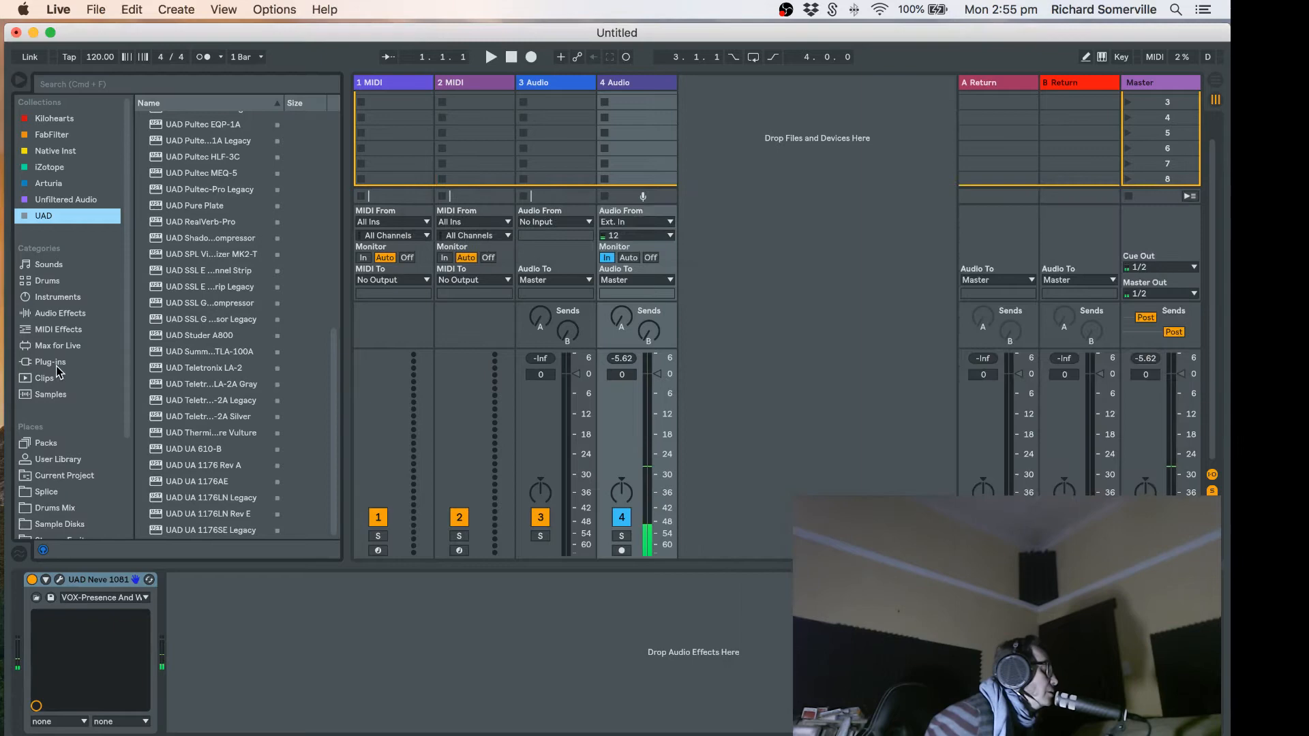
{"action": "left_click", "coordinate": [51, 362]}
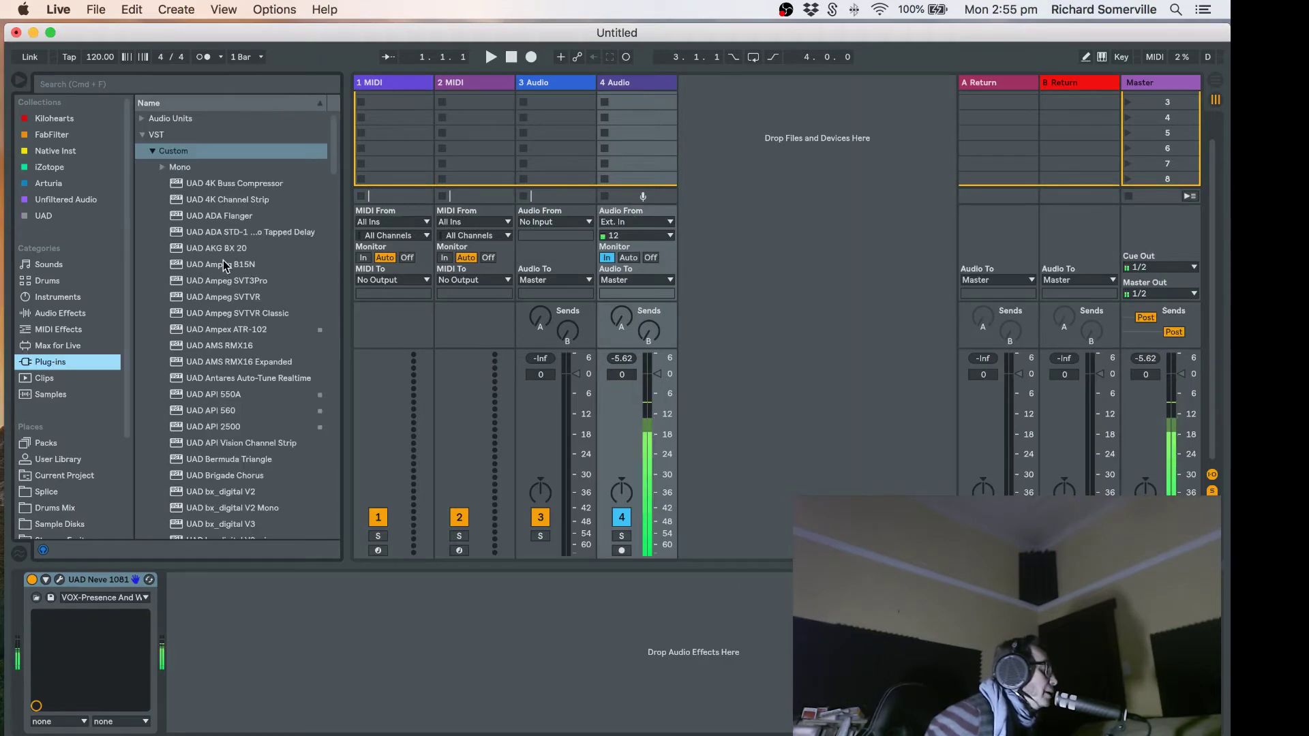
{"action": "scroll", "scroll_direction": "down", "scroll_amount": 3}
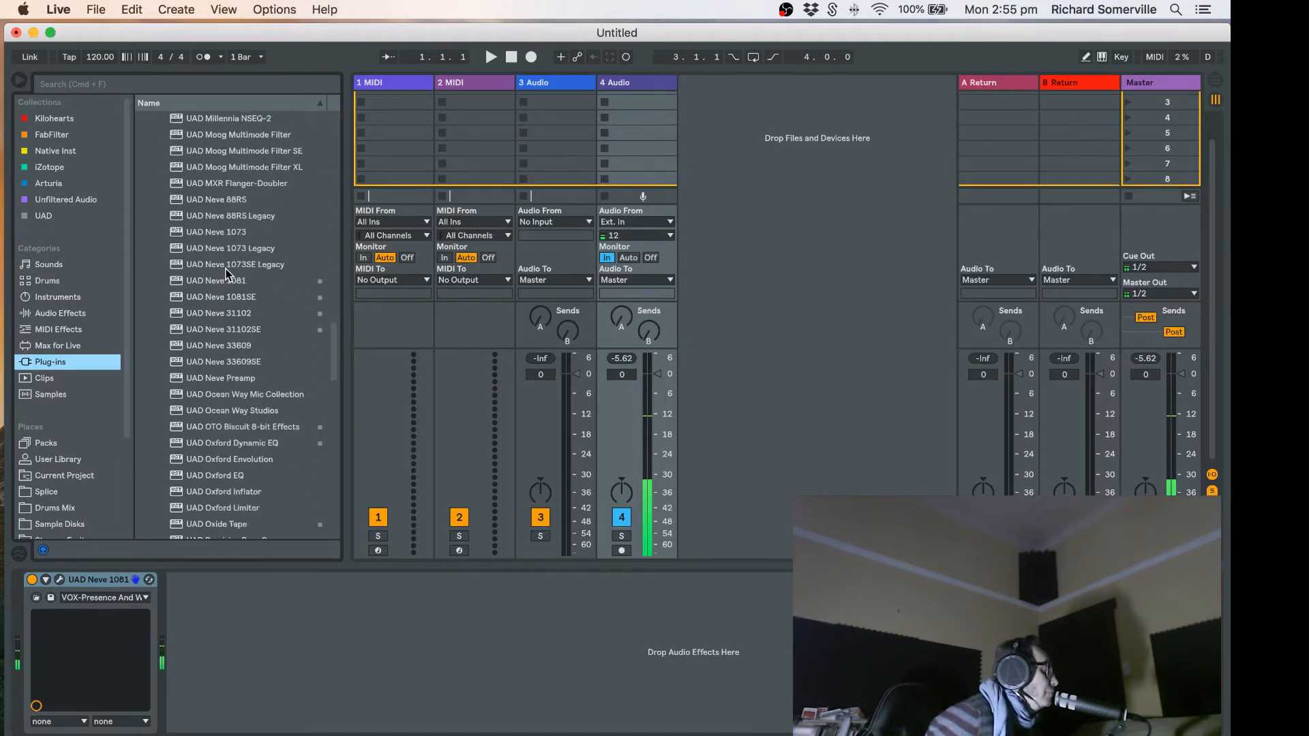
{"action": "scroll", "scroll_direction": "down", "scroll_amount": 3}
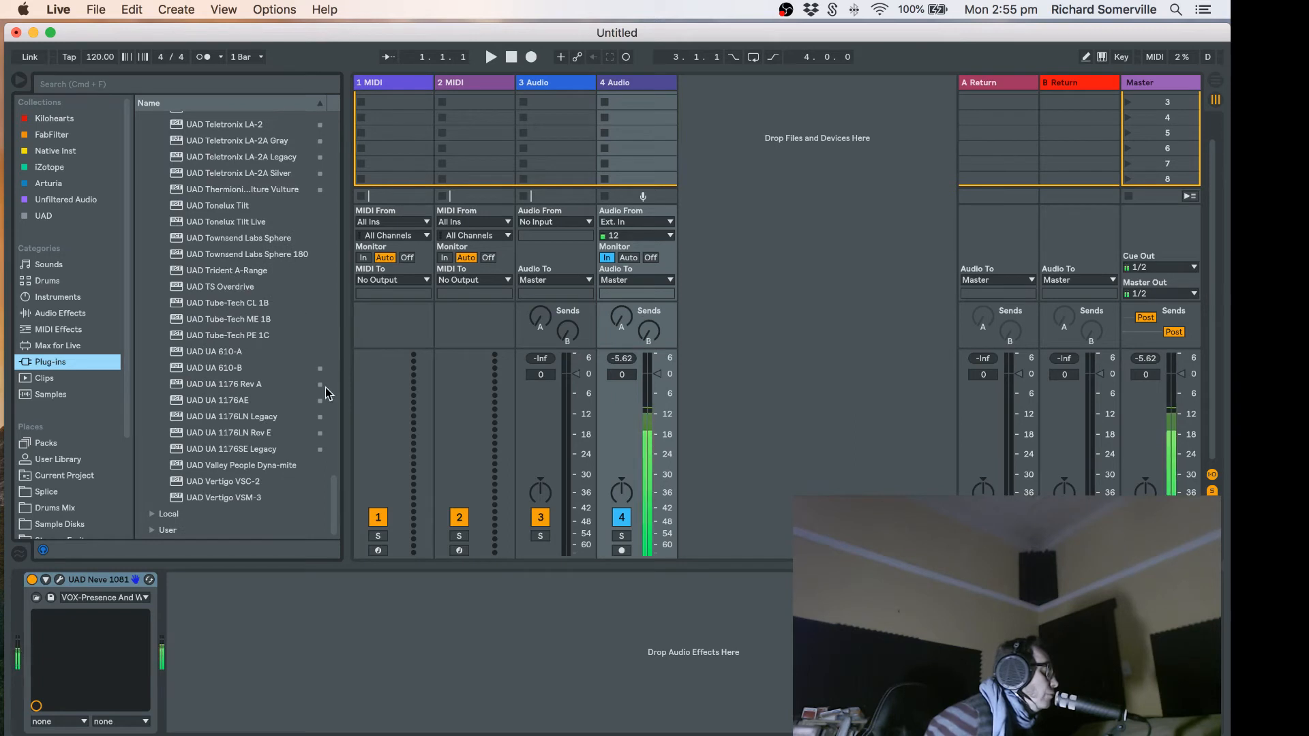
{"action": "scroll", "scroll_direction": "up", "scroll_amount": 3}
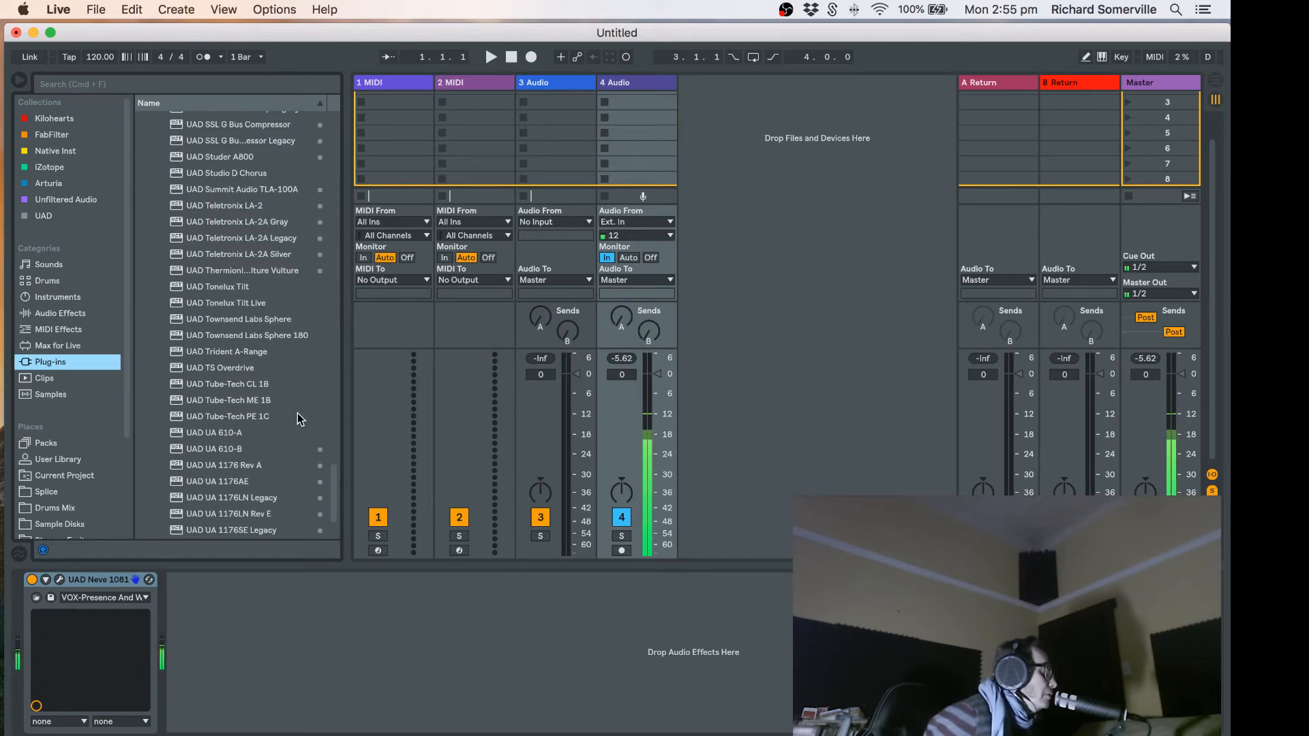
{"action": "scroll", "scroll_direction": "up", "scroll_amount": 3}
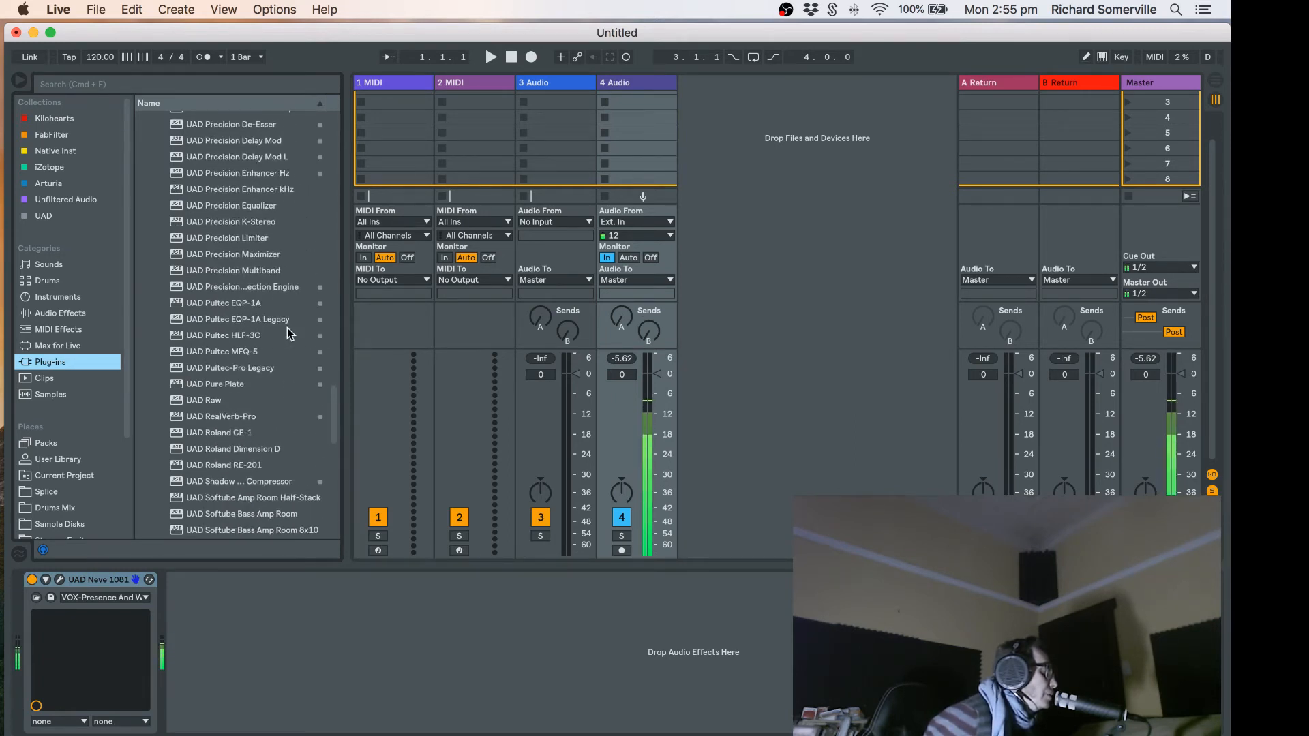
{"action": "scroll", "scroll_direction": "up", "scroll_amount": 3}
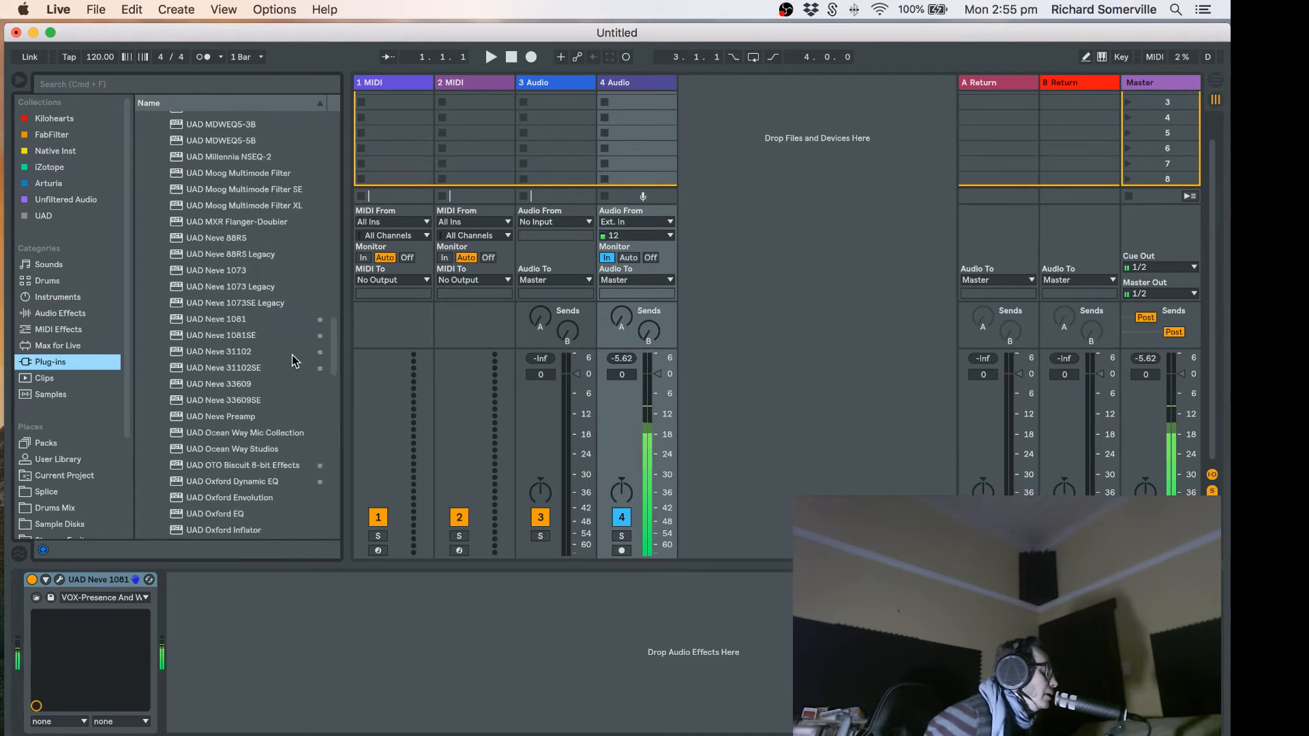
{"action": "scroll", "scroll_direction": "up", "scroll_amount": 3}
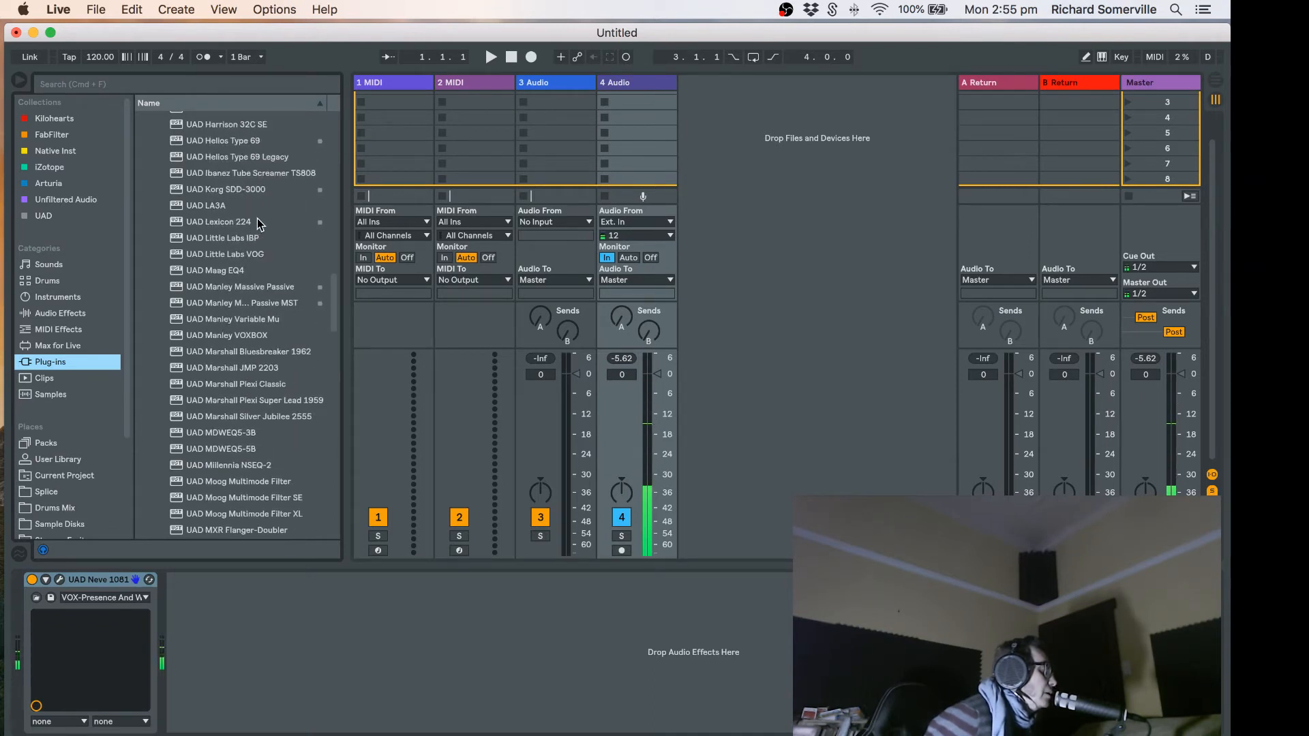
{"action": "scroll", "scroll_direction": "up", "scroll_amount": 3}
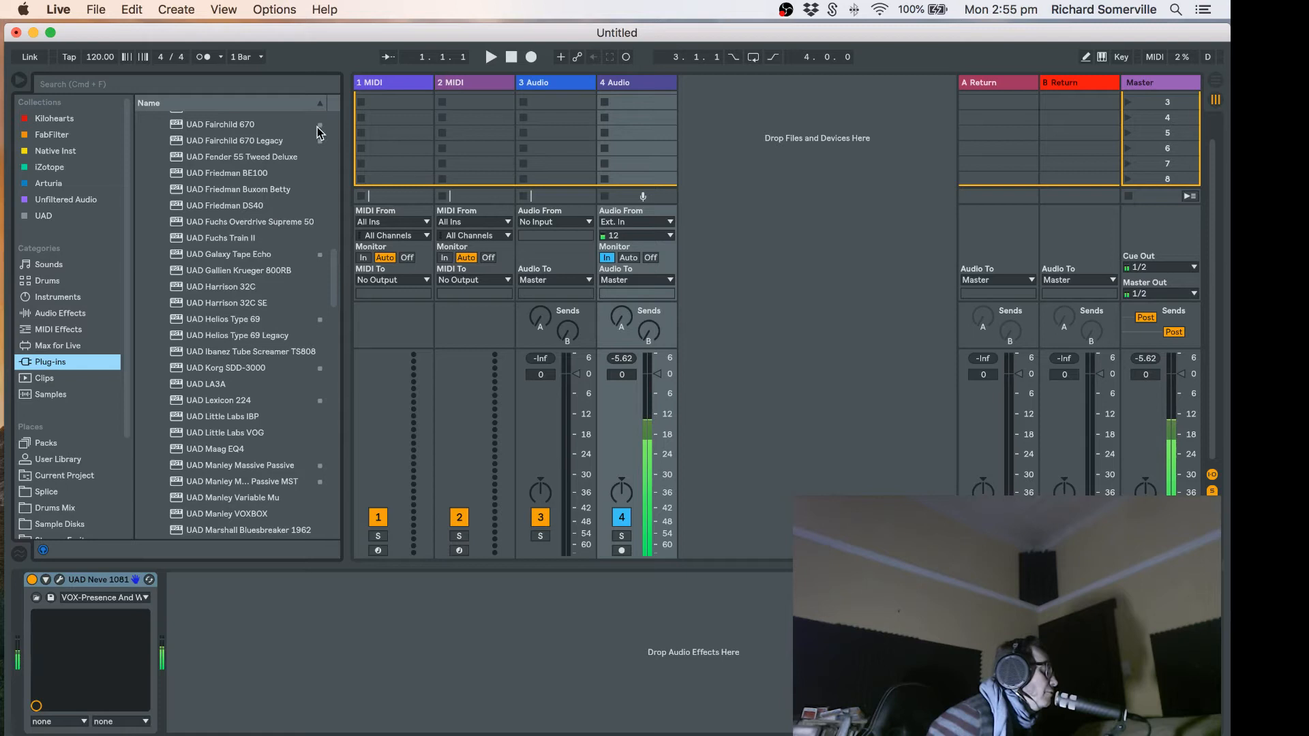
{"action": "mouse_move", "coordinate": [243, 277]}
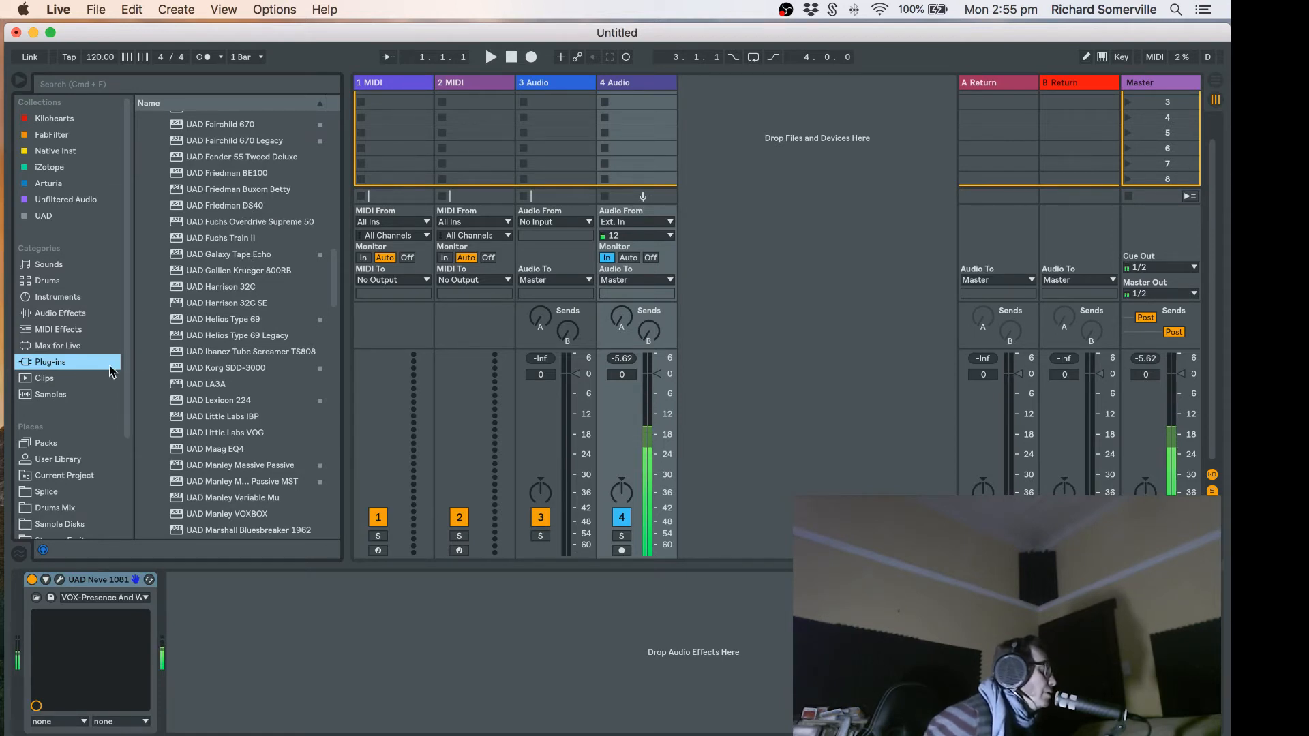
{"action": "mouse_move", "coordinate": [260, 276]}
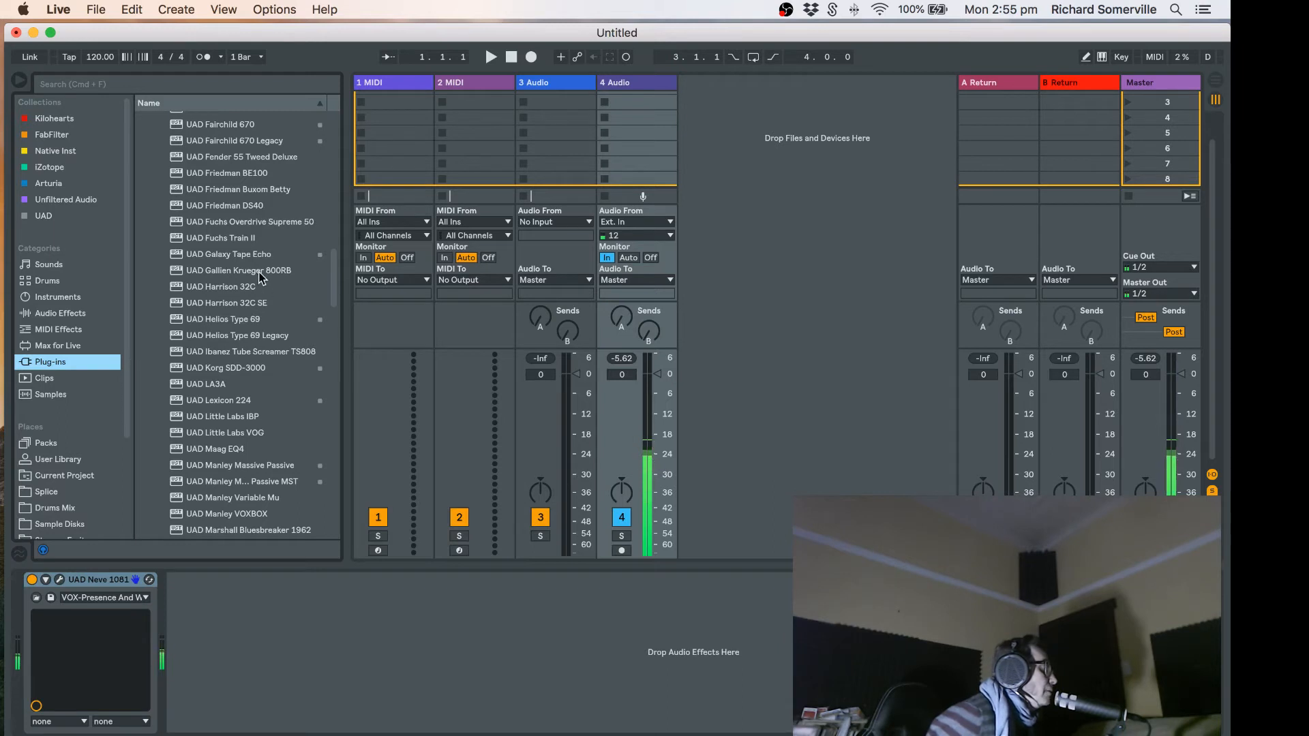
Step: Bring up the collection color menu for UAD Galaxy Tape Echo to tag it as UAD
{"action": "right_click", "coordinate": [228, 254]}
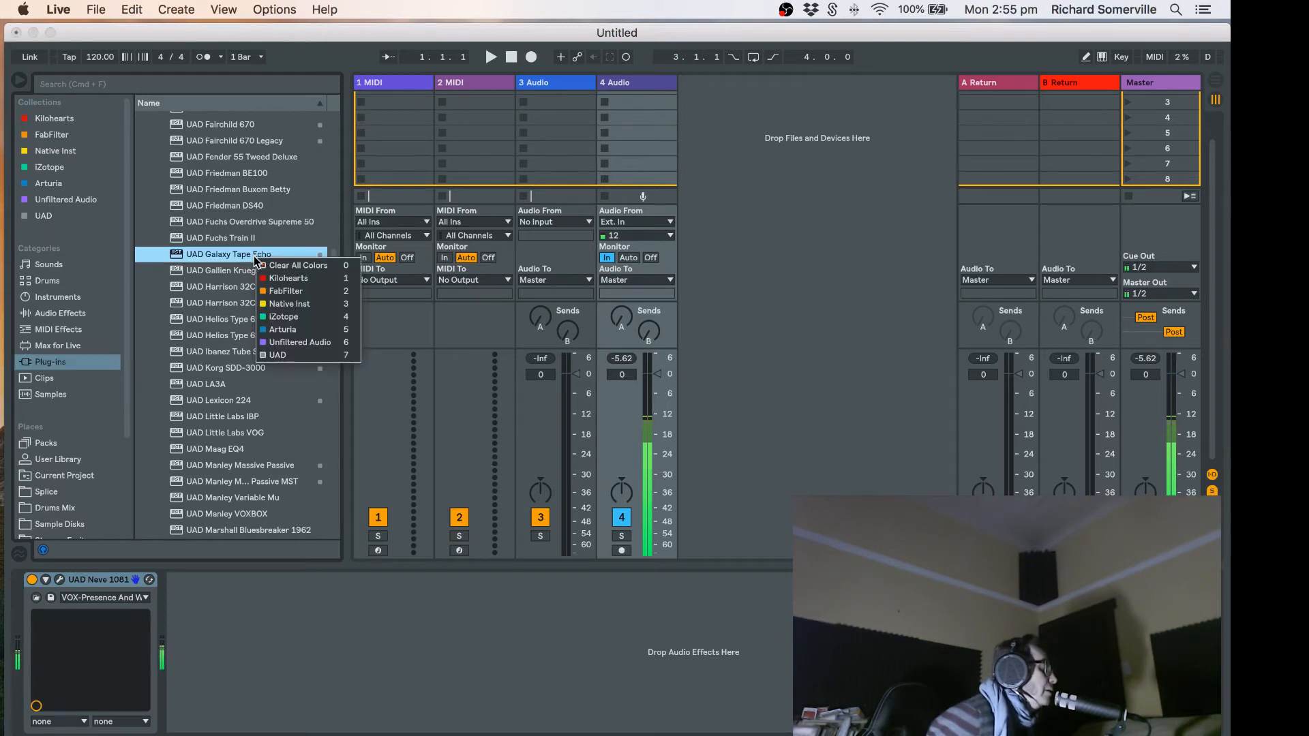
{"action": "mouse_move", "coordinate": [323, 291]}
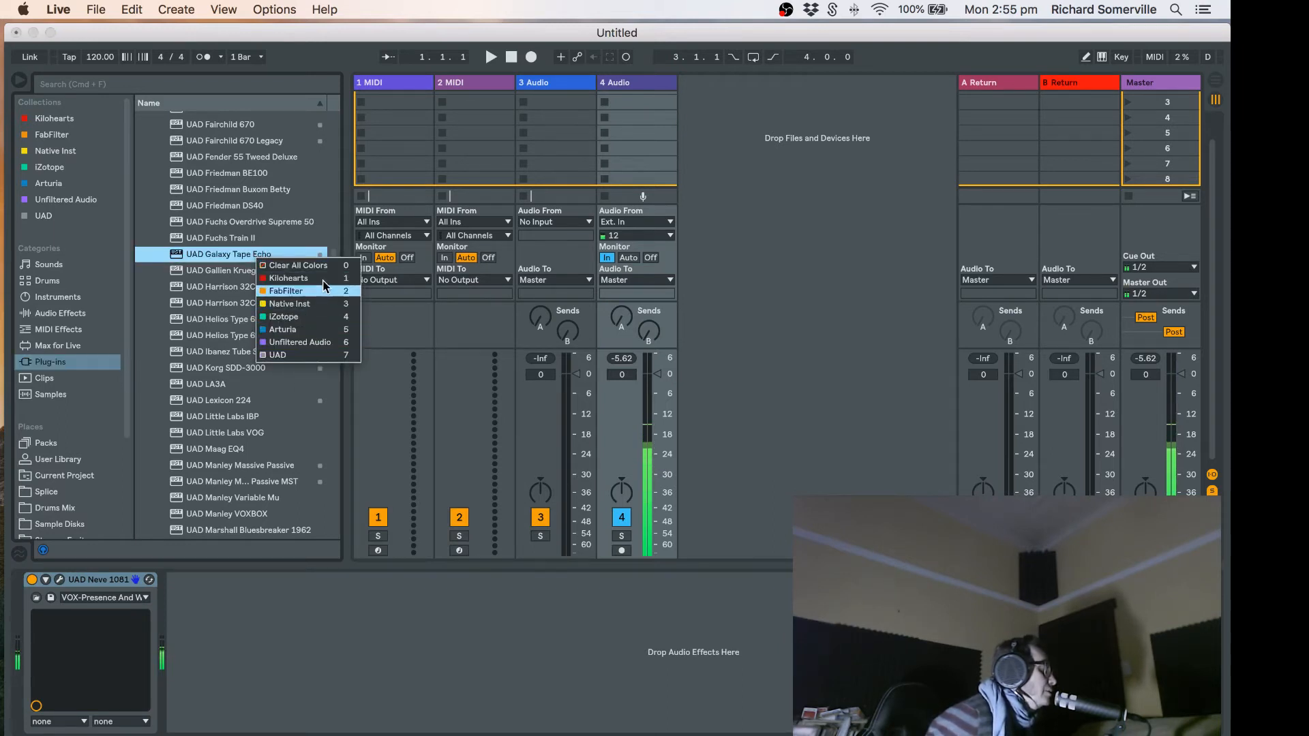
{"action": "mouse_move", "coordinate": [283, 316]}
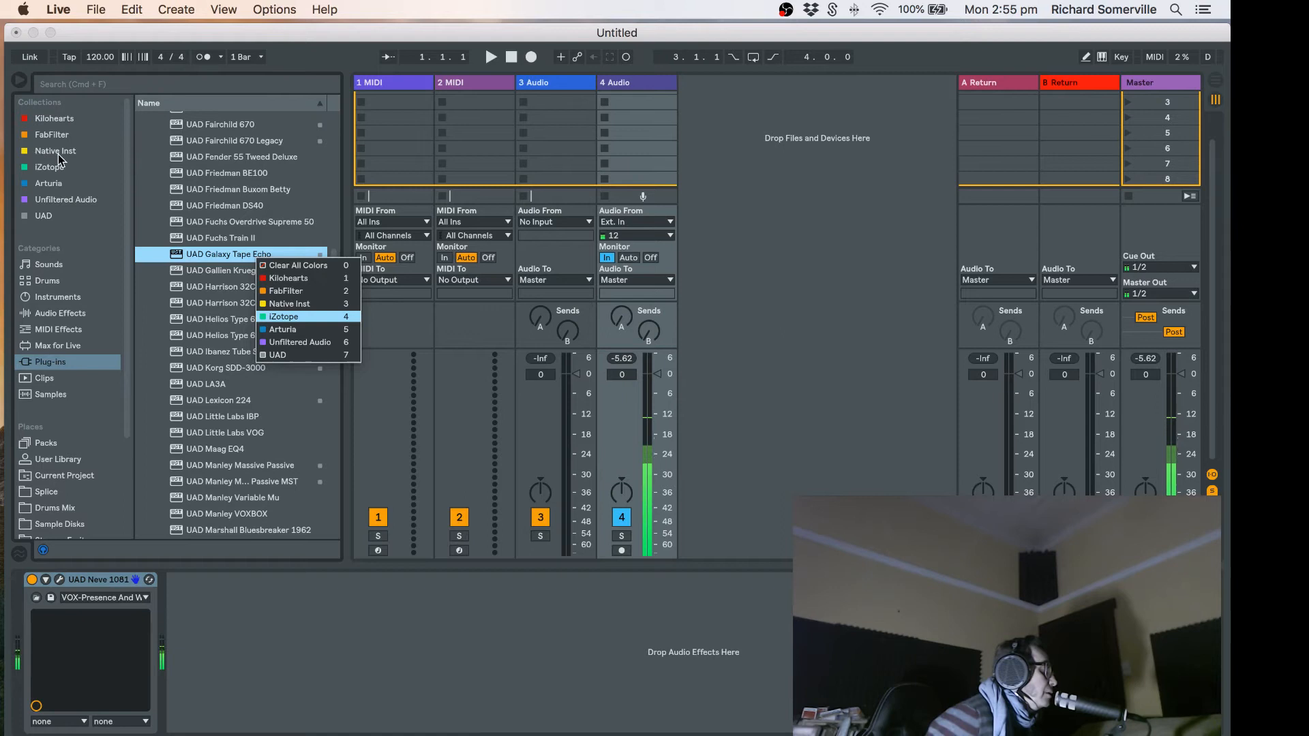
{"action": "mouse_move", "coordinate": [46, 165]}
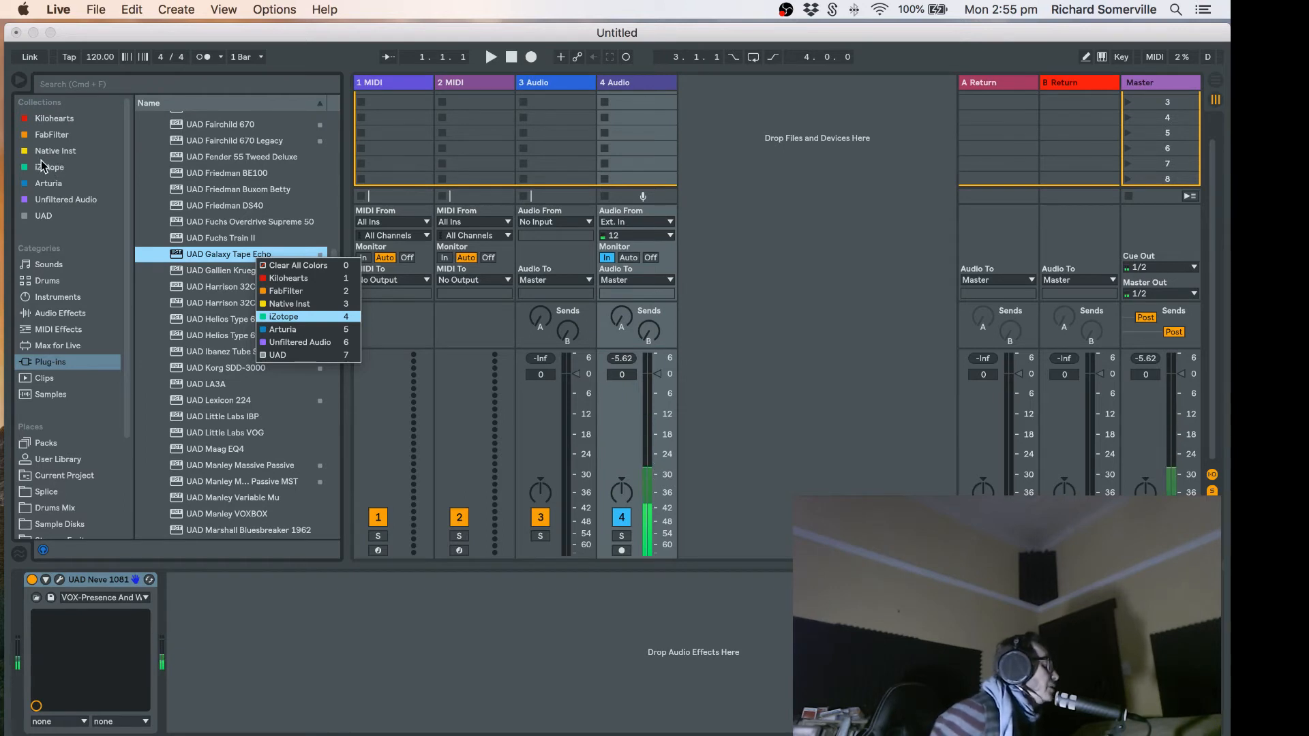
{"action": "mouse_move", "coordinate": [218, 241]}
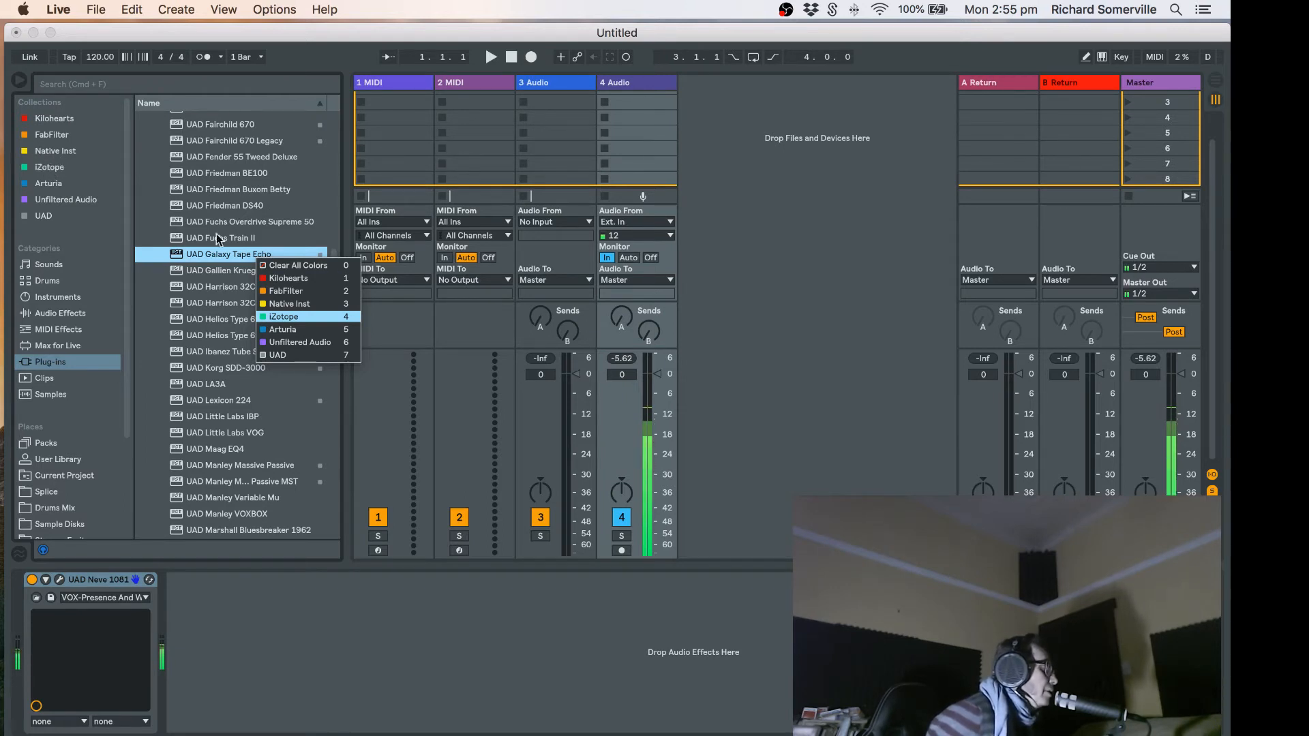
{"action": "mouse_move", "coordinate": [288, 355]}
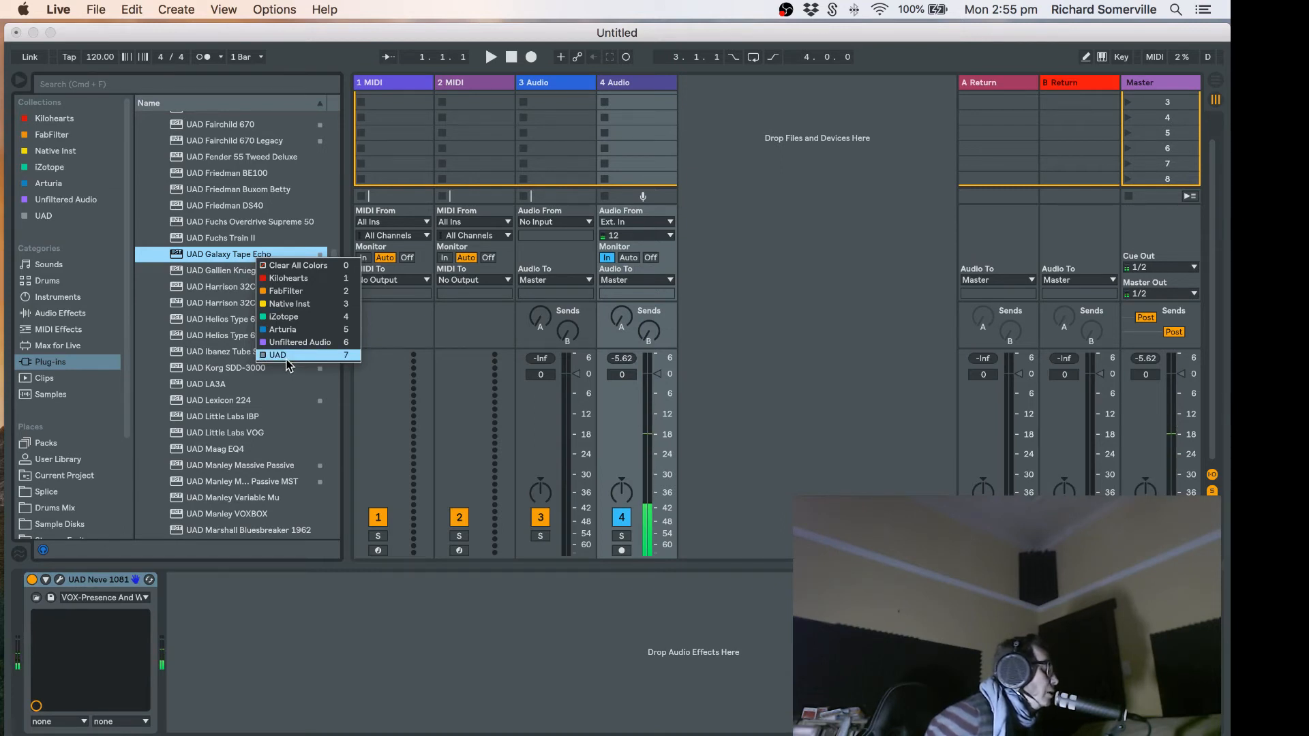
{"action": "mouse_move", "coordinate": [272, 360]}
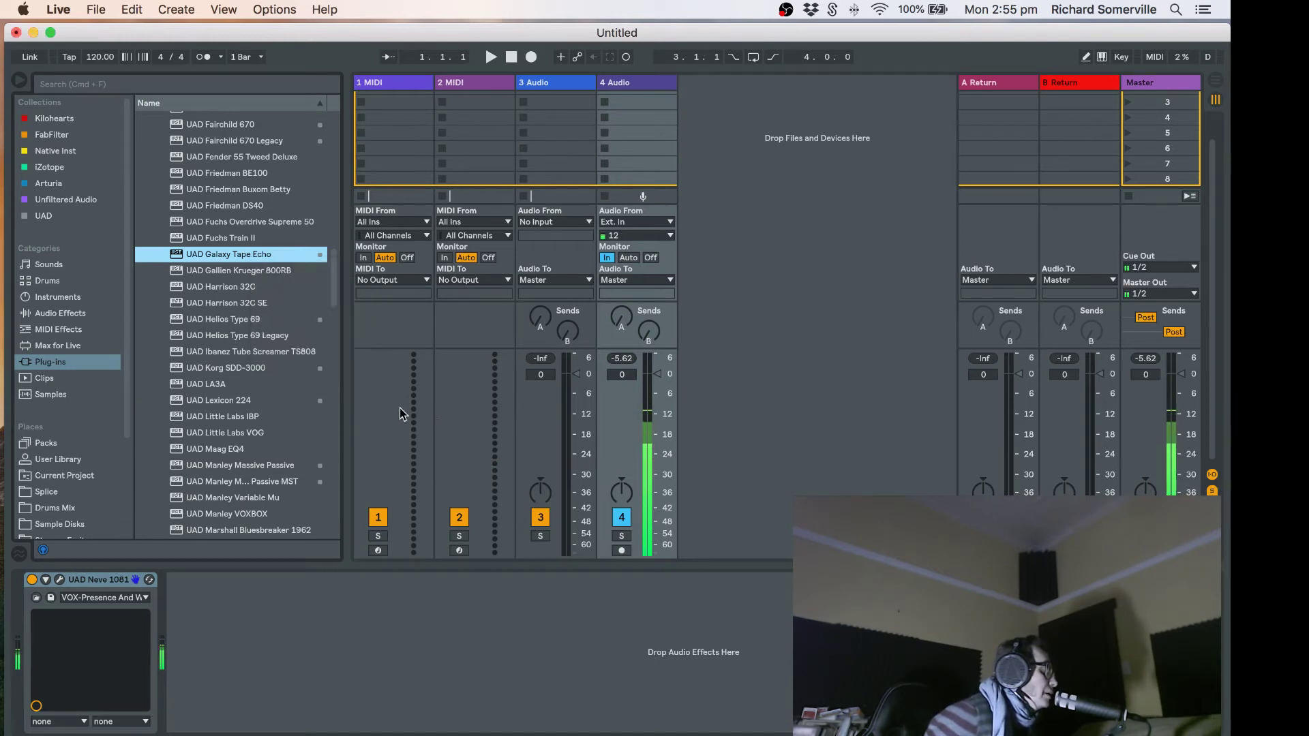
{"action": "mouse_move", "coordinate": [259, 393]}
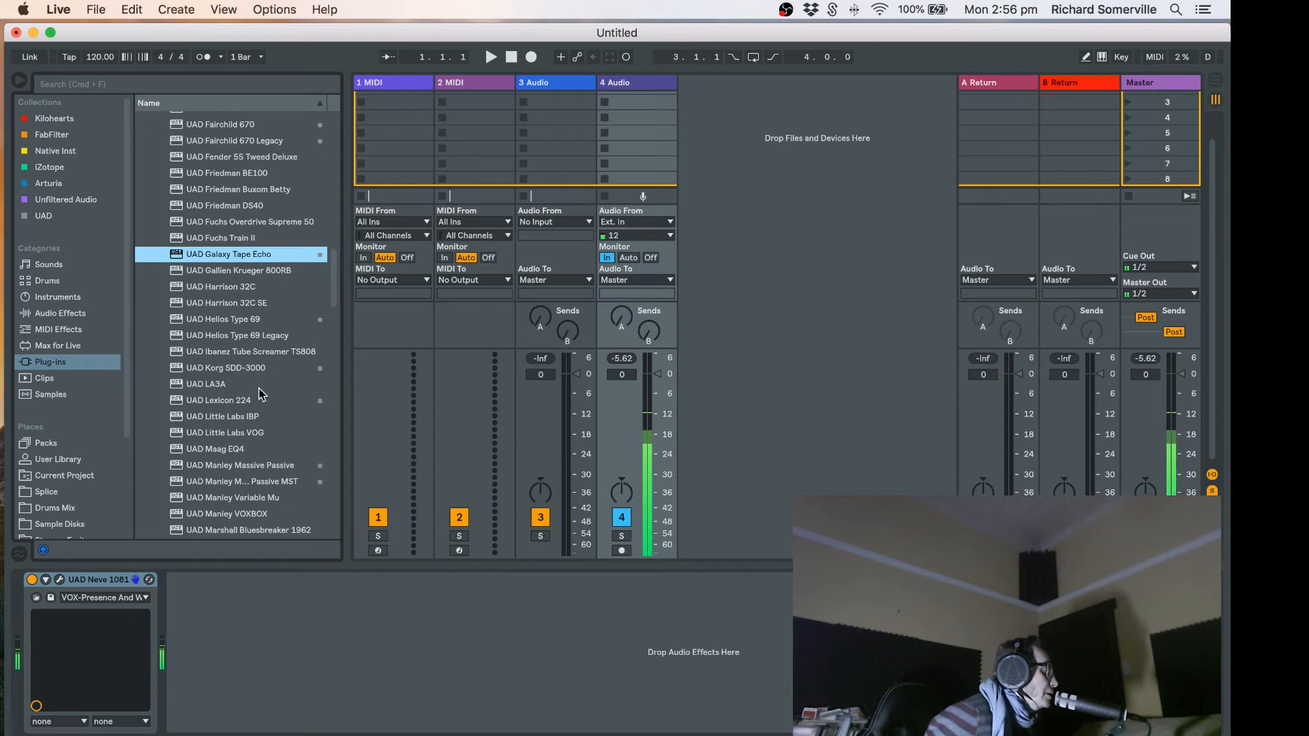
{"action": "scroll", "scroll_direction": "down", "scroll_amount": 3}
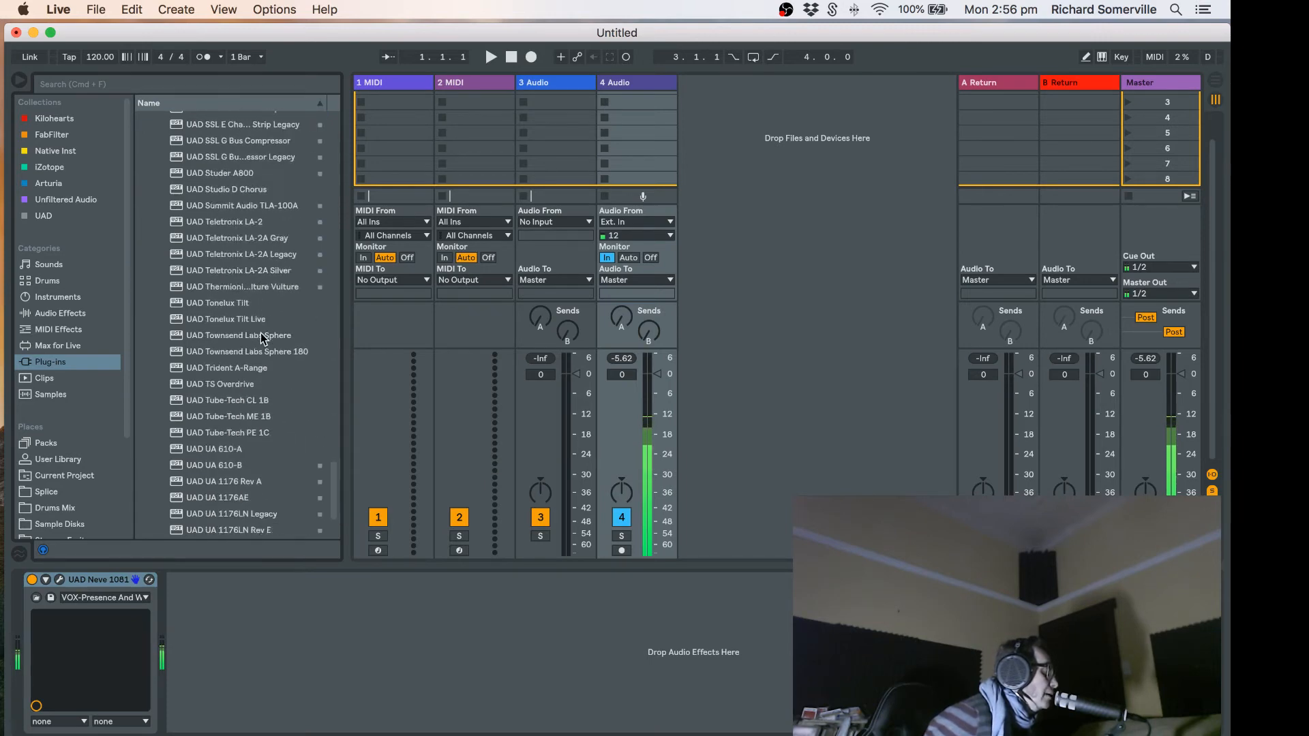
{"action": "scroll", "scroll_direction": "up", "scroll_amount": 3}
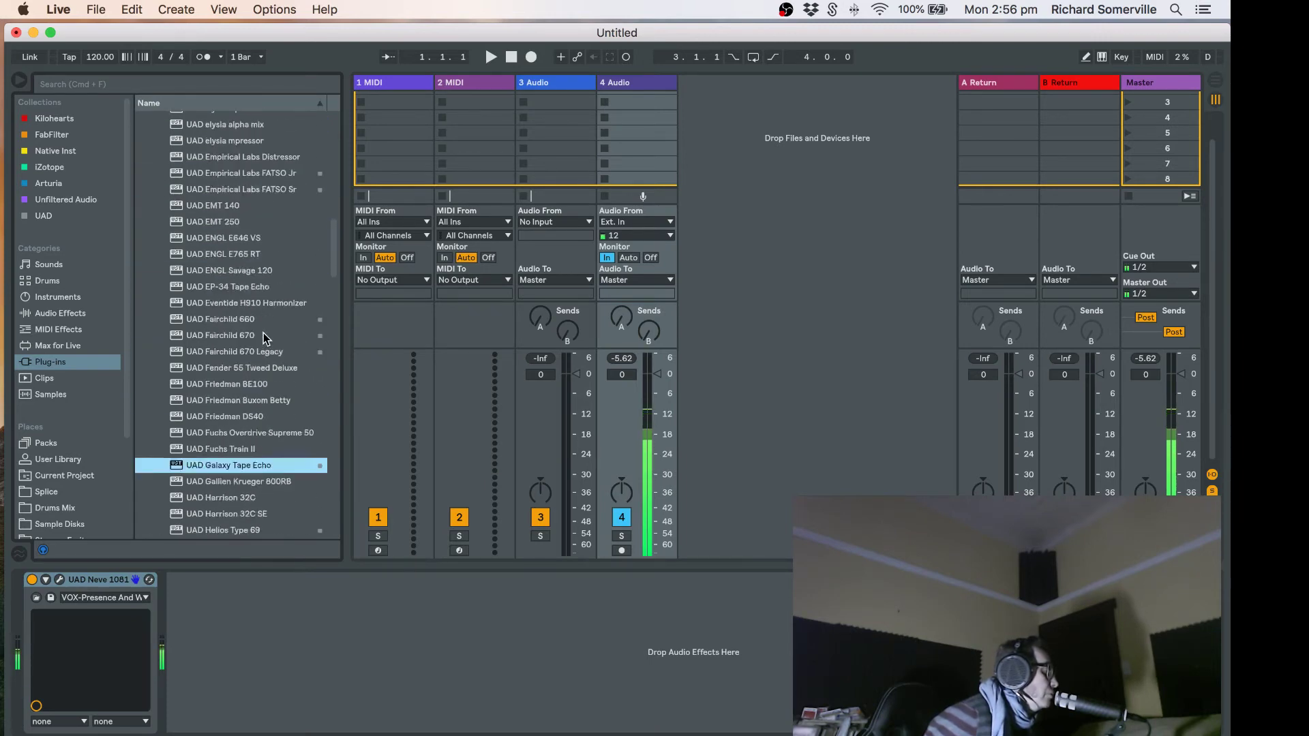
{"action": "scroll", "scroll_direction": "up", "scroll_amount": 3}
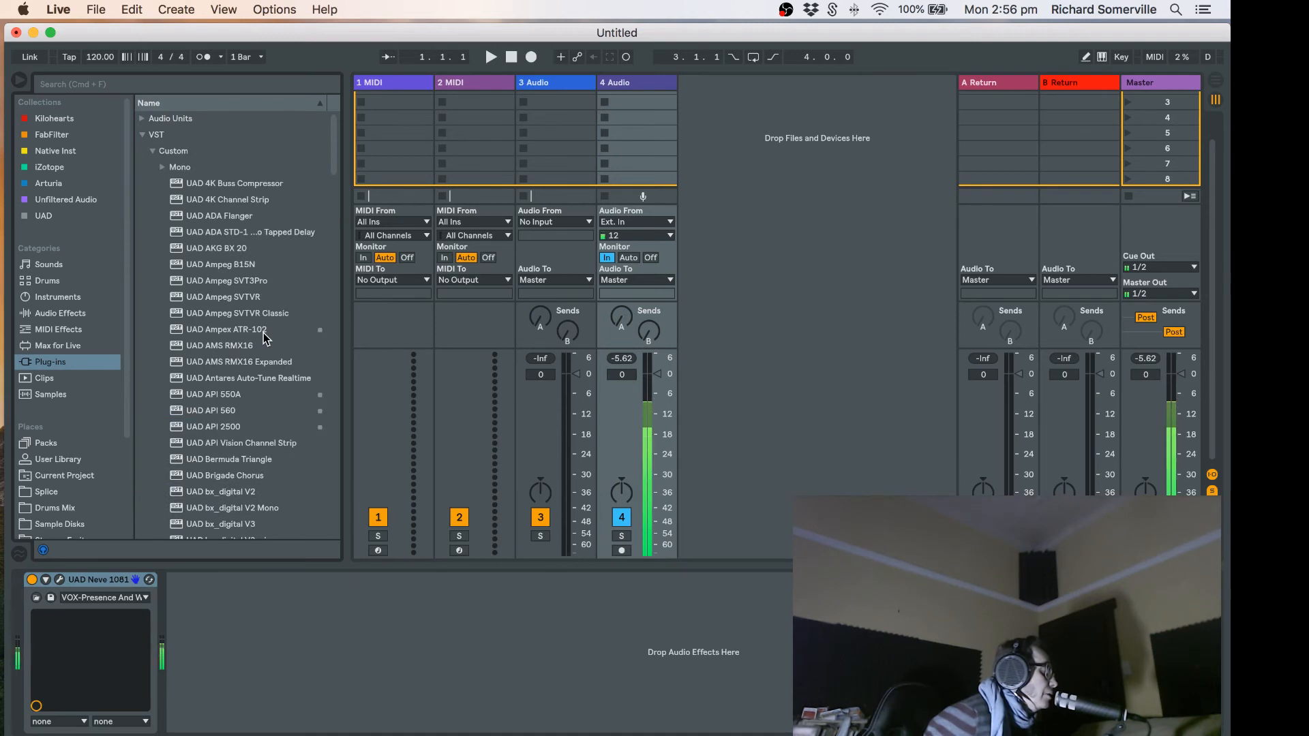
{"action": "scroll", "scroll_direction": "down", "scroll_amount": 3}
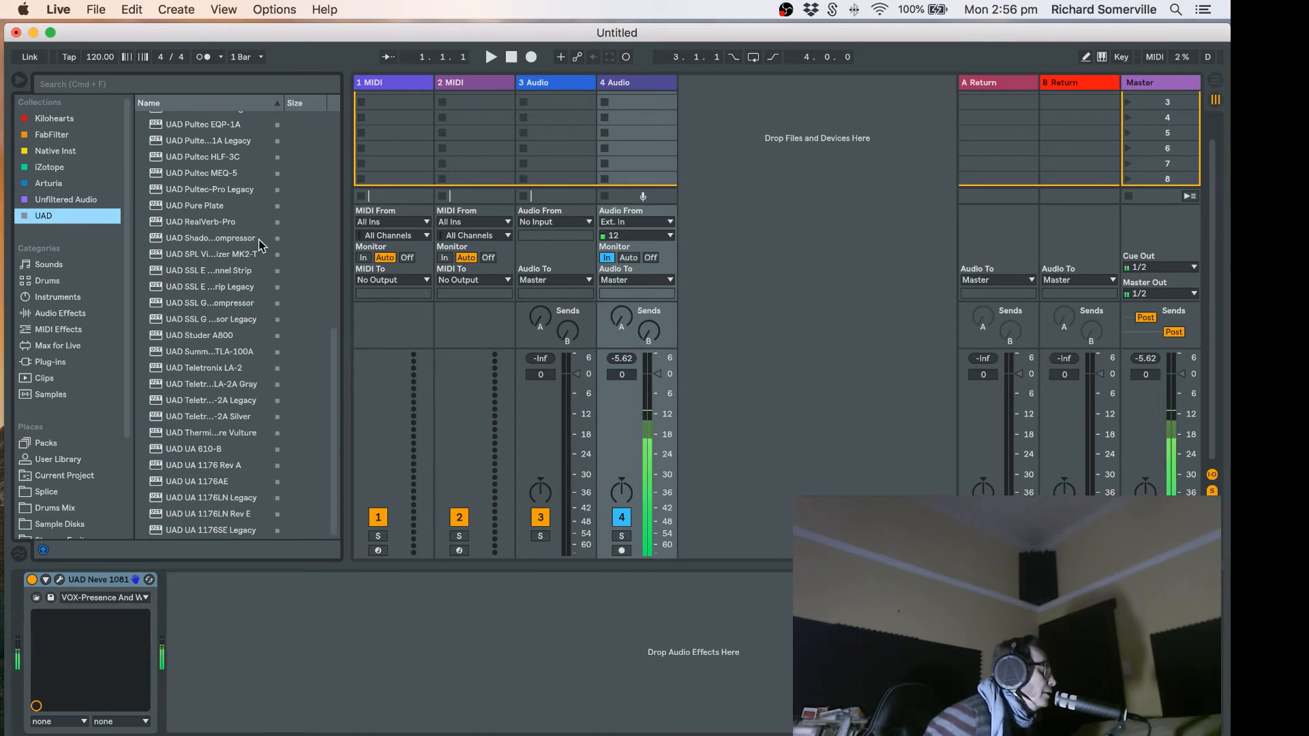
Step: Scroll through the UAD collection list, which now includes Galaxy Tape Echo
{"action": "scroll", "scroll_direction": "up", "scroll_amount": 3}
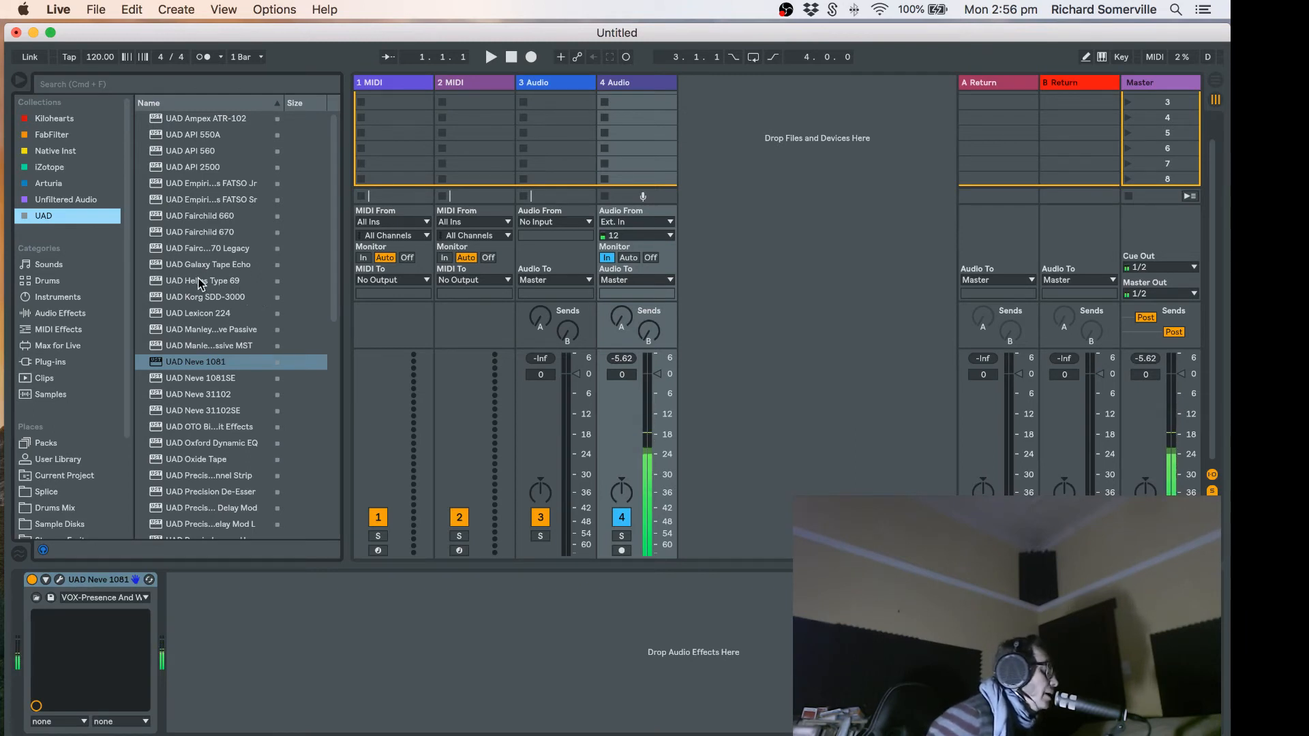
{"action": "scroll", "scroll_direction": "down", "scroll_amount": 3}
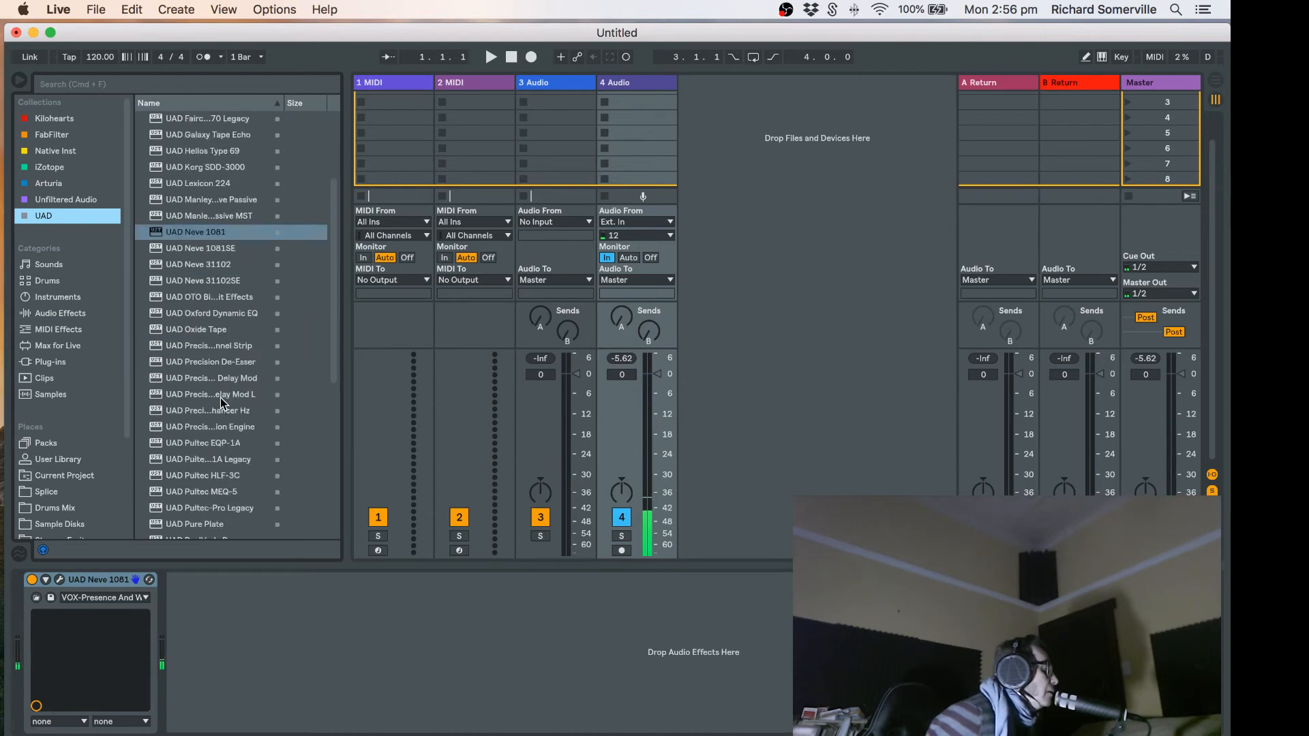
{"action": "scroll", "scroll_direction": "up", "scroll_amount": 3}
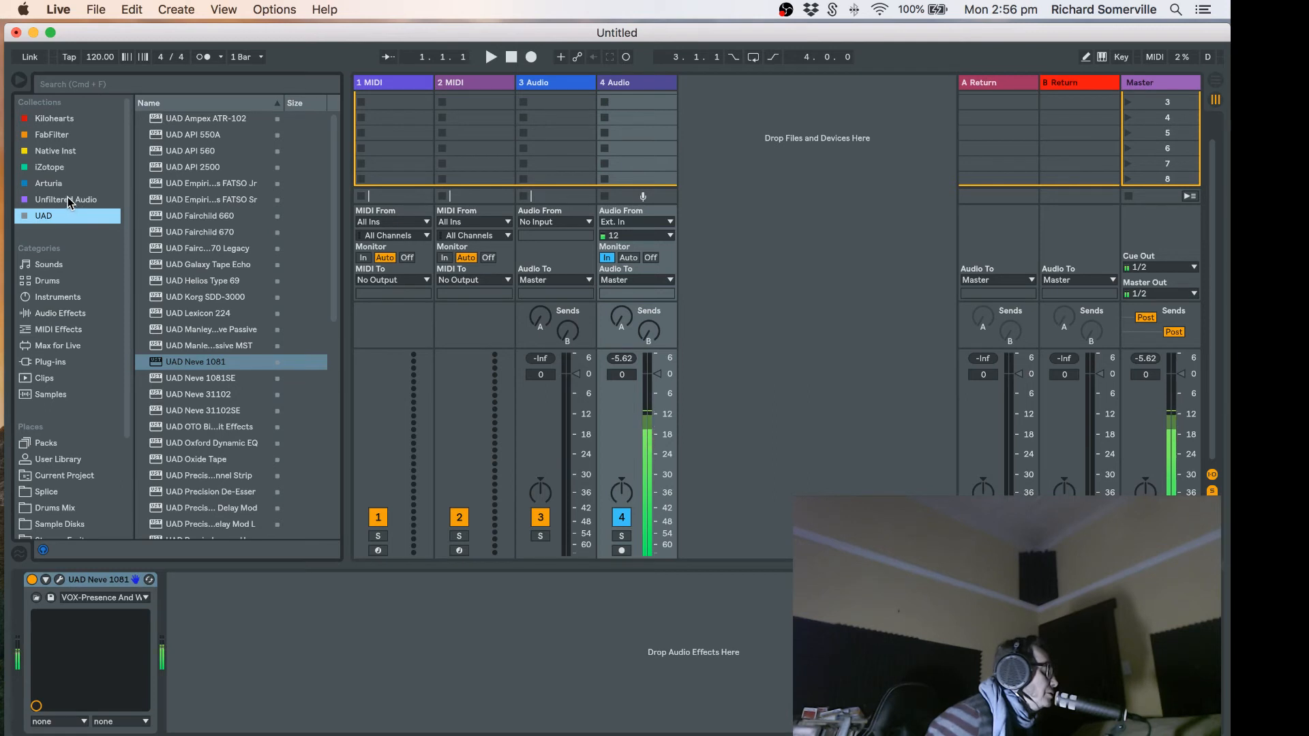
Step: Step through the Unfiltered Audio, Arturia, Native Inst, FabFilter and Kilohearts collections, ending on the kHs plug-ins
{"action": "left_click", "coordinate": [65, 199]}
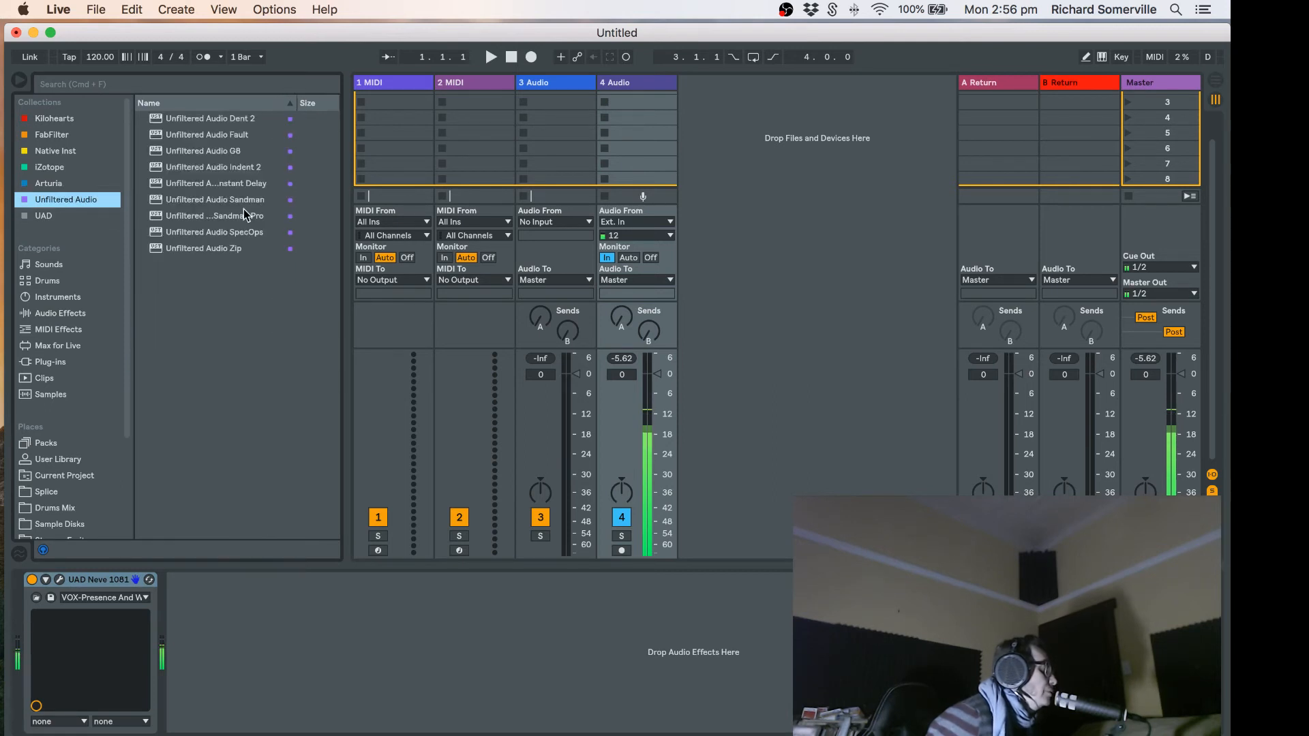
{"action": "left_click", "coordinate": [49, 182]}
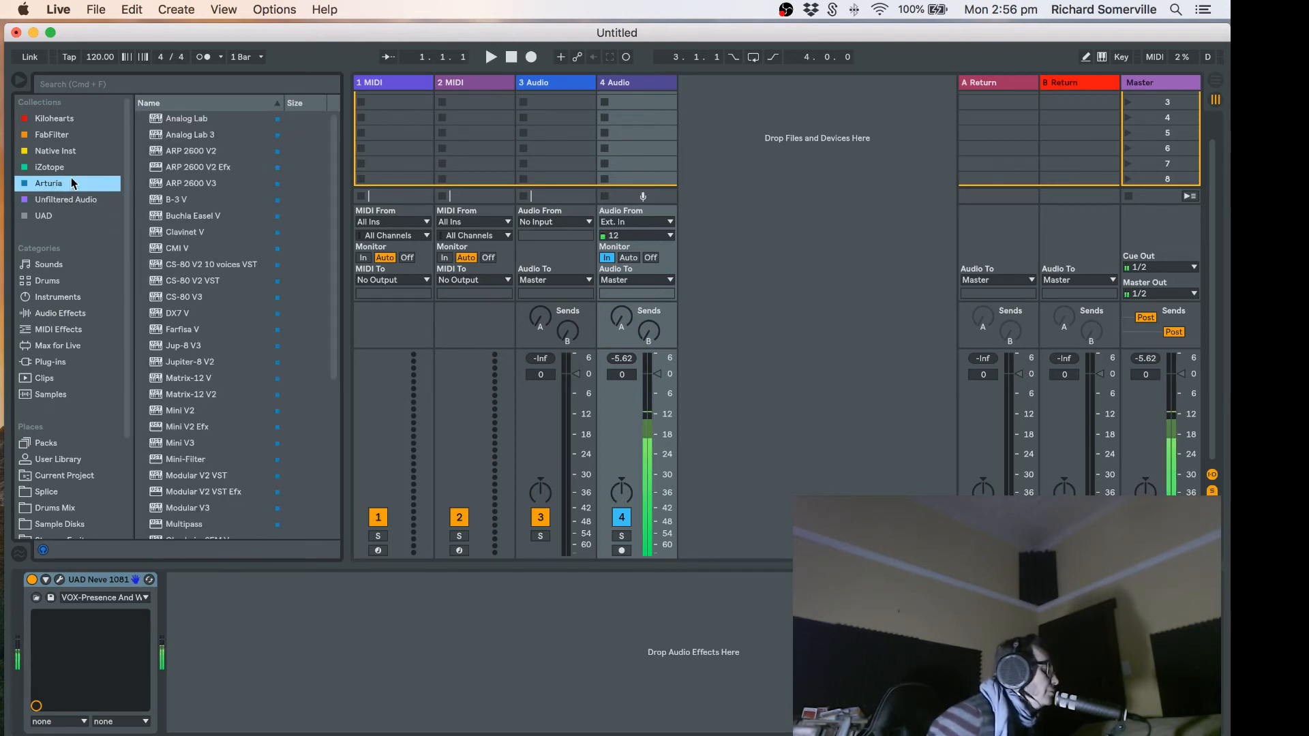
{"action": "left_click", "coordinate": [54, 151]}
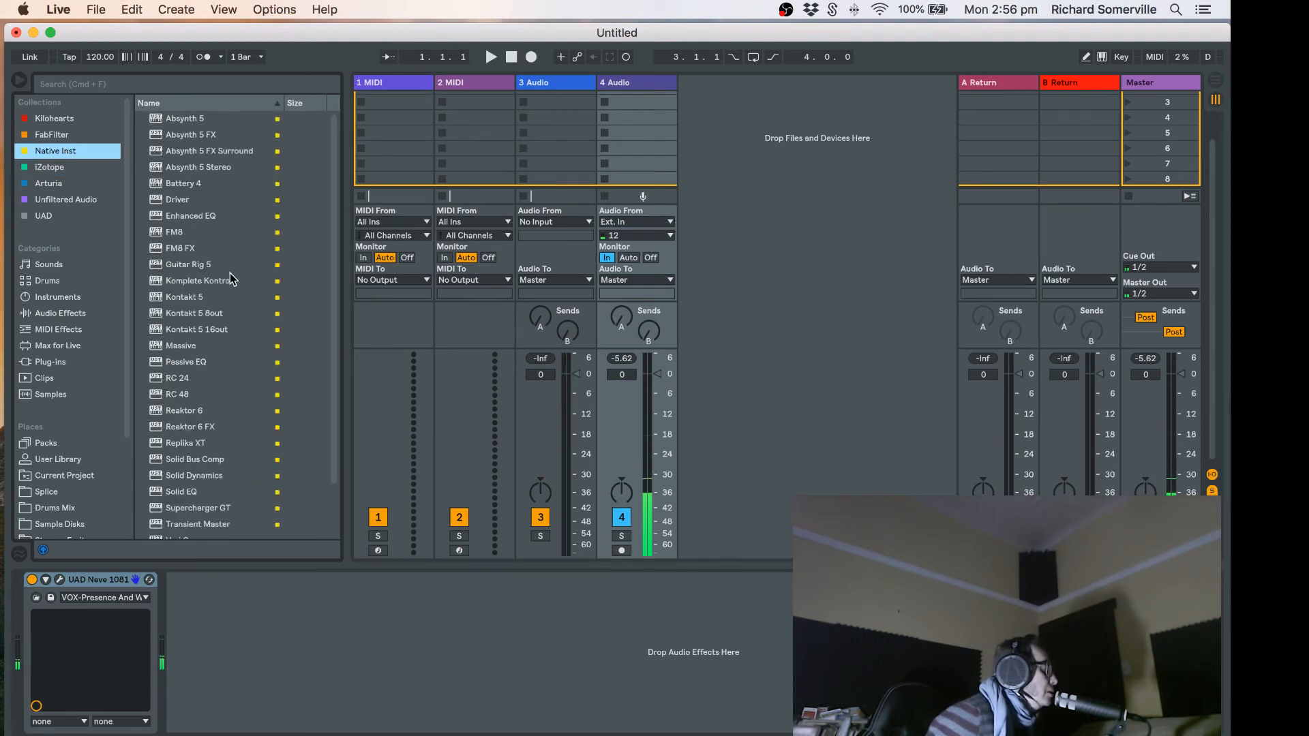
{"action": "left_click", "coordinate": [51, 135]}
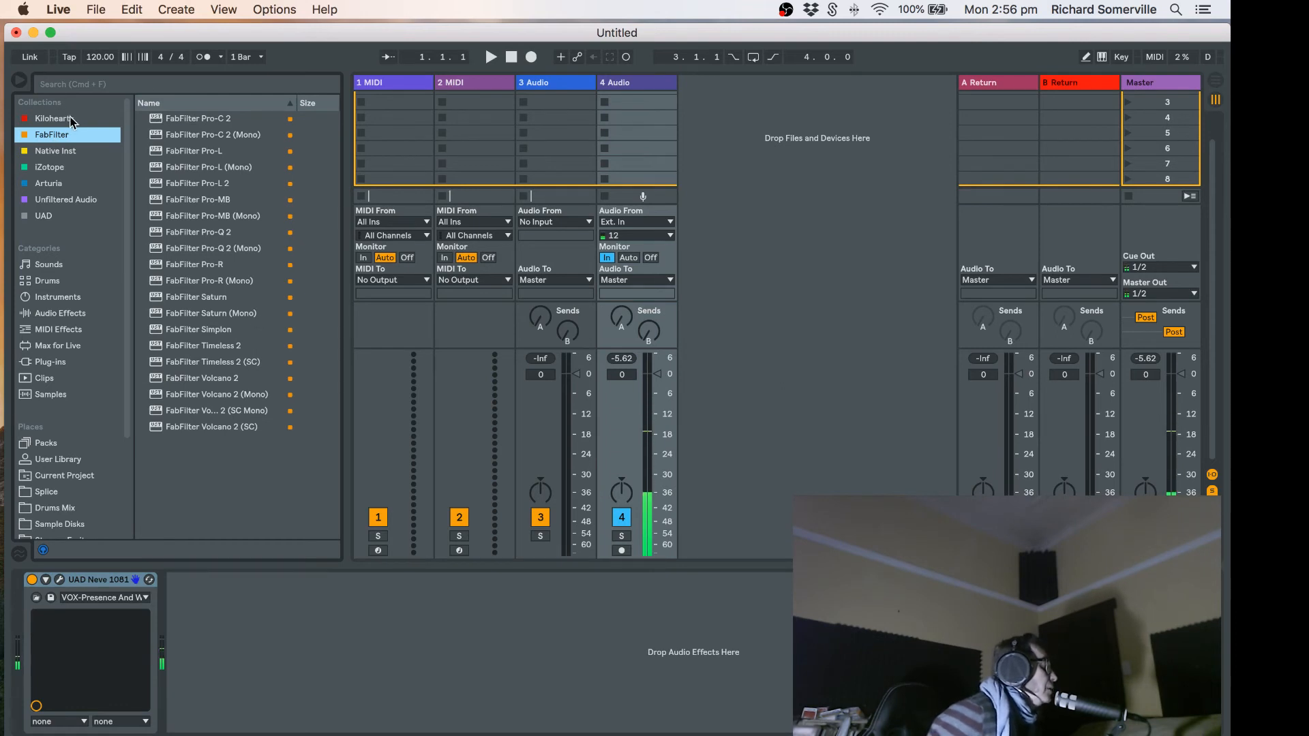
{"action": "left_click", "coordinate": [53, 117]}
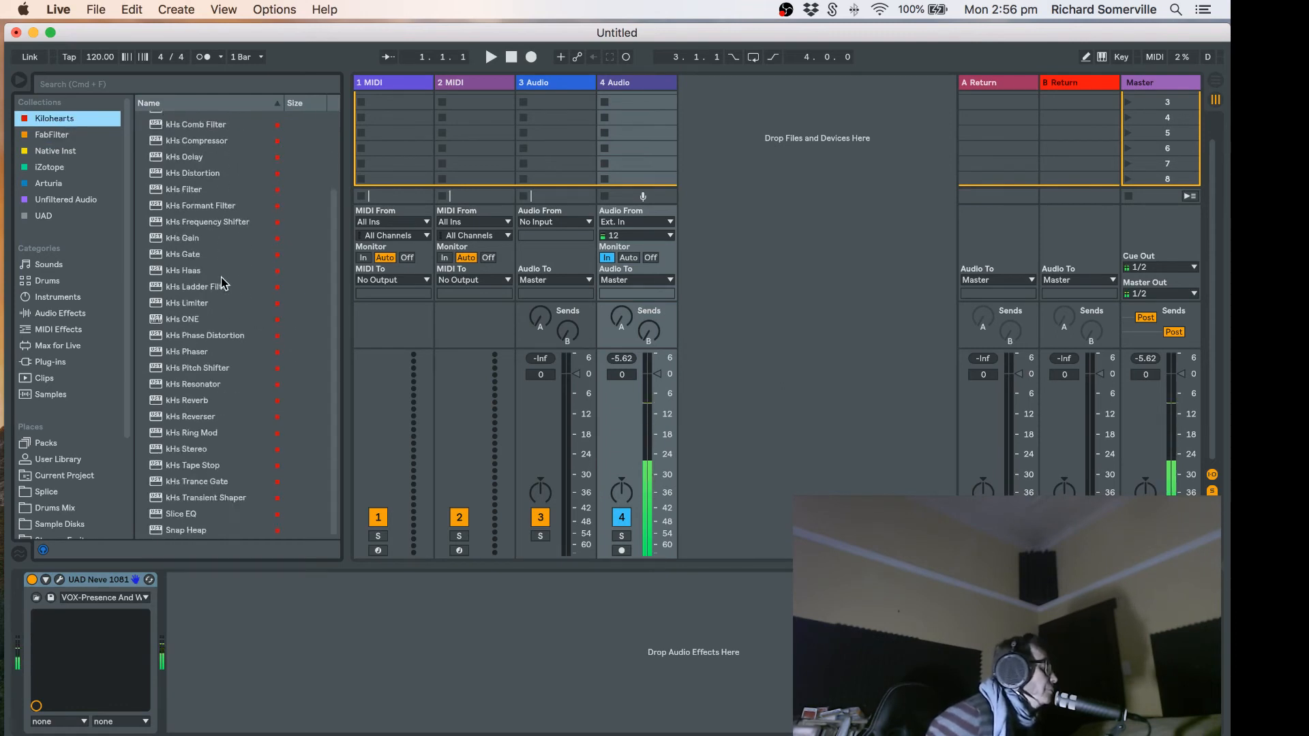
{"action": "scroll", "scroll_direction": "up", "scroll_amount": 3}
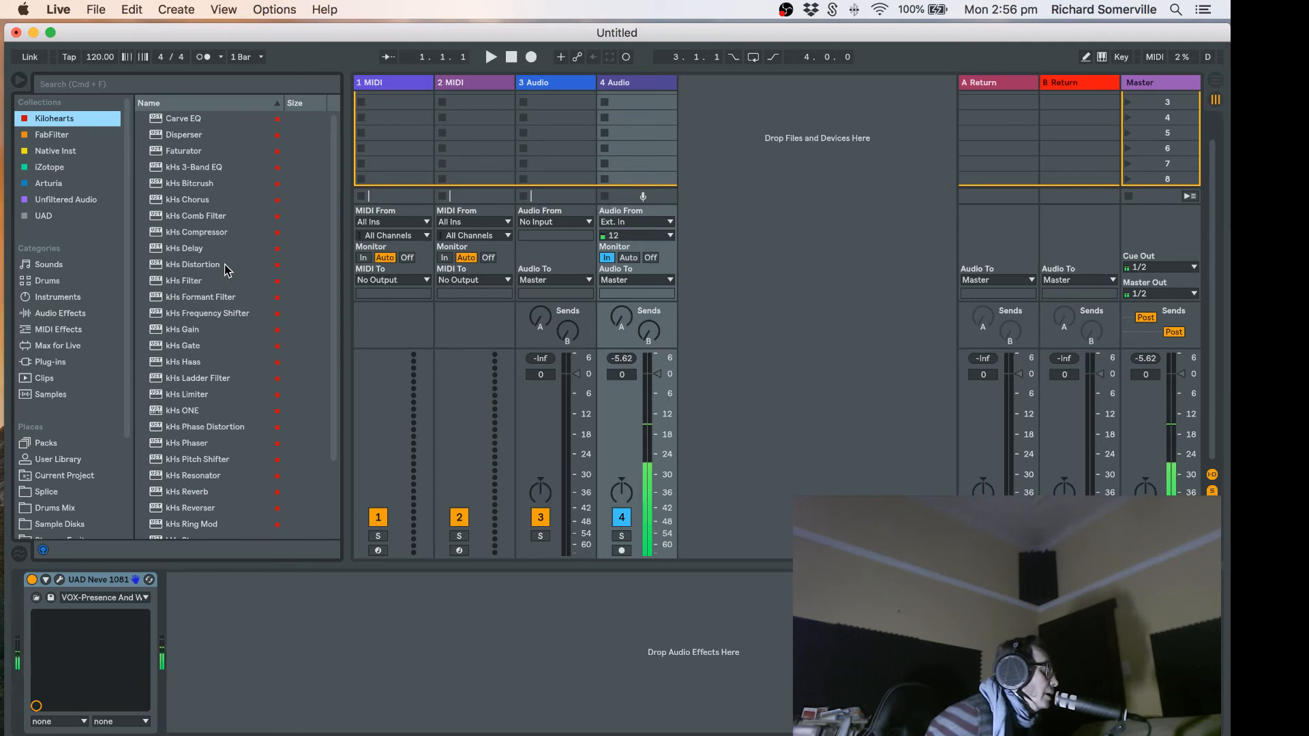
{"action": "scroll", "scroll_direction": "down", "scroll_amount": 3}
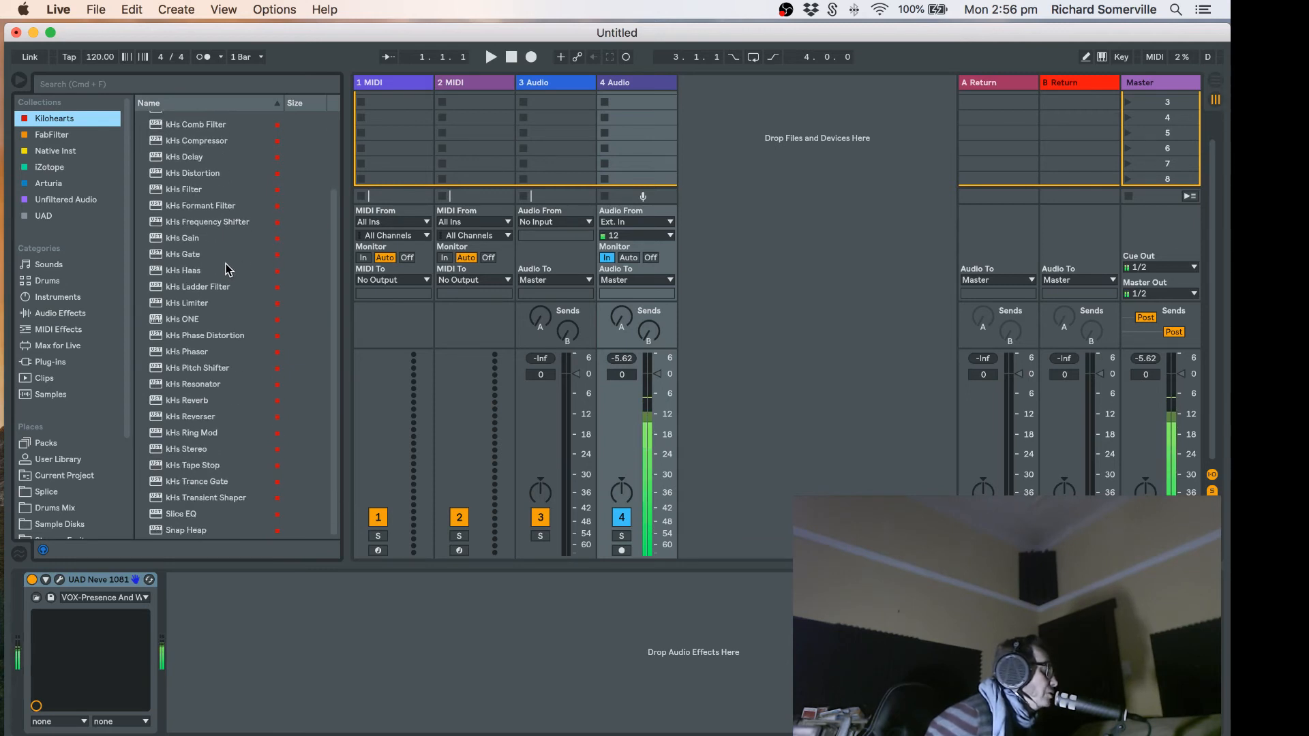
{"action": "mouse_move", "coordinate": [94, 235]}
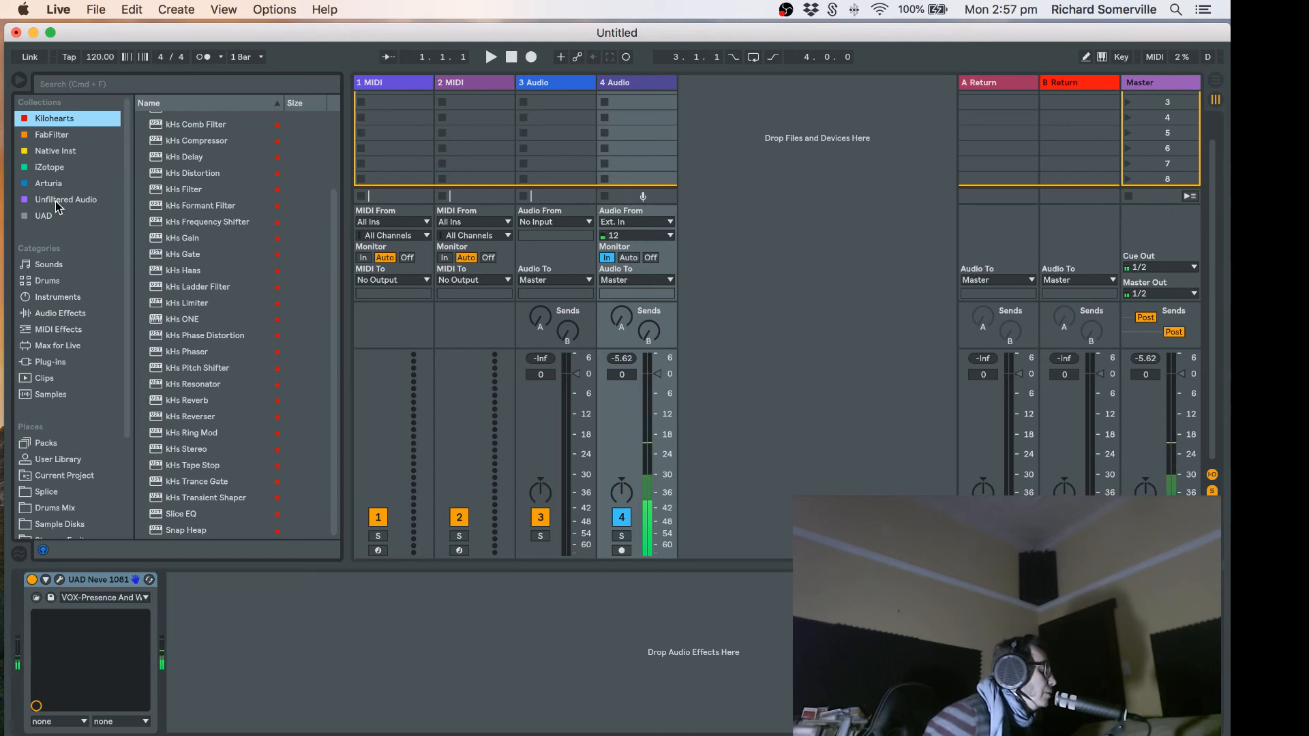
{"action": "mouse_move", "coordinate": [219, 383]}
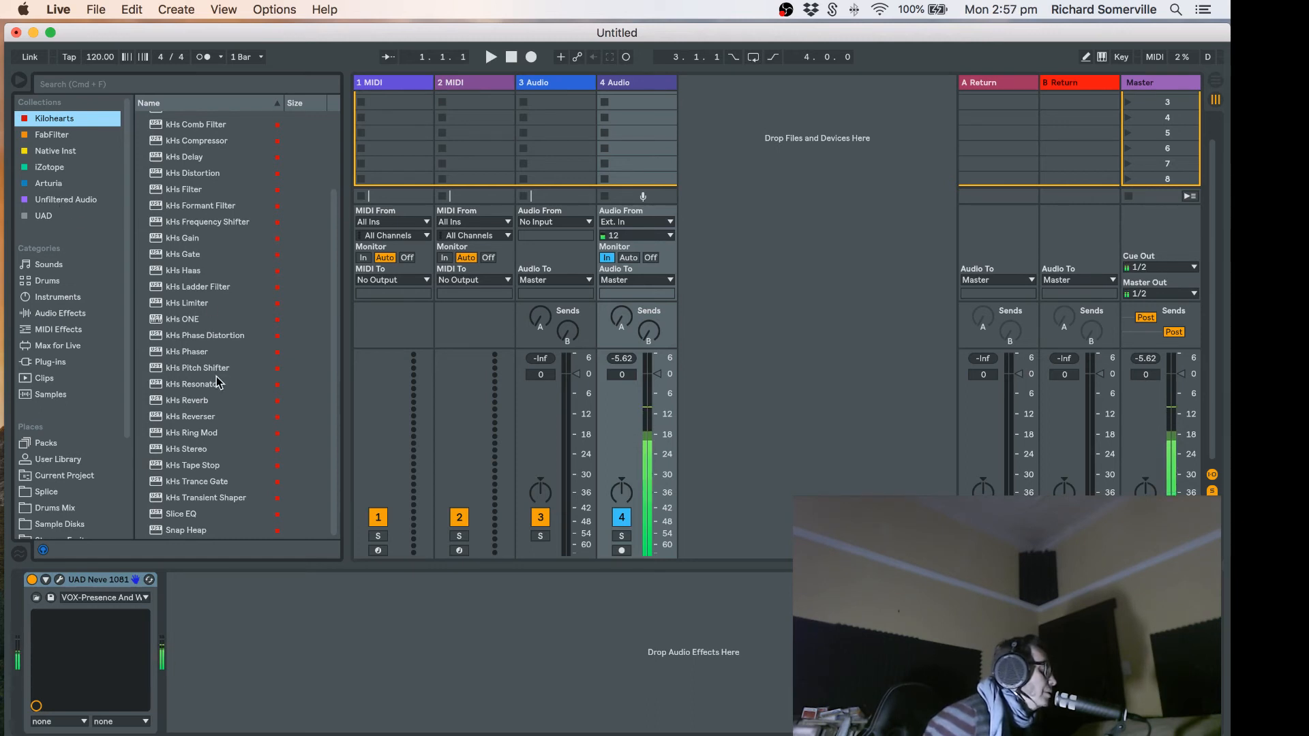
{"action": "scroll", "scroll_direction": "up", "scroll_amount": 3}
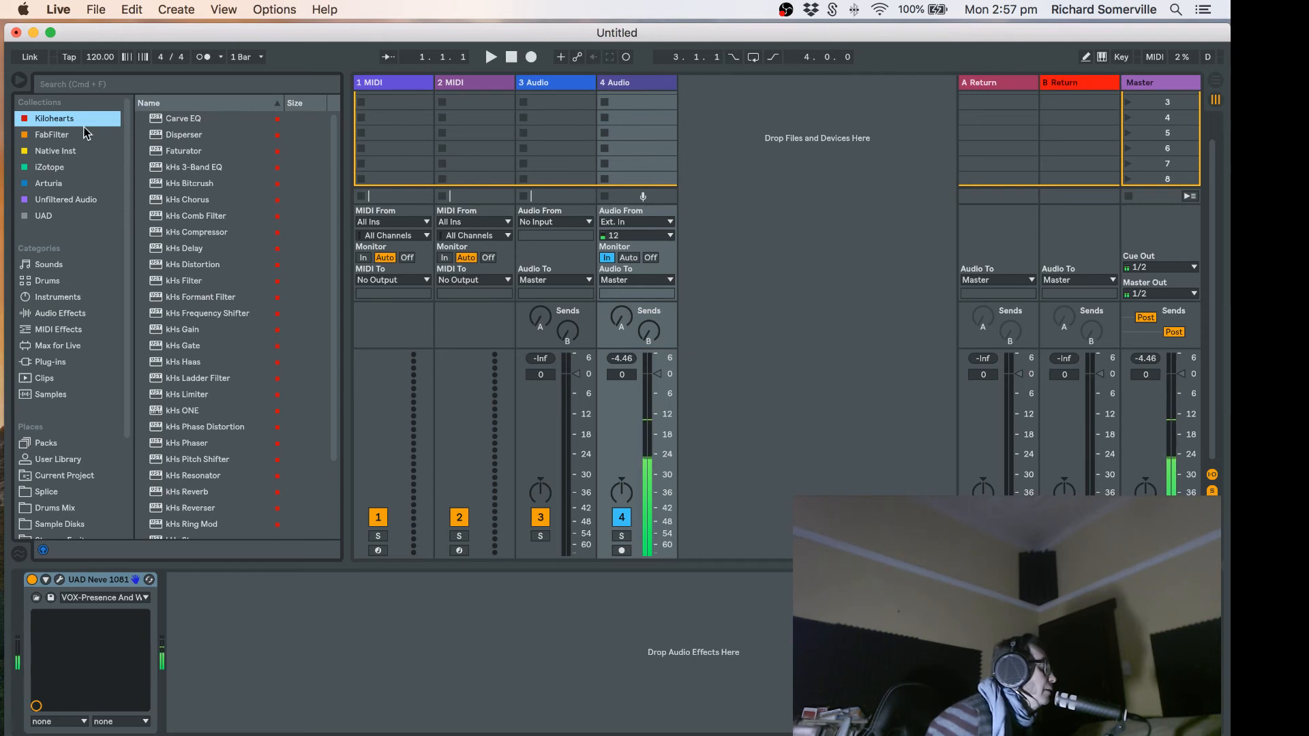
Step: Return to the UAD collection and scroll its plug-in list, with UAD Neve 1081 highlighted
{"action": "left_click", "coordinate": [43, 216]}
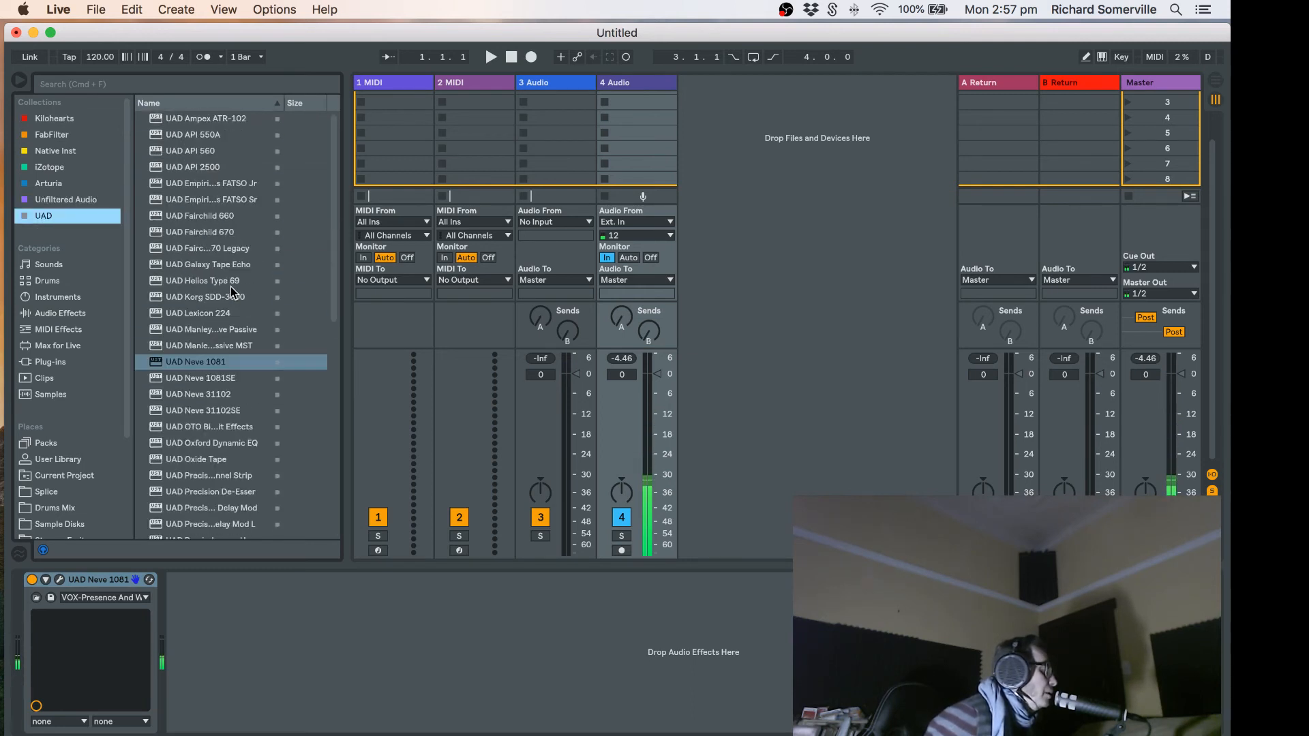
{"action": "scroll", "scroll_direction": "down", "scroll_amount": 3}
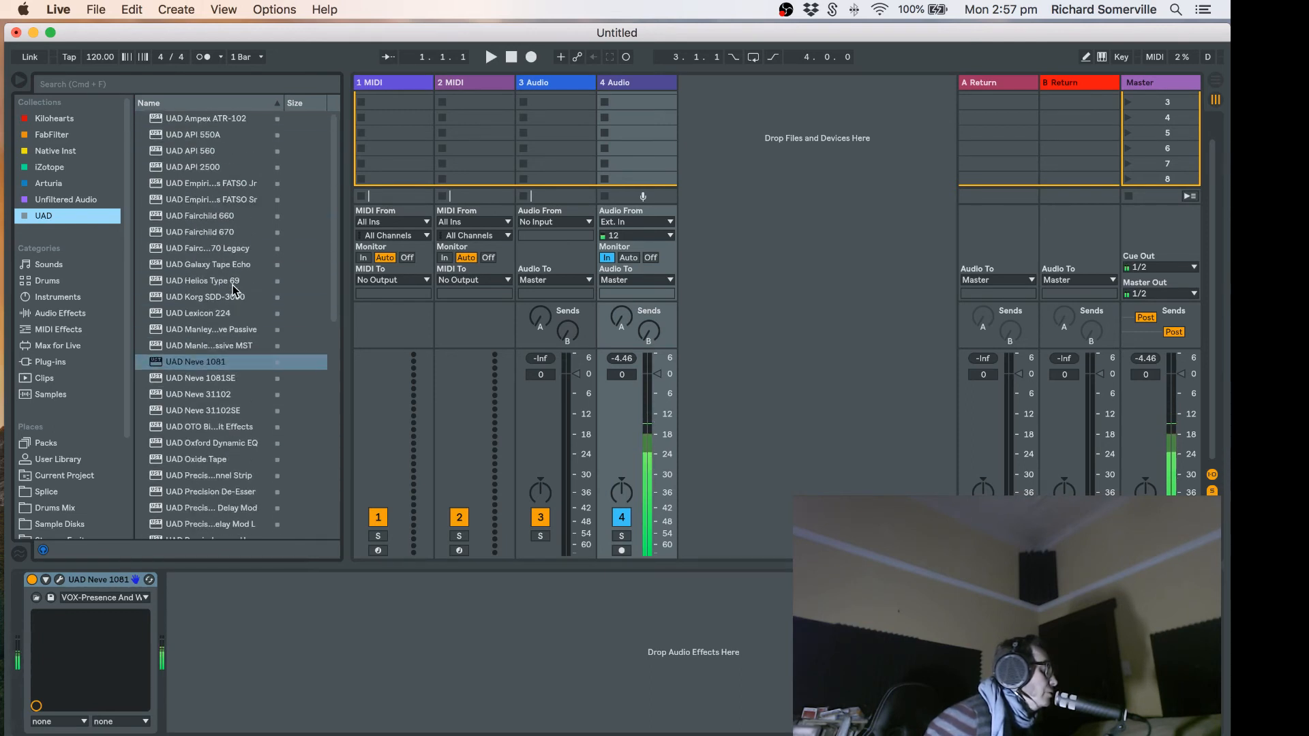
{"action": "scroll", "scroll_direction": "down", "scroll_amount": 3}
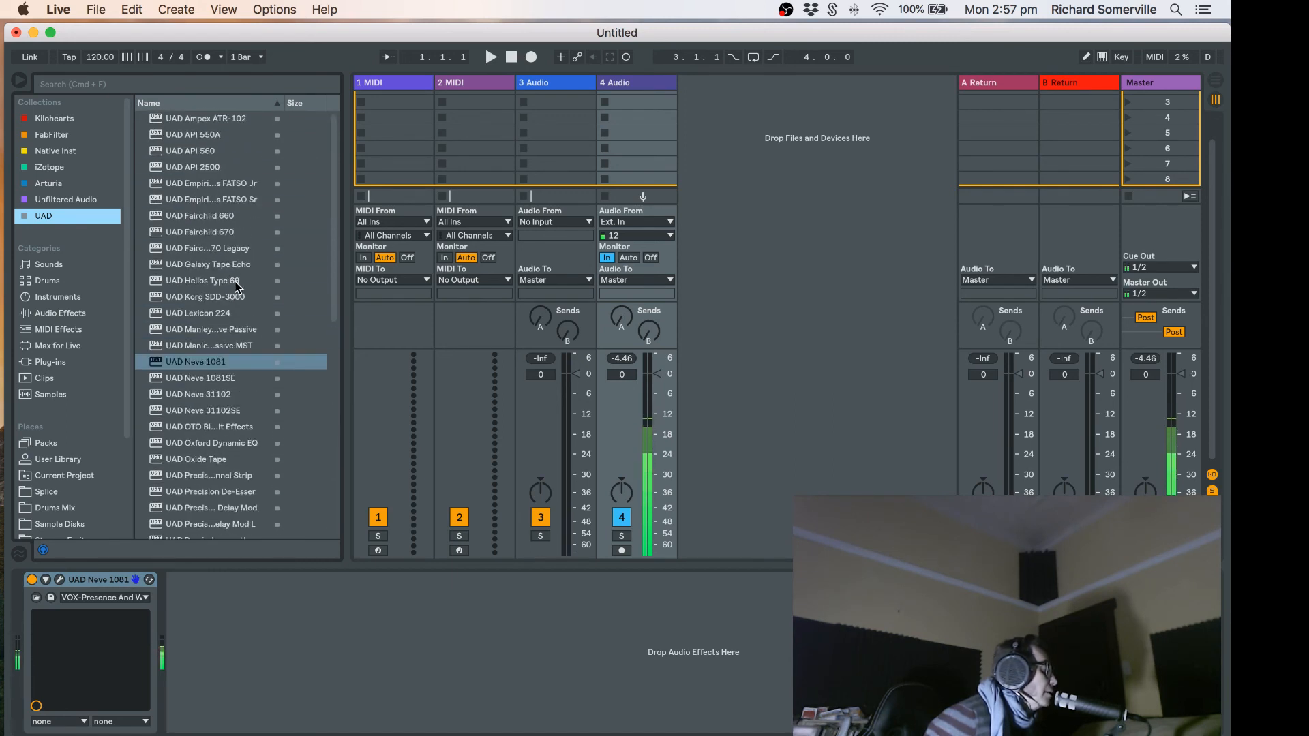
Step: Browse all plug-ins under VST Local, briefly expanding the Sonic Charge folder before collapsing it
{"action": "left_click", "coordinate": [50, 361]}
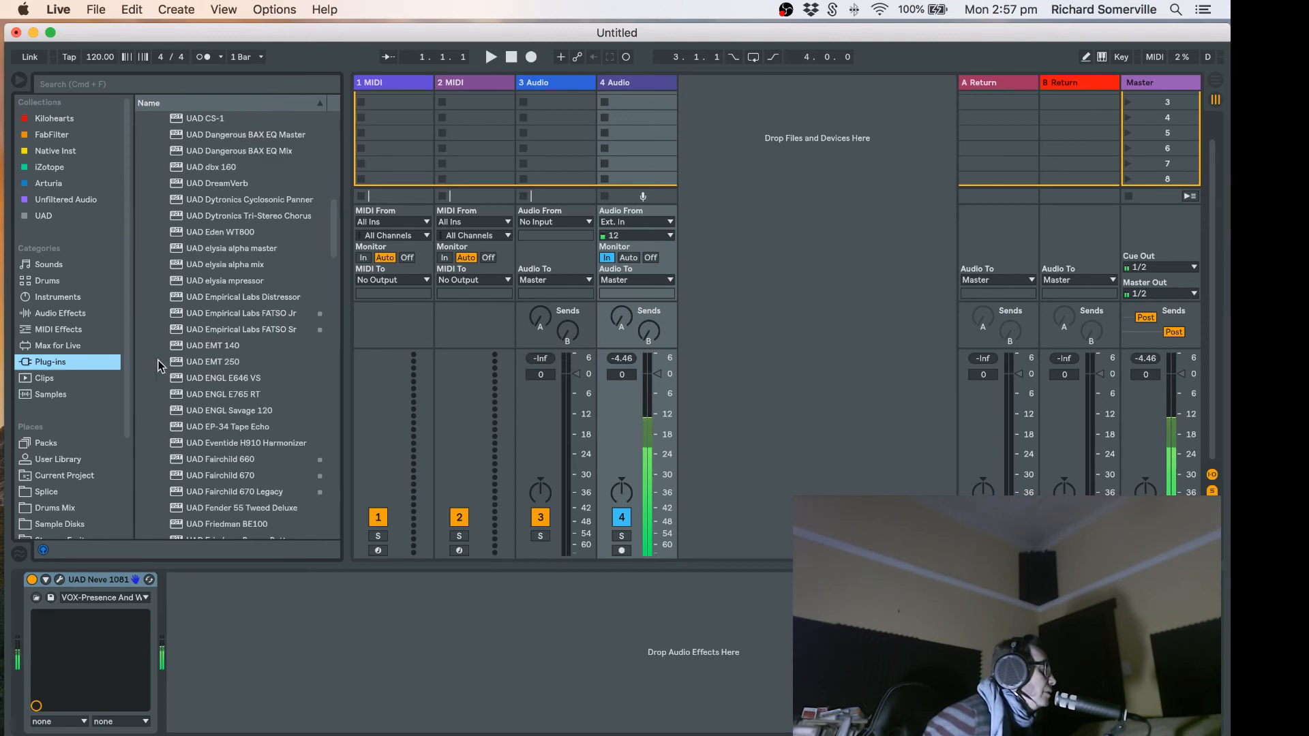
{"action": "left_click", "coordinate": [151, 151]}
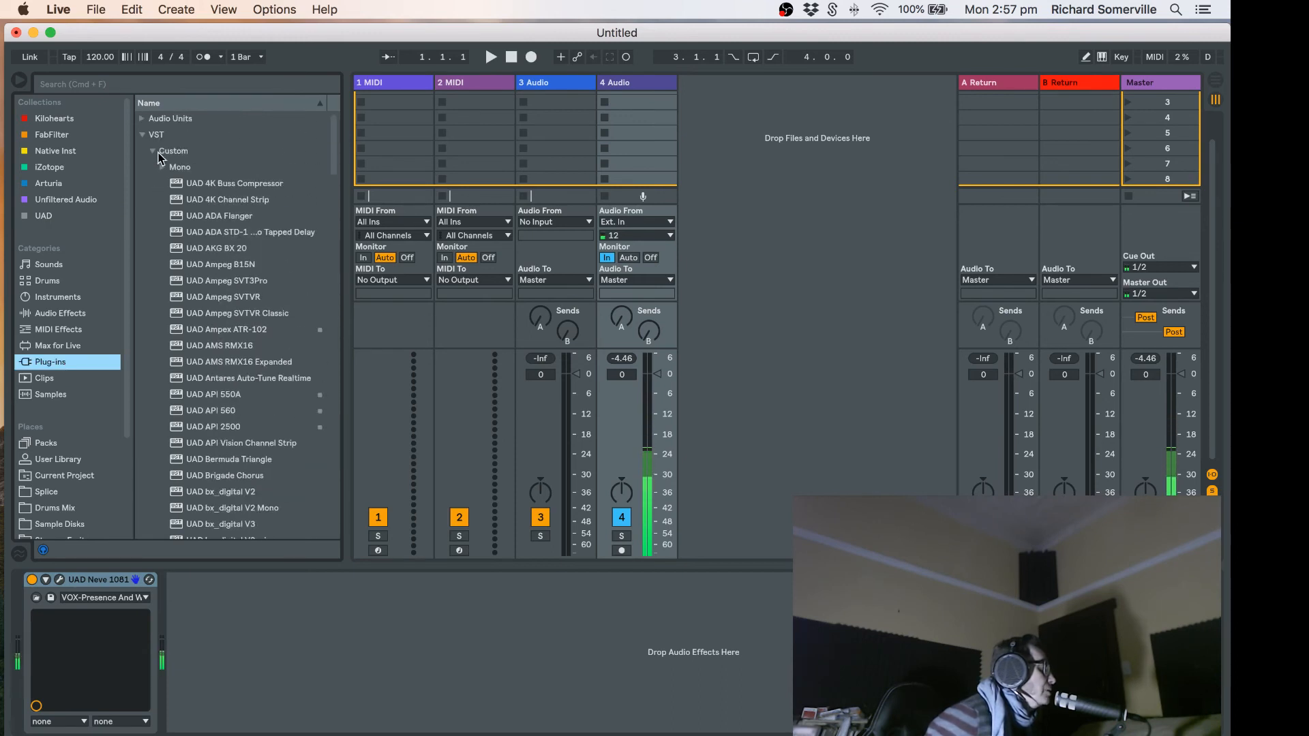
{"action": "left_click", "coordinate": [154, 154]}
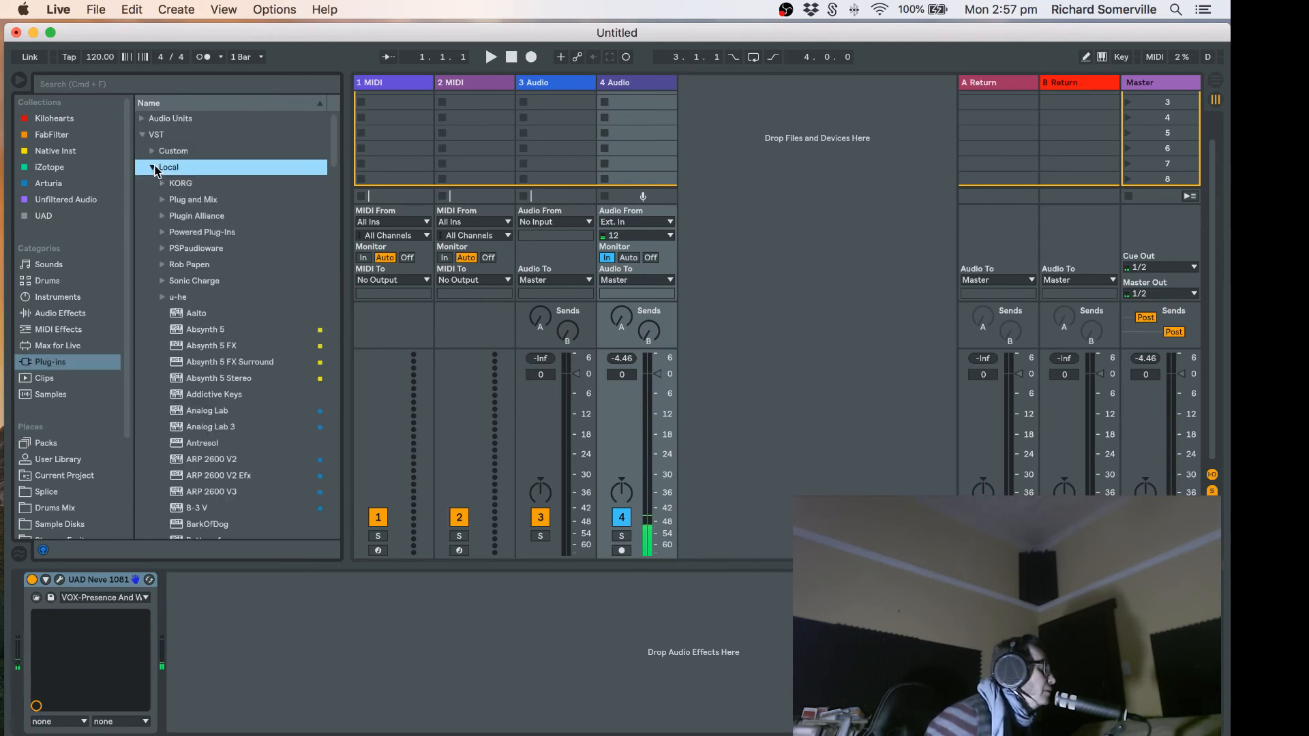
{"action": "scroll", "scroll_direction": "down", "scroll_amount": 3}
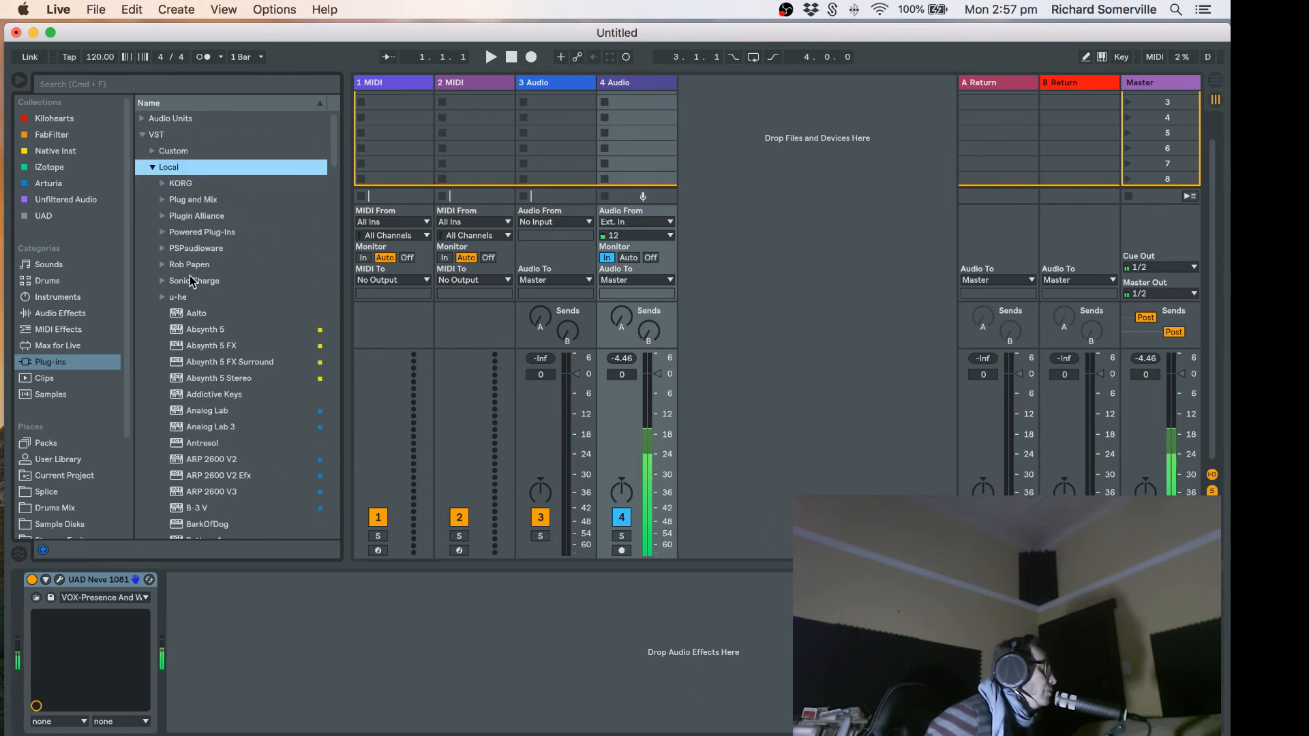
{"action": "left_click", "coordinate": [162, 280]}
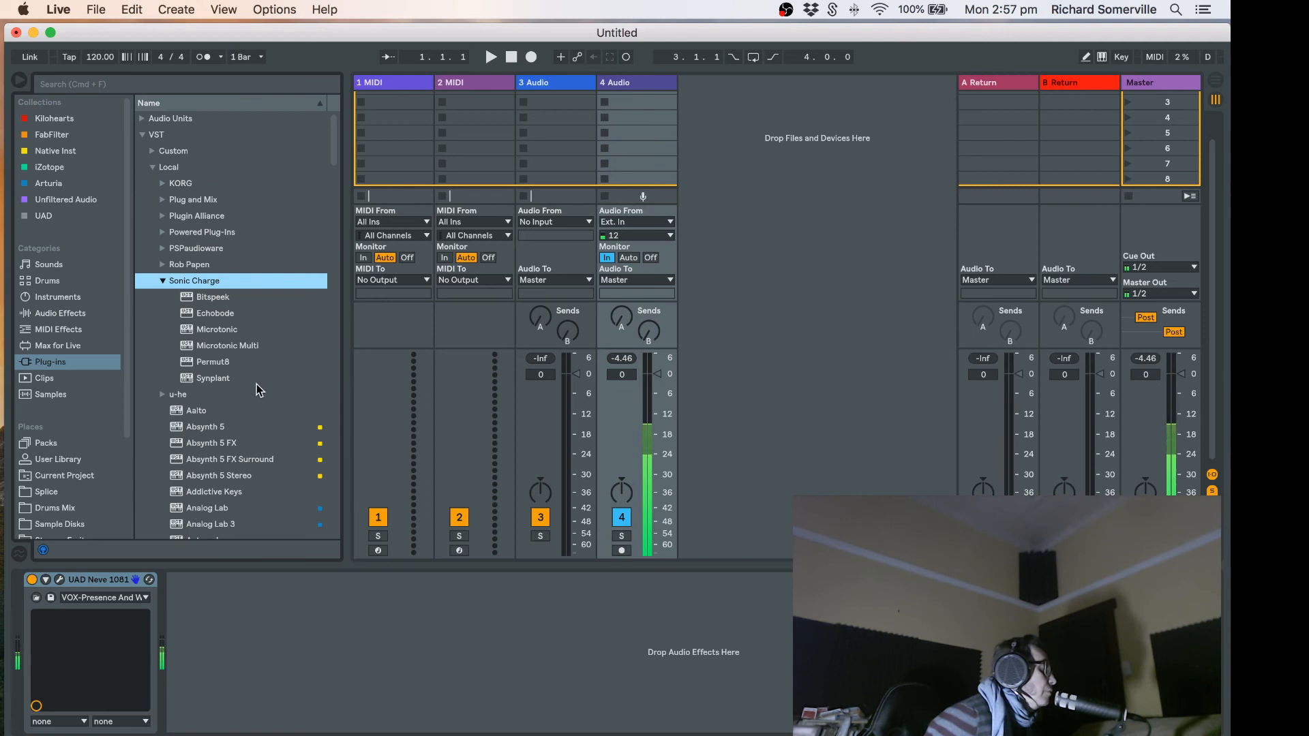
{"action": "mouse_move", "coordinate": [281, 383]}
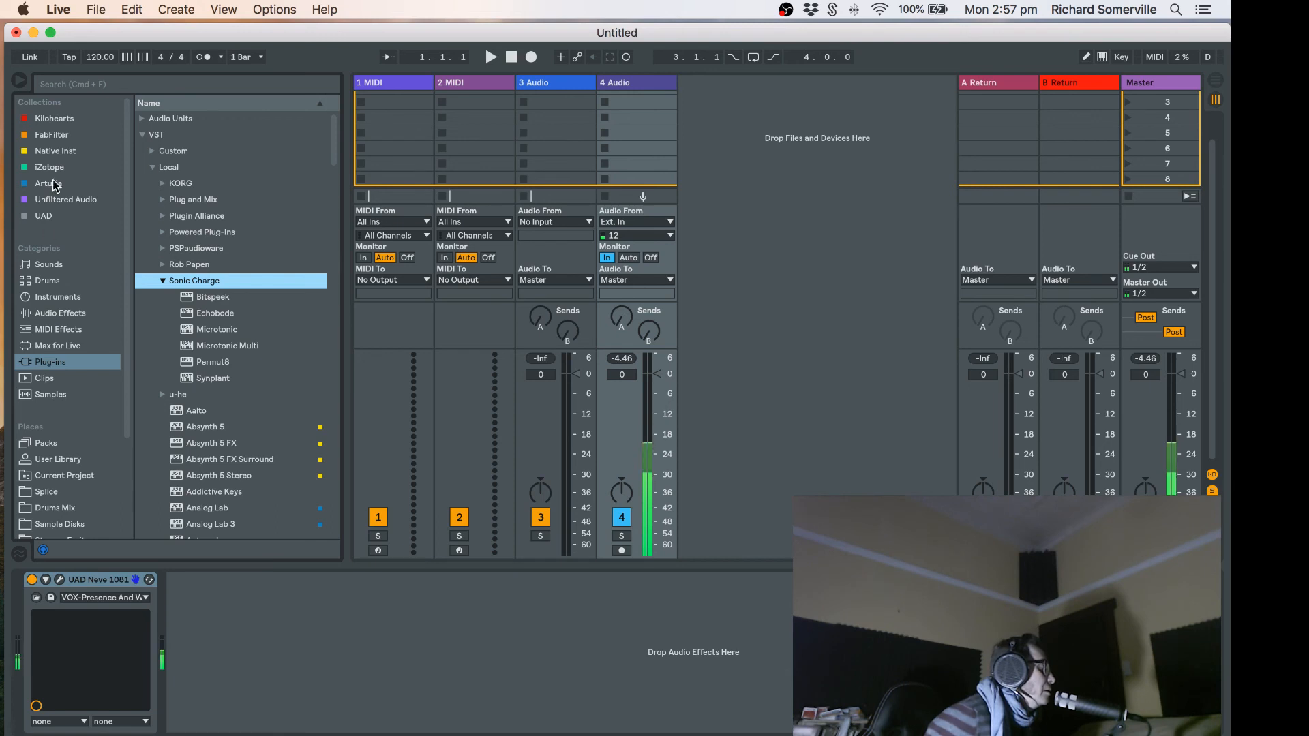
{"action": "mouse_move", "coordinate": [52, 155]}
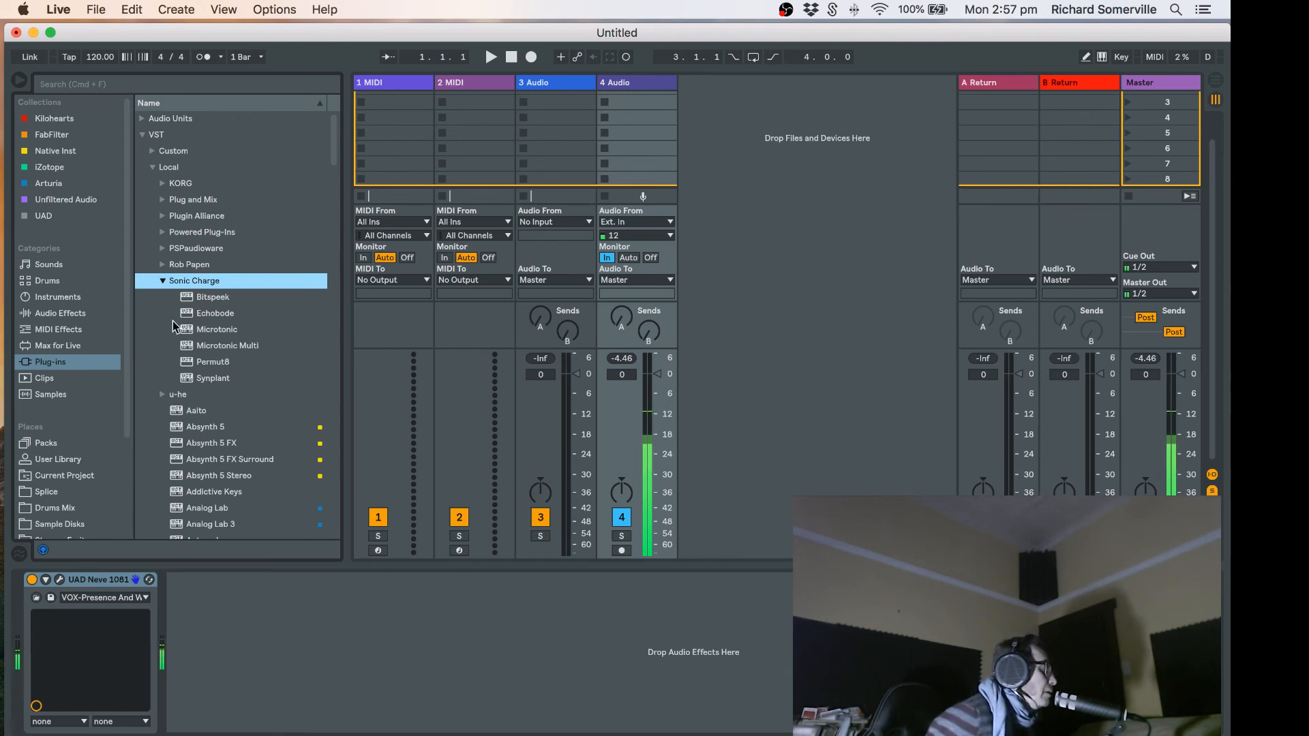
{"action": "left_click", "coordinate": [150, 280]}
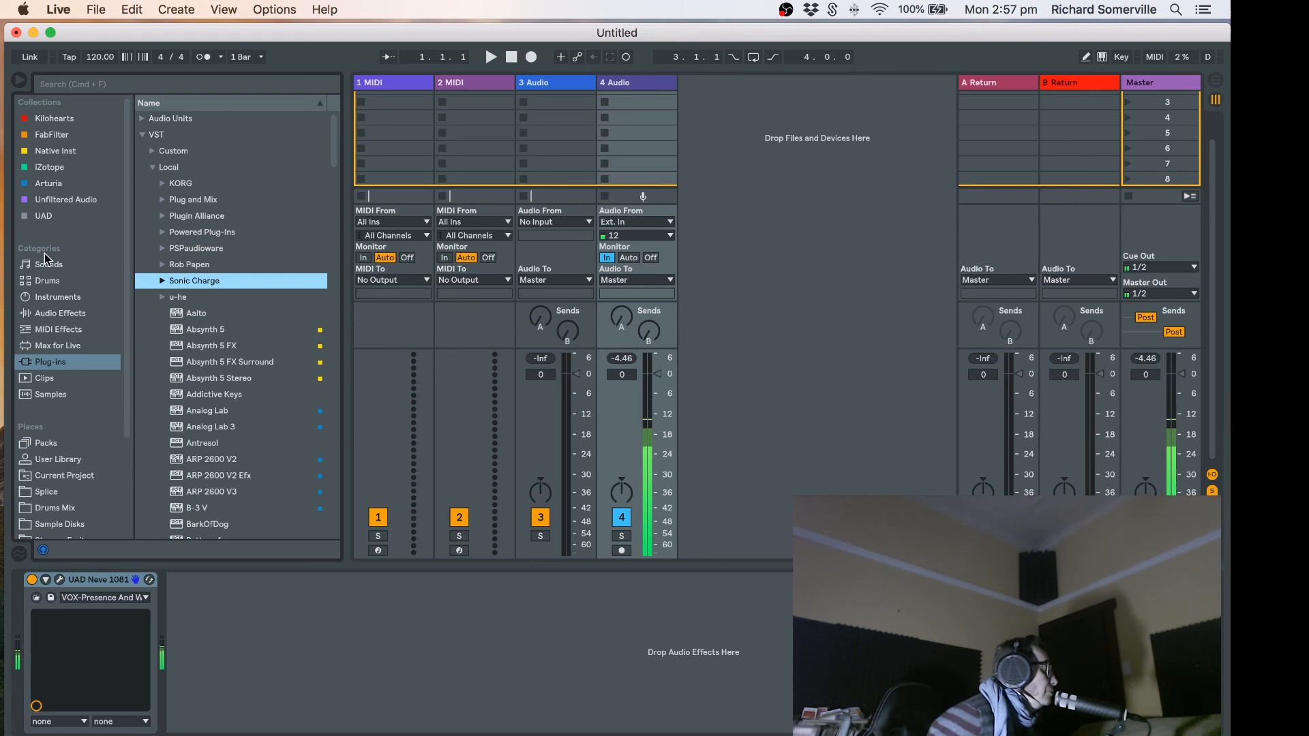
{"action": "mouse_move", "coordinate": [43, 225]}
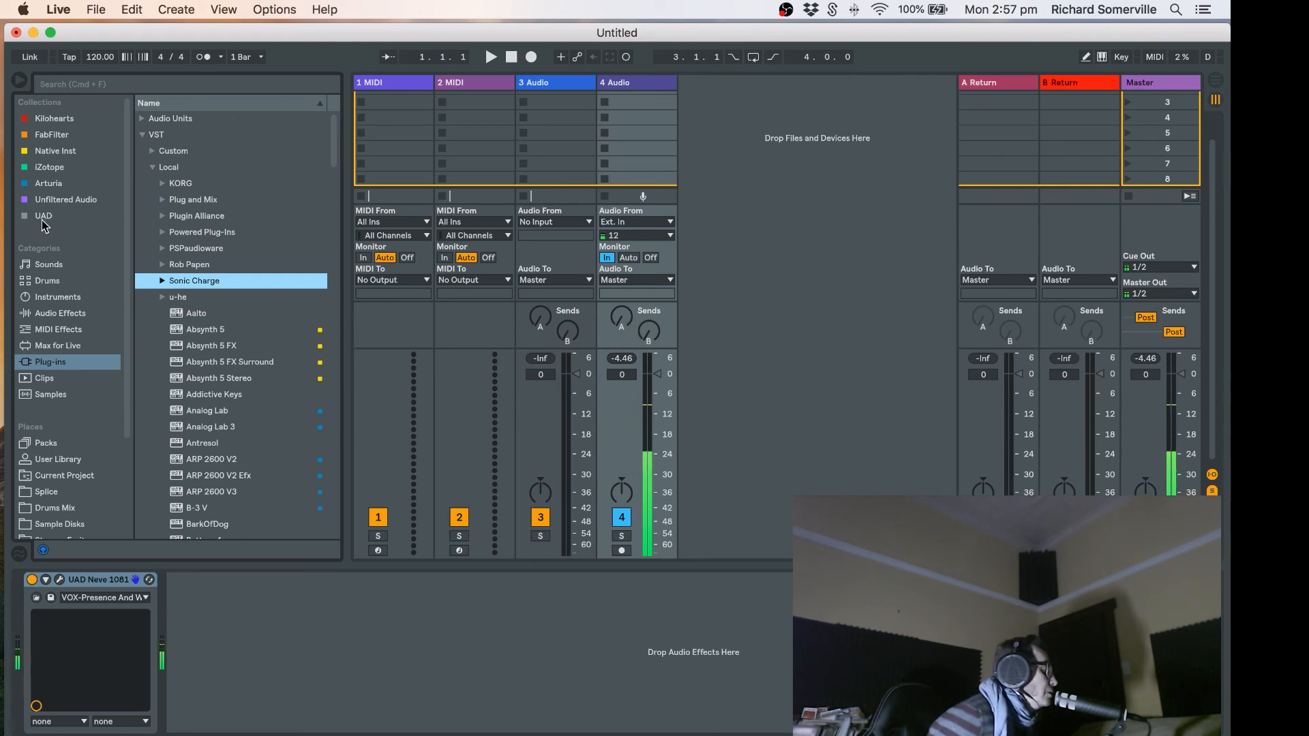
{"action": "mouse_move", "coordinate": [54, 205]}
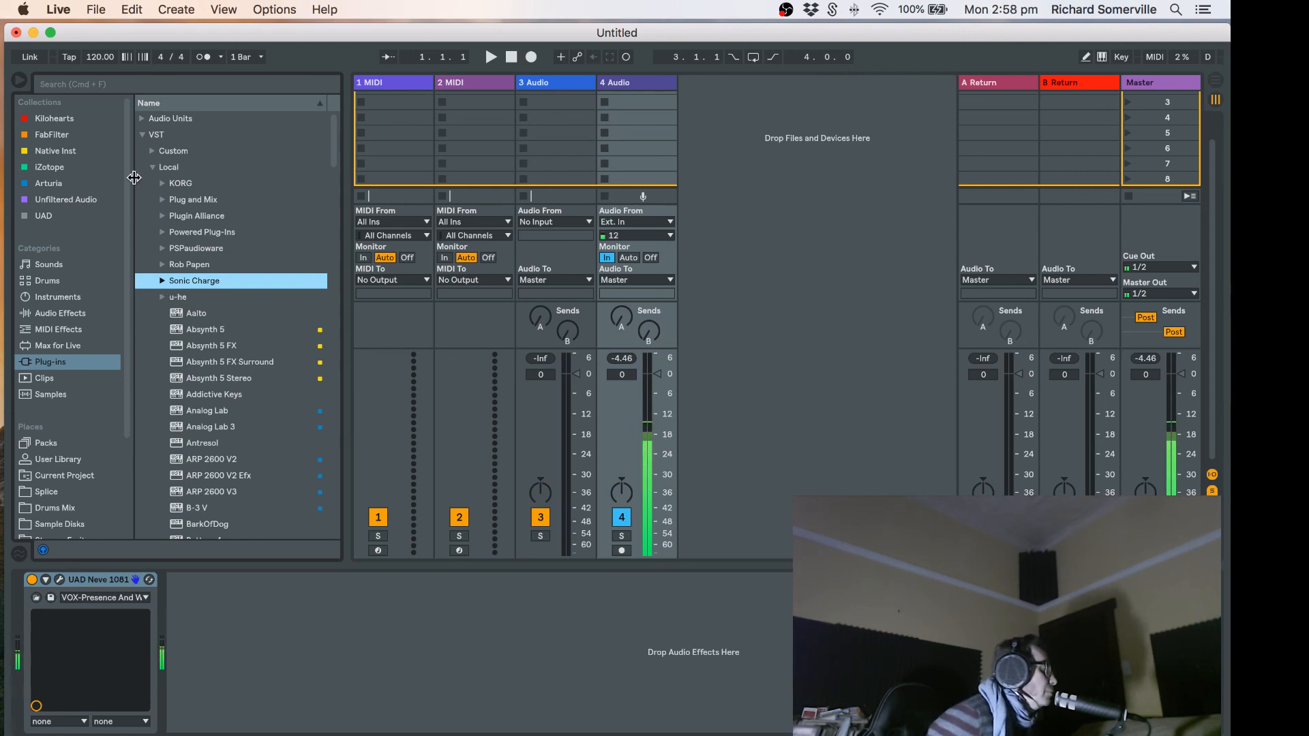
Step: Collapse the VST folder so Plug-ins shows only Audio Units and VST
{"action": "left_click", "coordinate": [141, 135]}
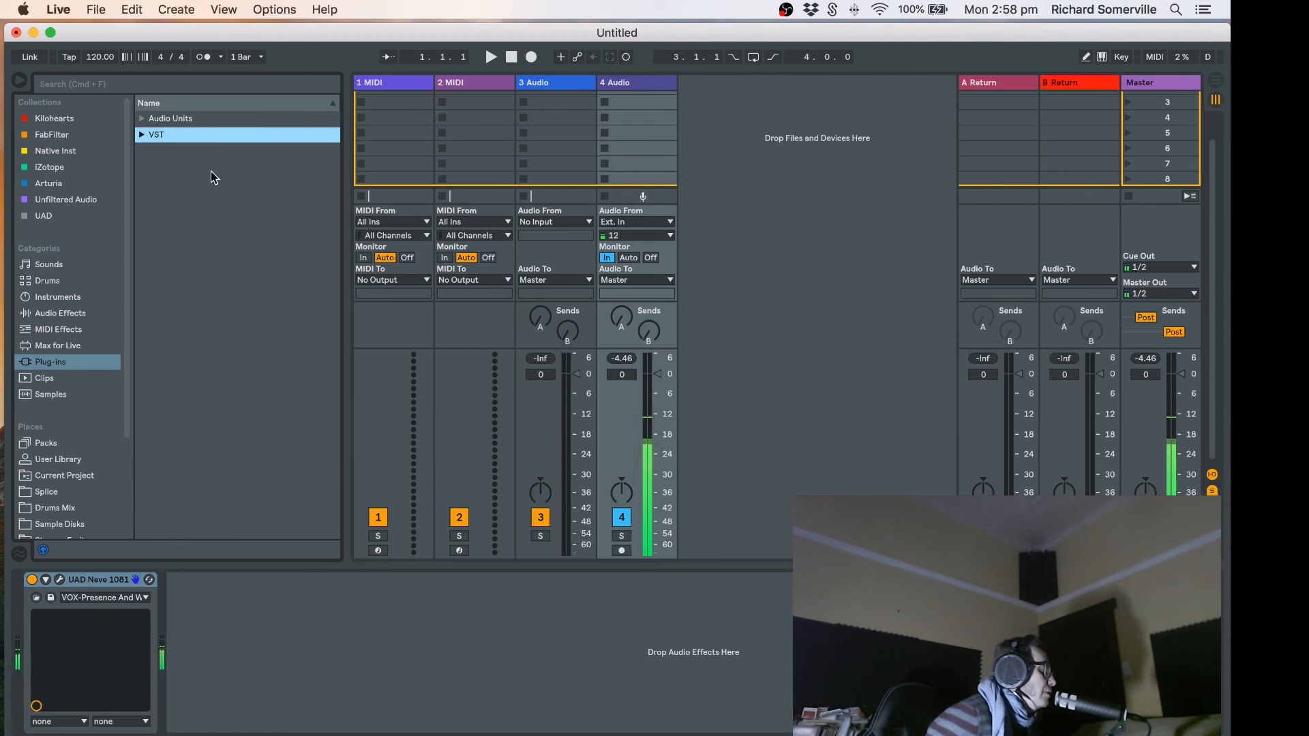
{"action": "mouse_move", "coordinate": [188, 172]}
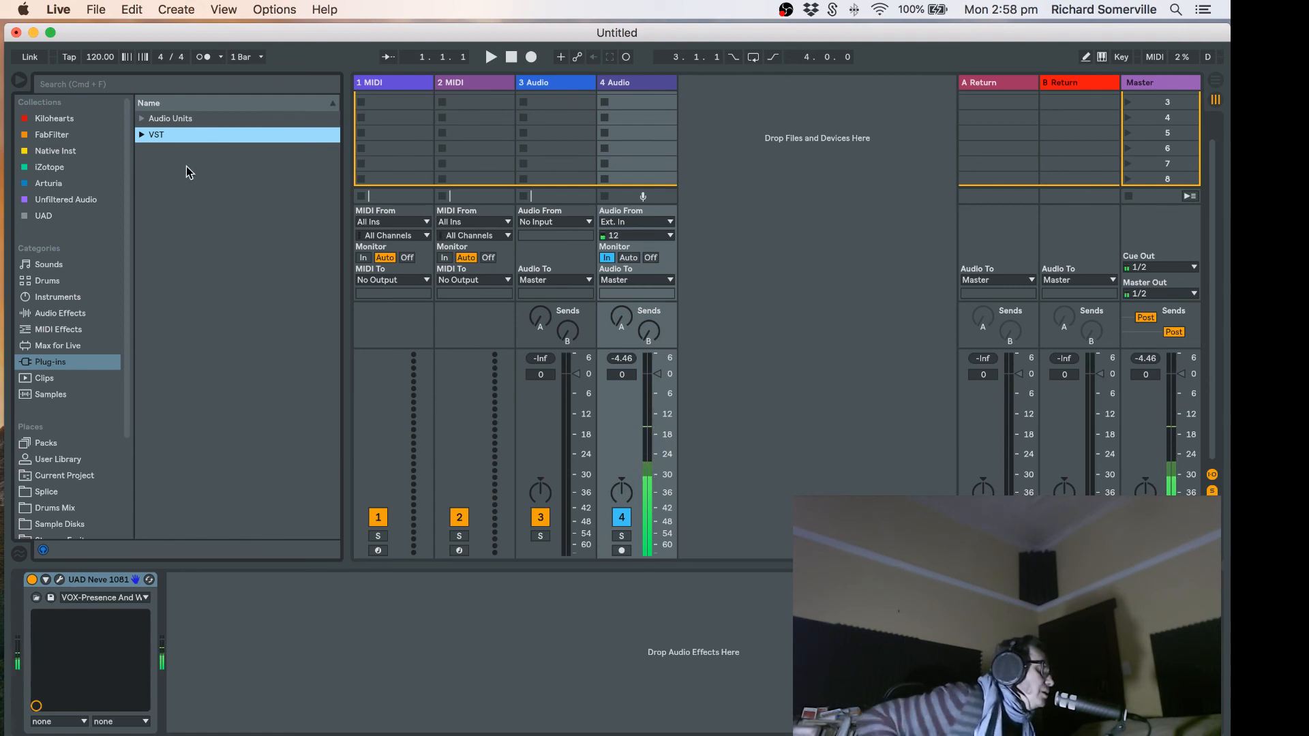